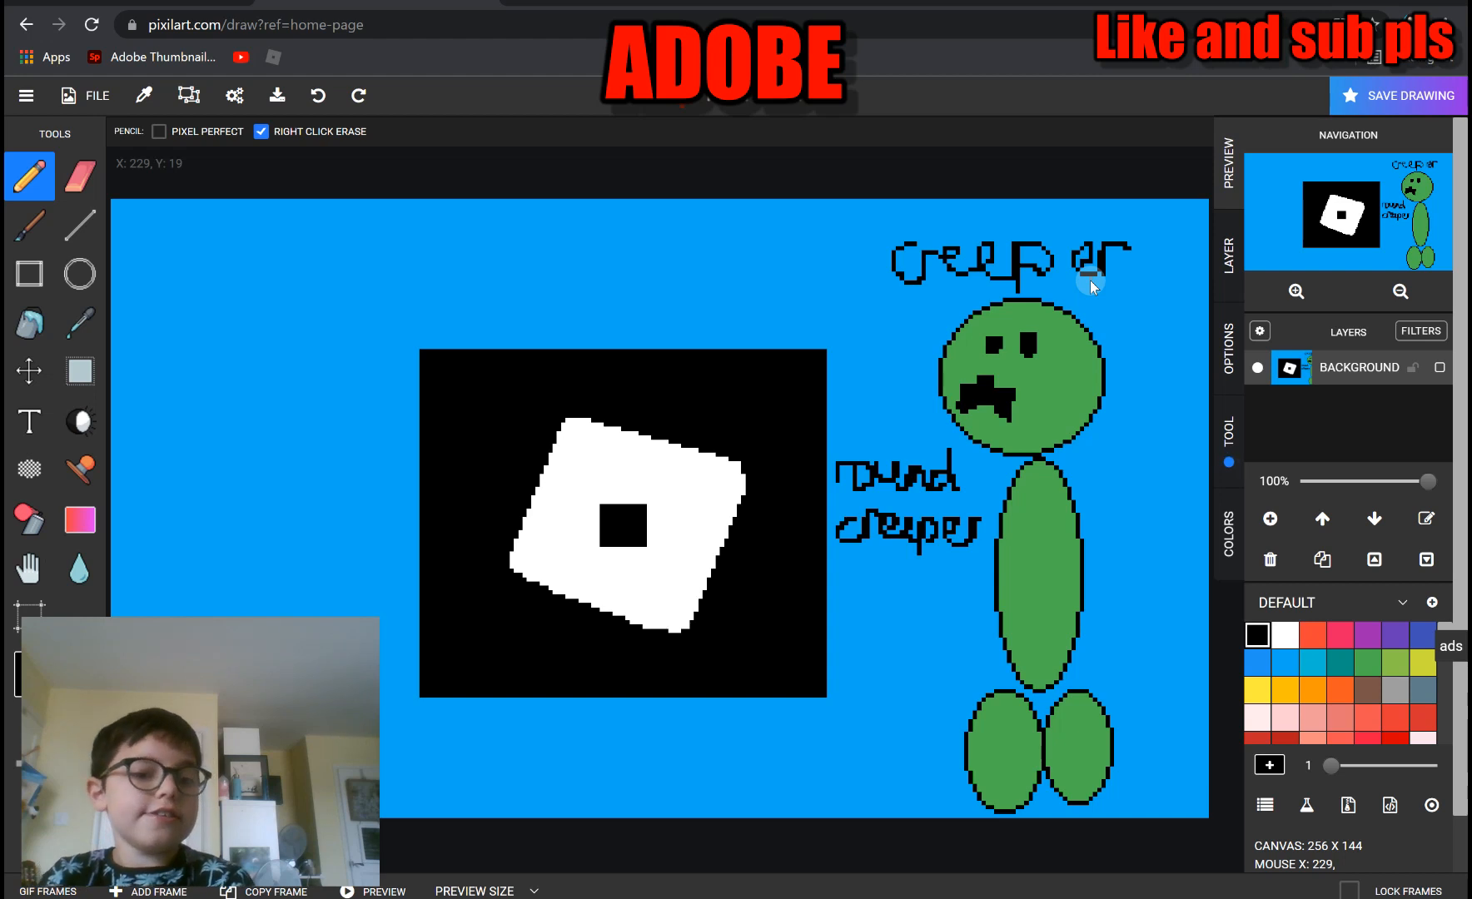
{"action": "mouse_move", "coordinate": [826, 643]}
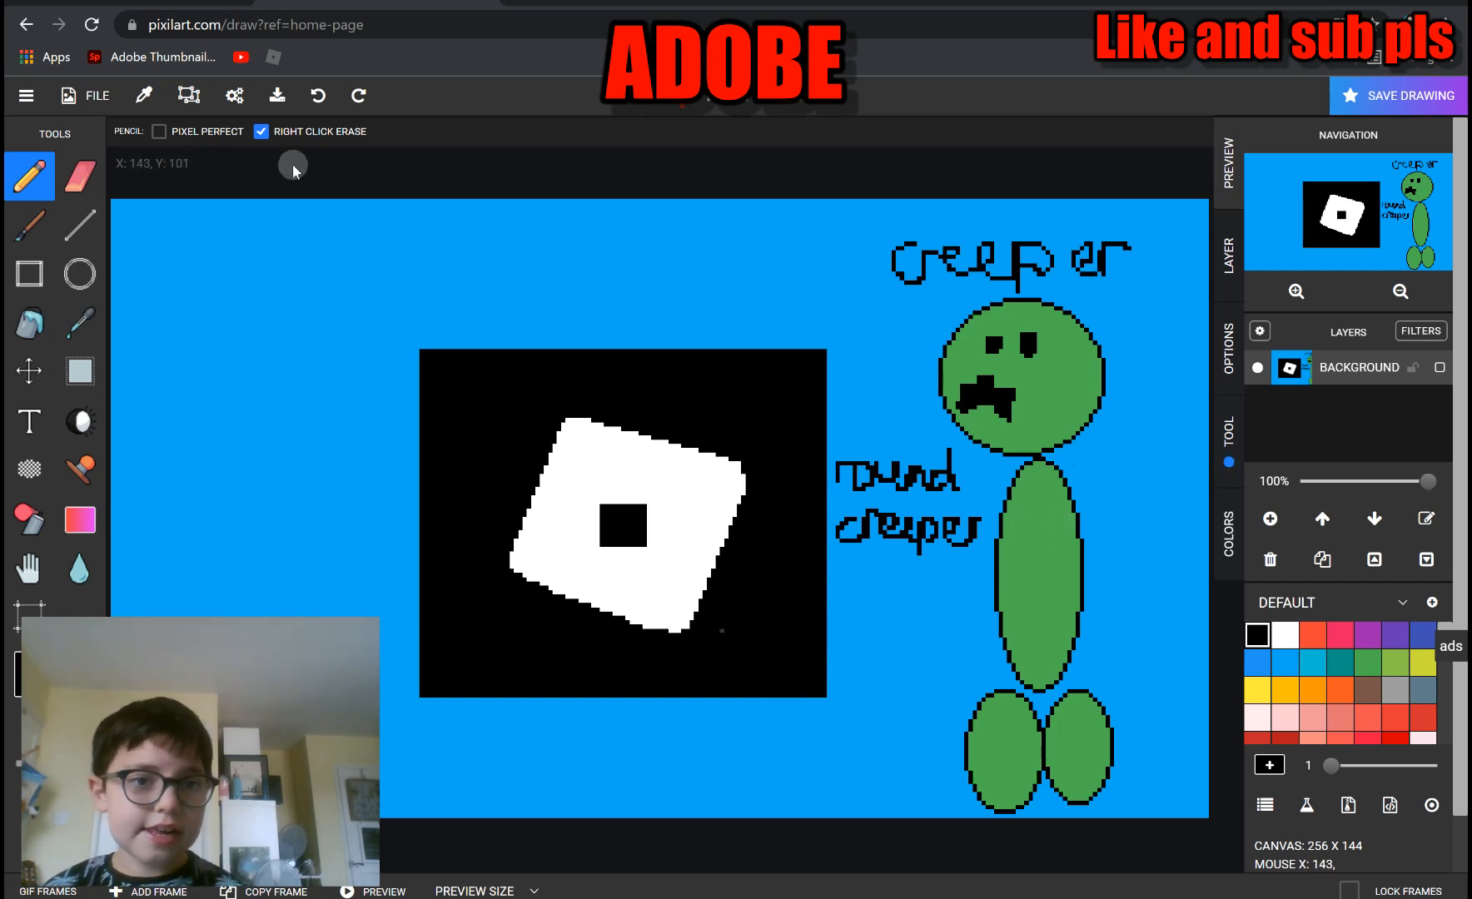
Discard the creeper drawing and start a fresh blank 256×144 canvas
{"action": "left_click", "coordinate": [235, 25]}
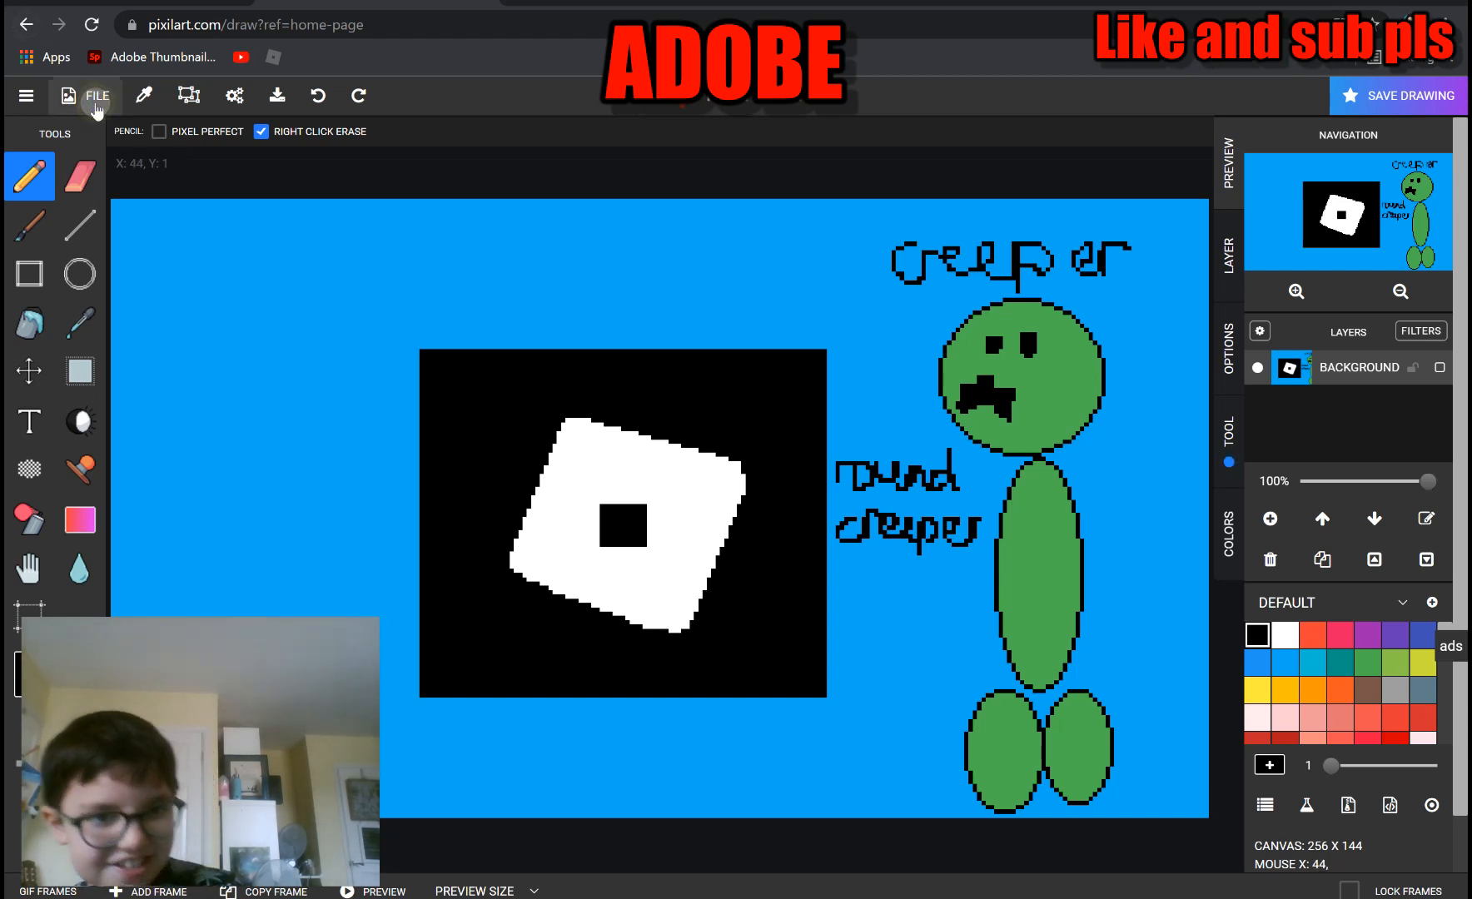
{"action": "left_click", "coordinate": [95, 95]}
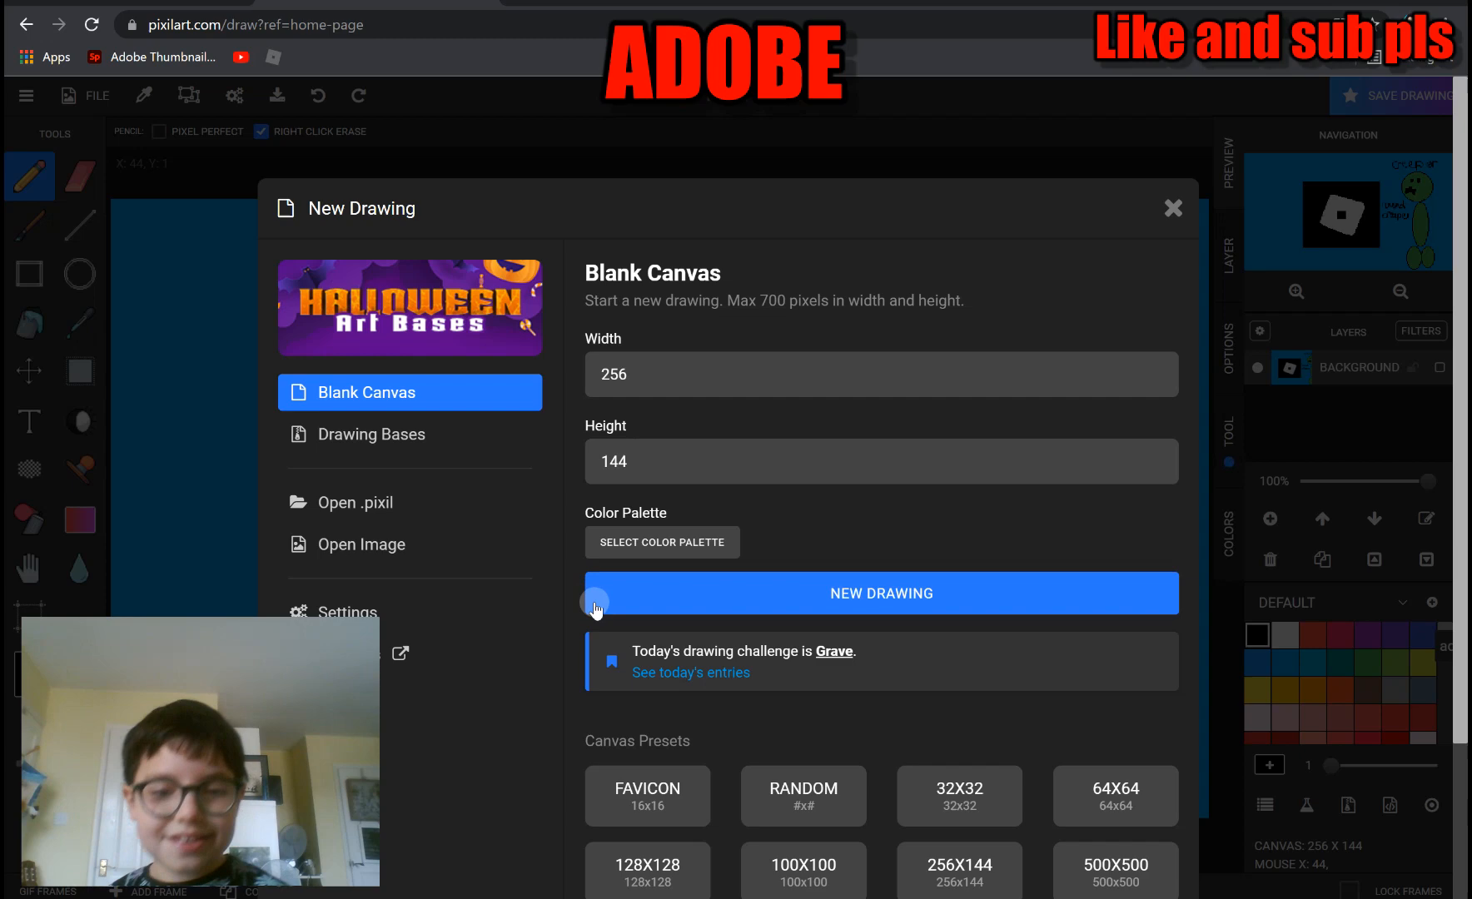
{"action": "left_click", "coordinate": [881, 592]}
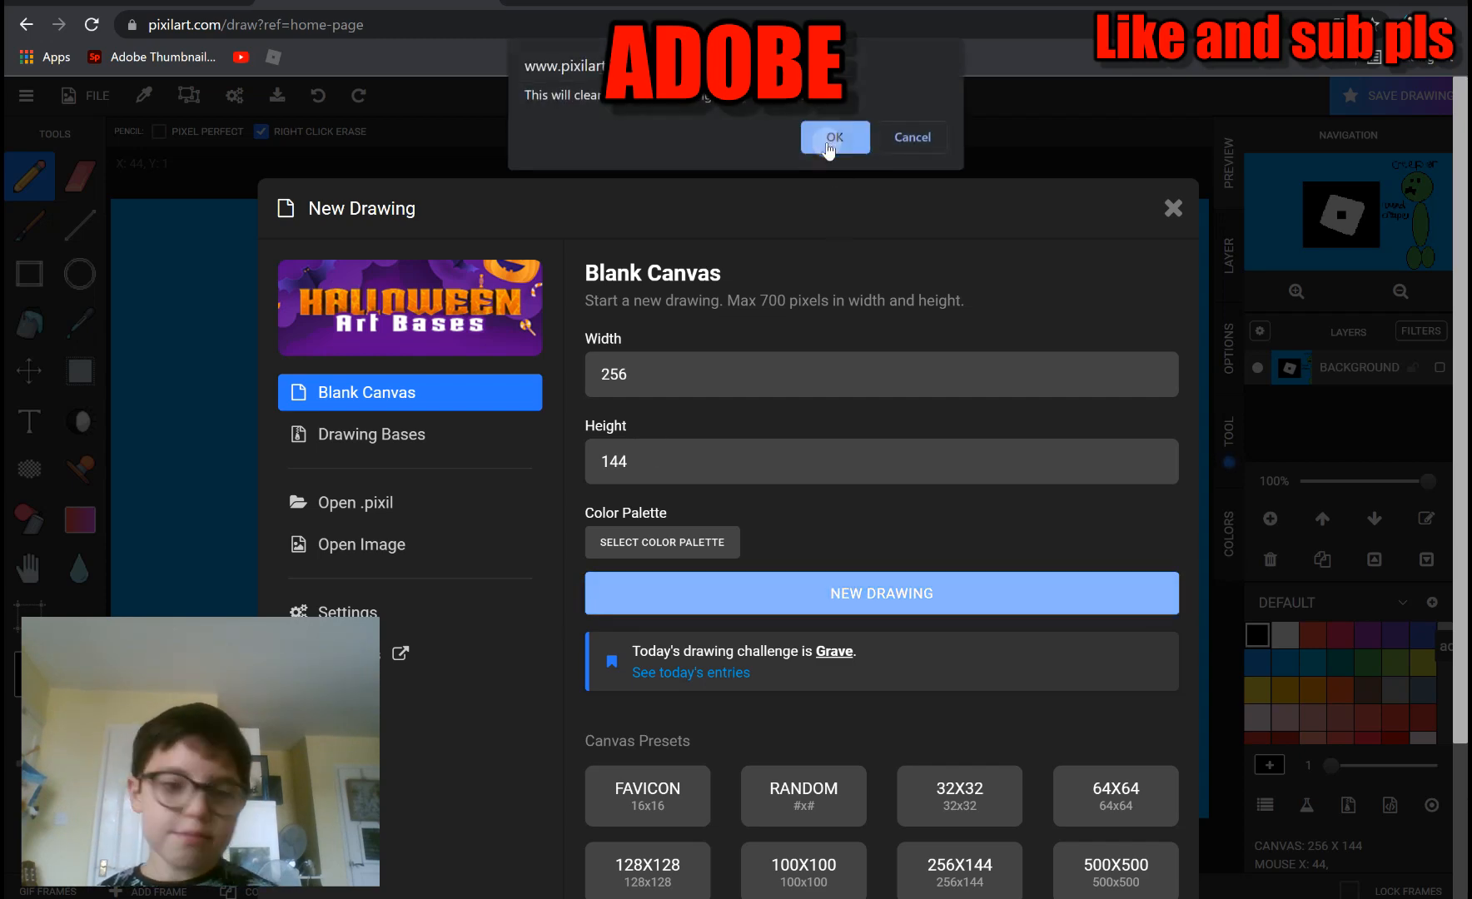
{"action": "left_click", "coordinate": [834, 137]}
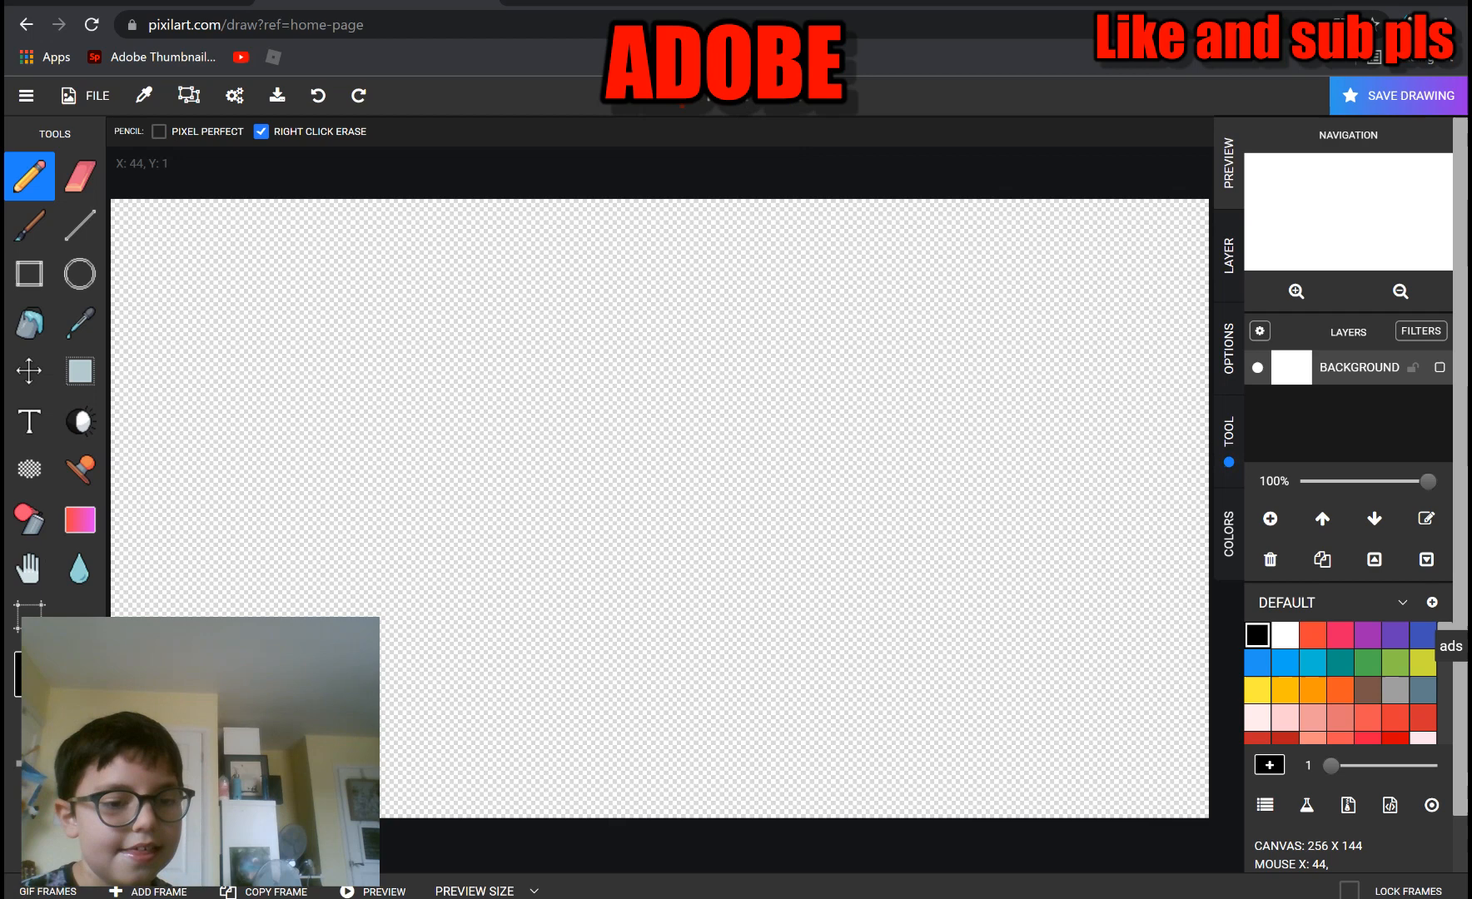
{"action": "mouse_move", "coordinate": [408, 316]}
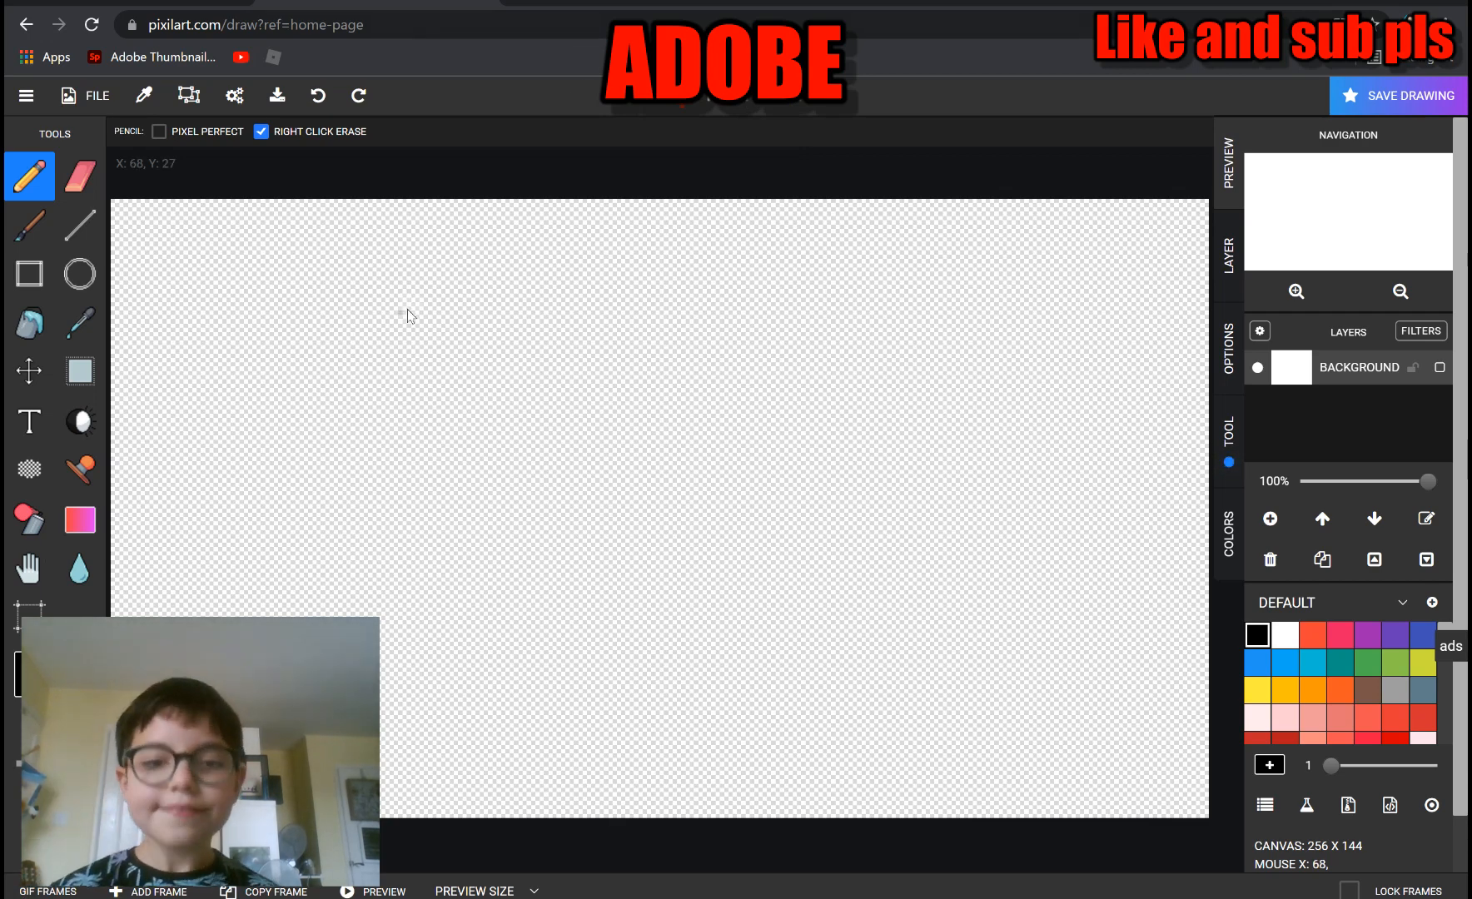
{"action": "mouse_move", "coordinate": [408, 318]}
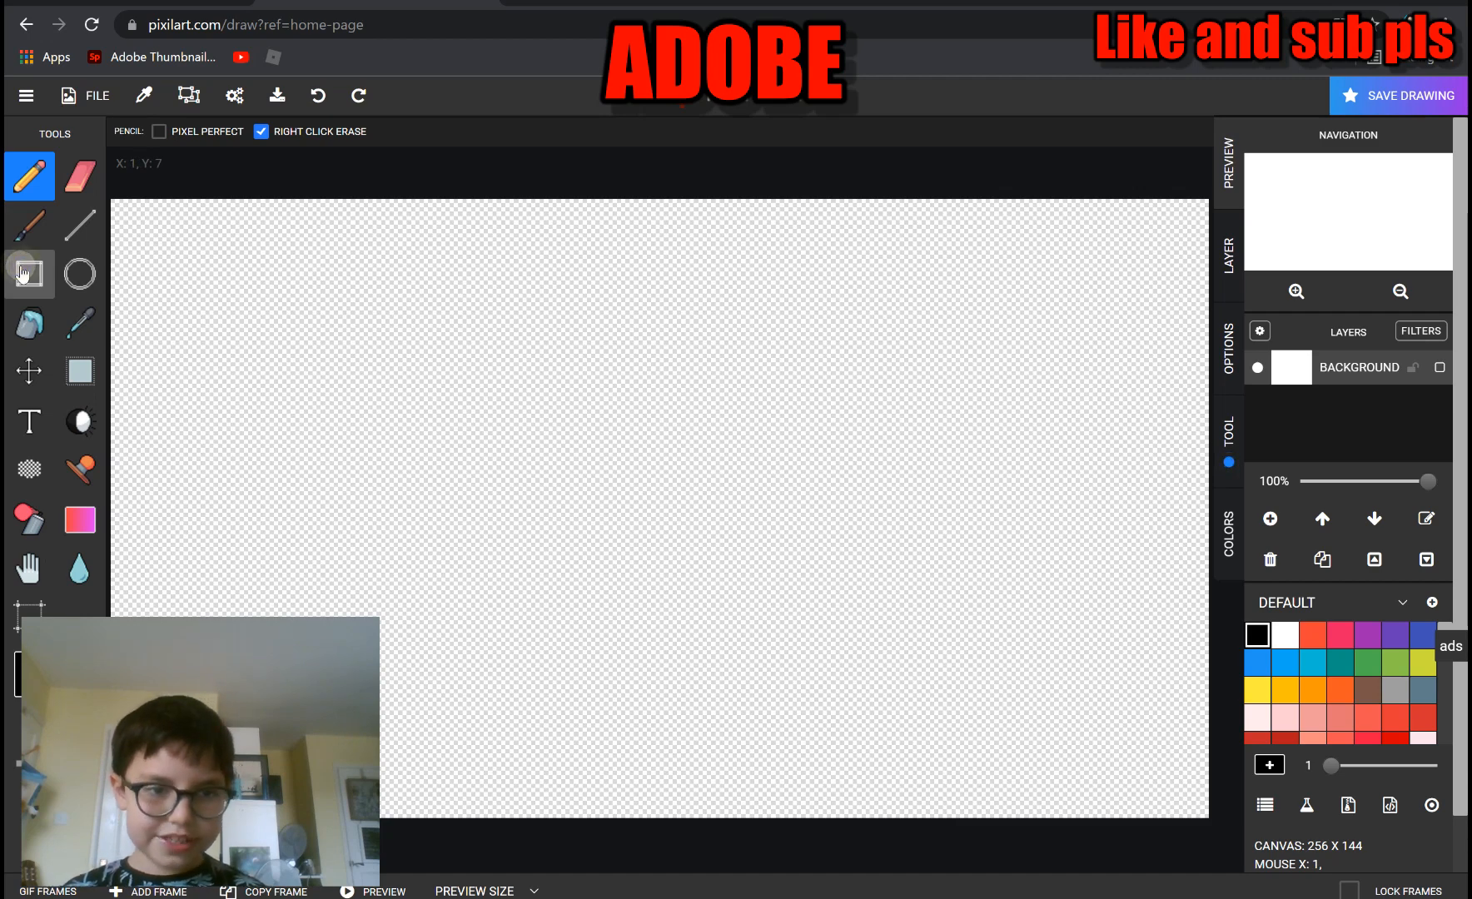
Draw rectangle outlines for the lower left, tall centre and right podium boxes, dismissing a pop-up ad
{"action": "left_click", "coordinate": [29, 273]}
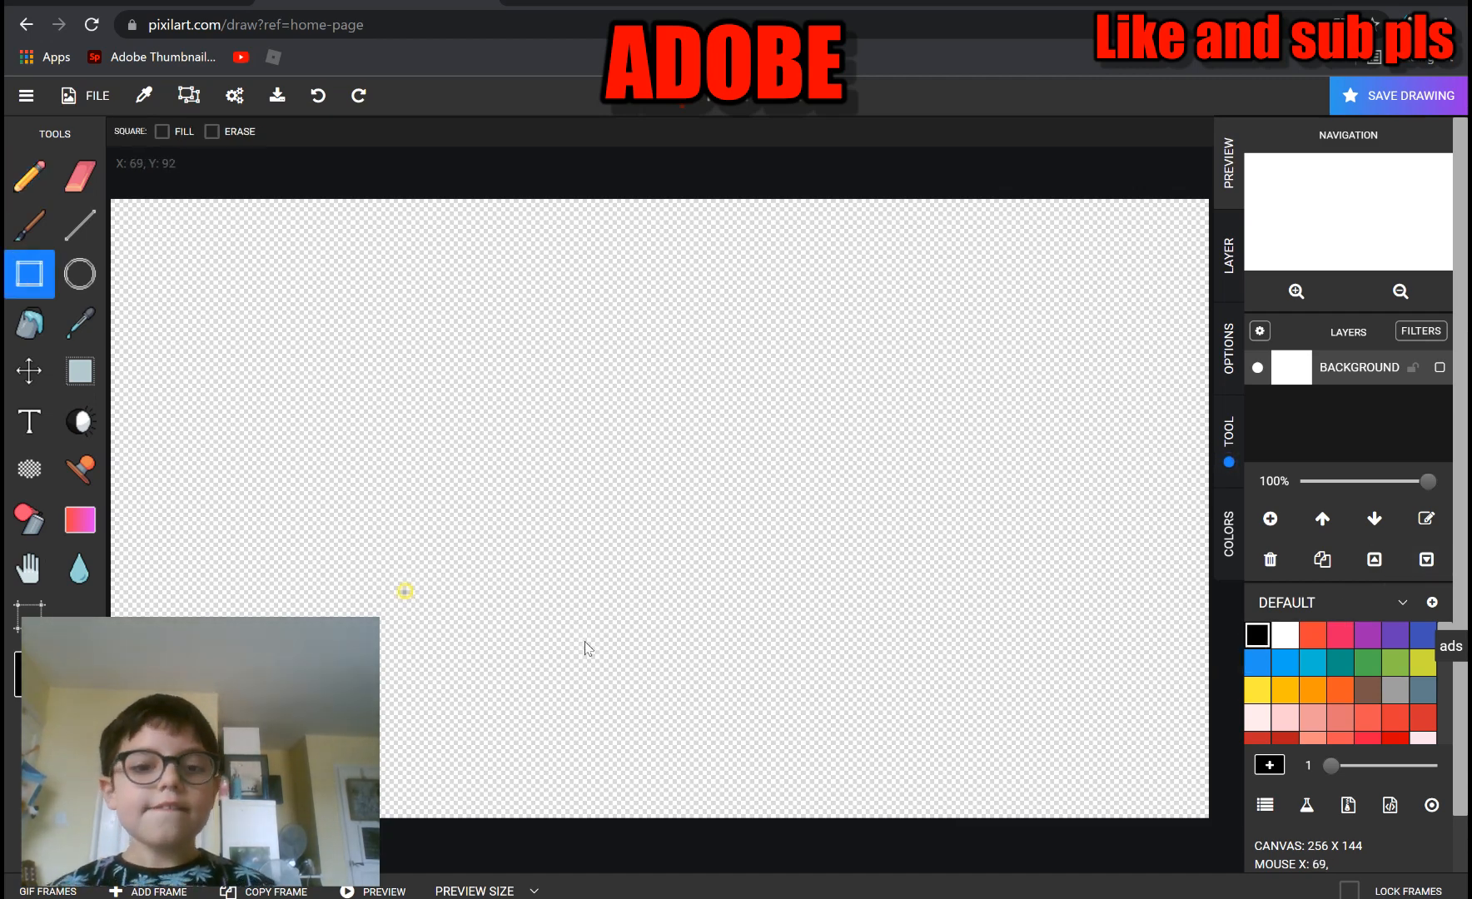
{"action": "left_click_drag", "start_coordinate": [404, 591], "coordinate": [645, 742]}
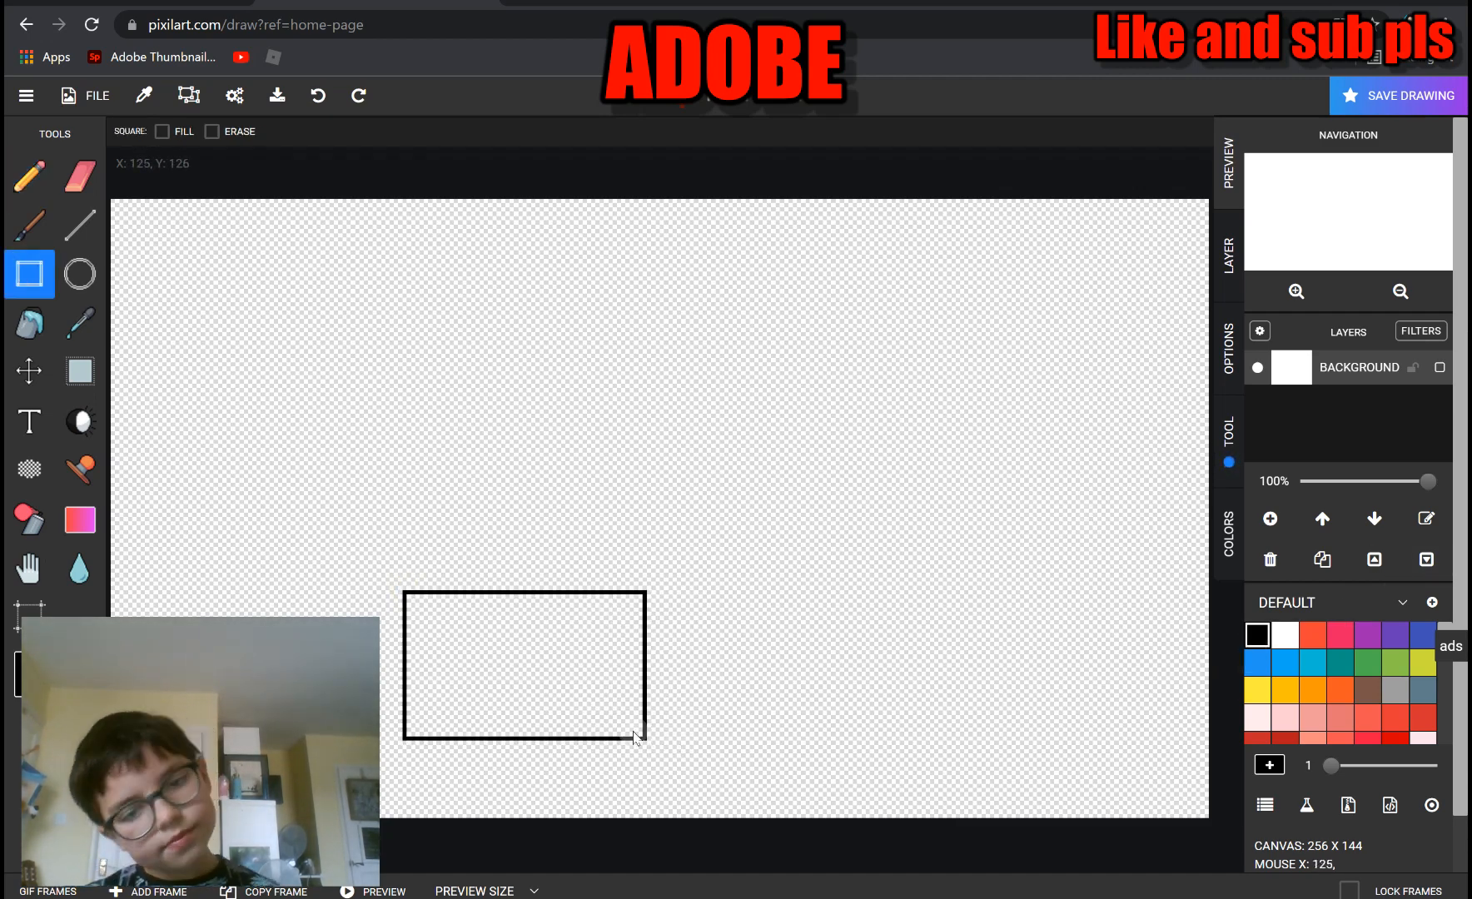
{"action": "left_click_drag", "start_coordinate": [633, 739], "coordinate": [633, 603]}
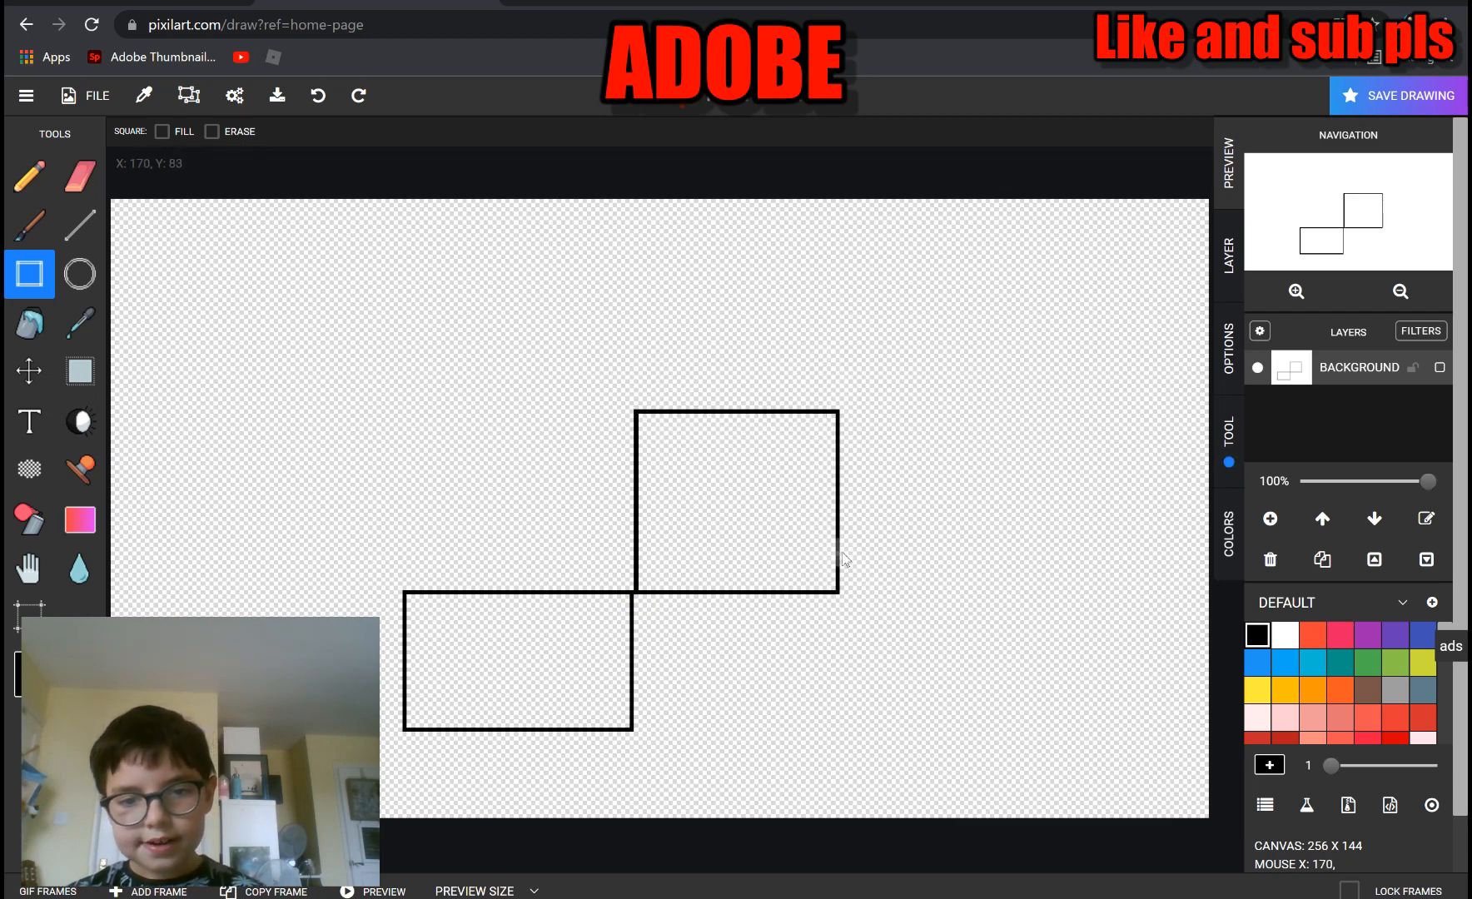
{"action": "mouse_move", "coordinate": [842, 545]}
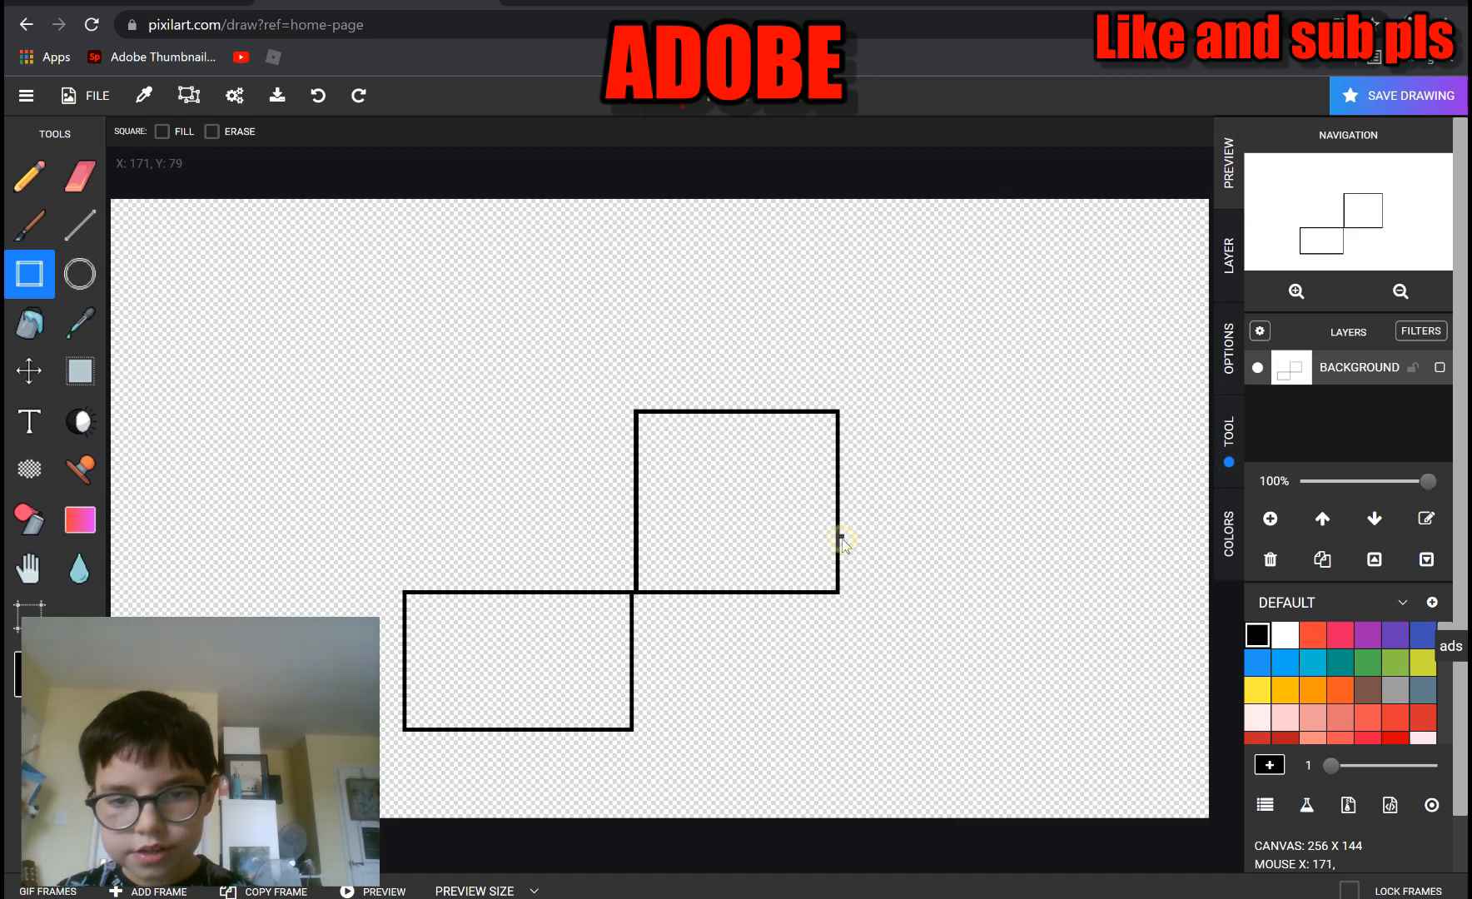
{"action": "left_click_drag", "start_coordinate": [841, 536], "coordinate": [1033, 737]}
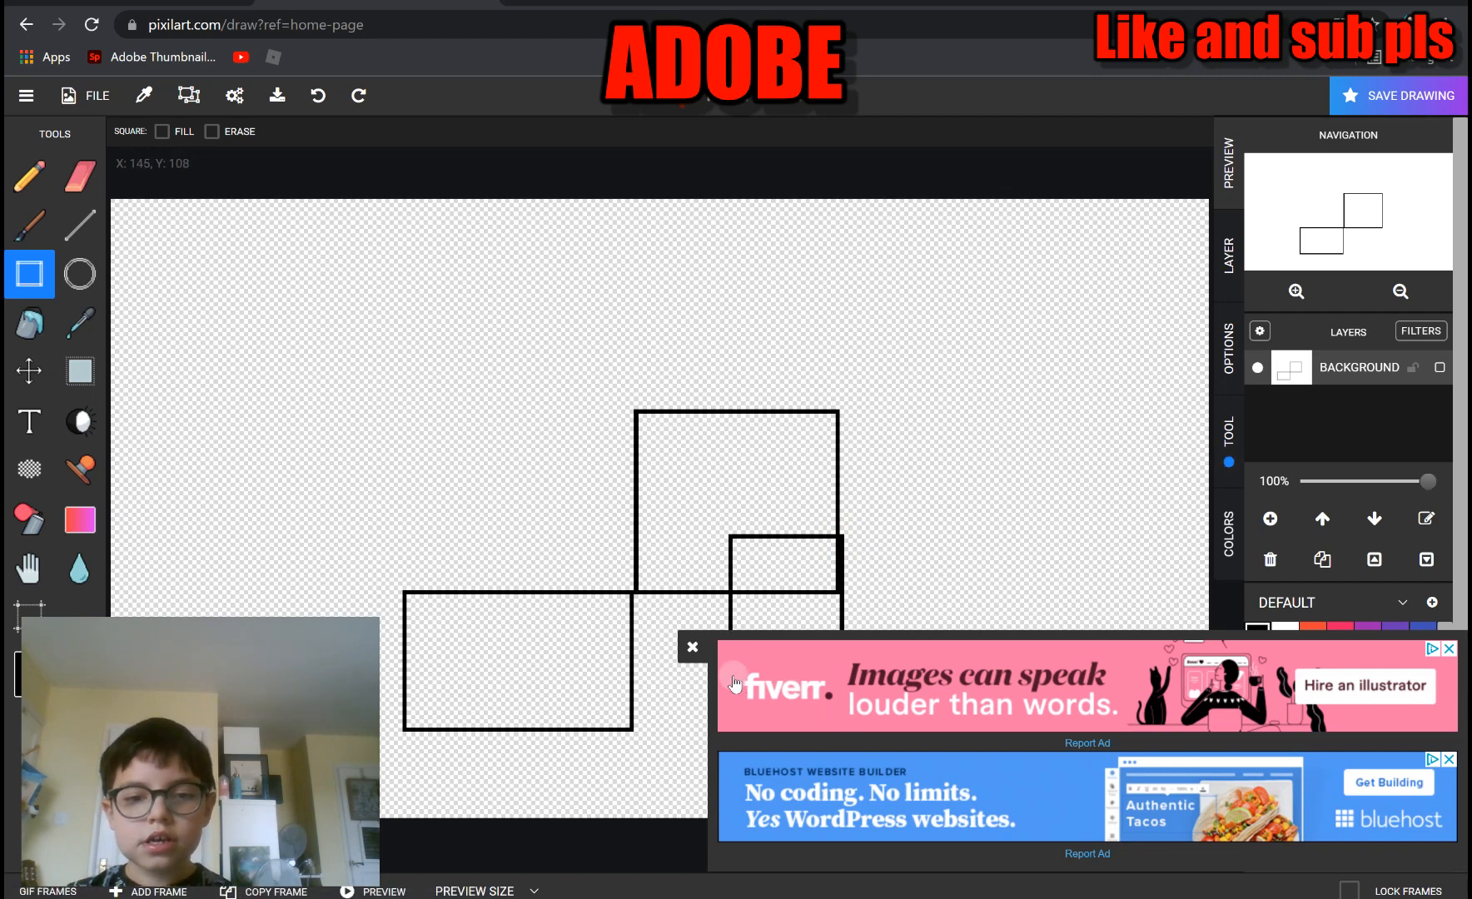
{"action": "left_click", "coordinate": [693, 647]}
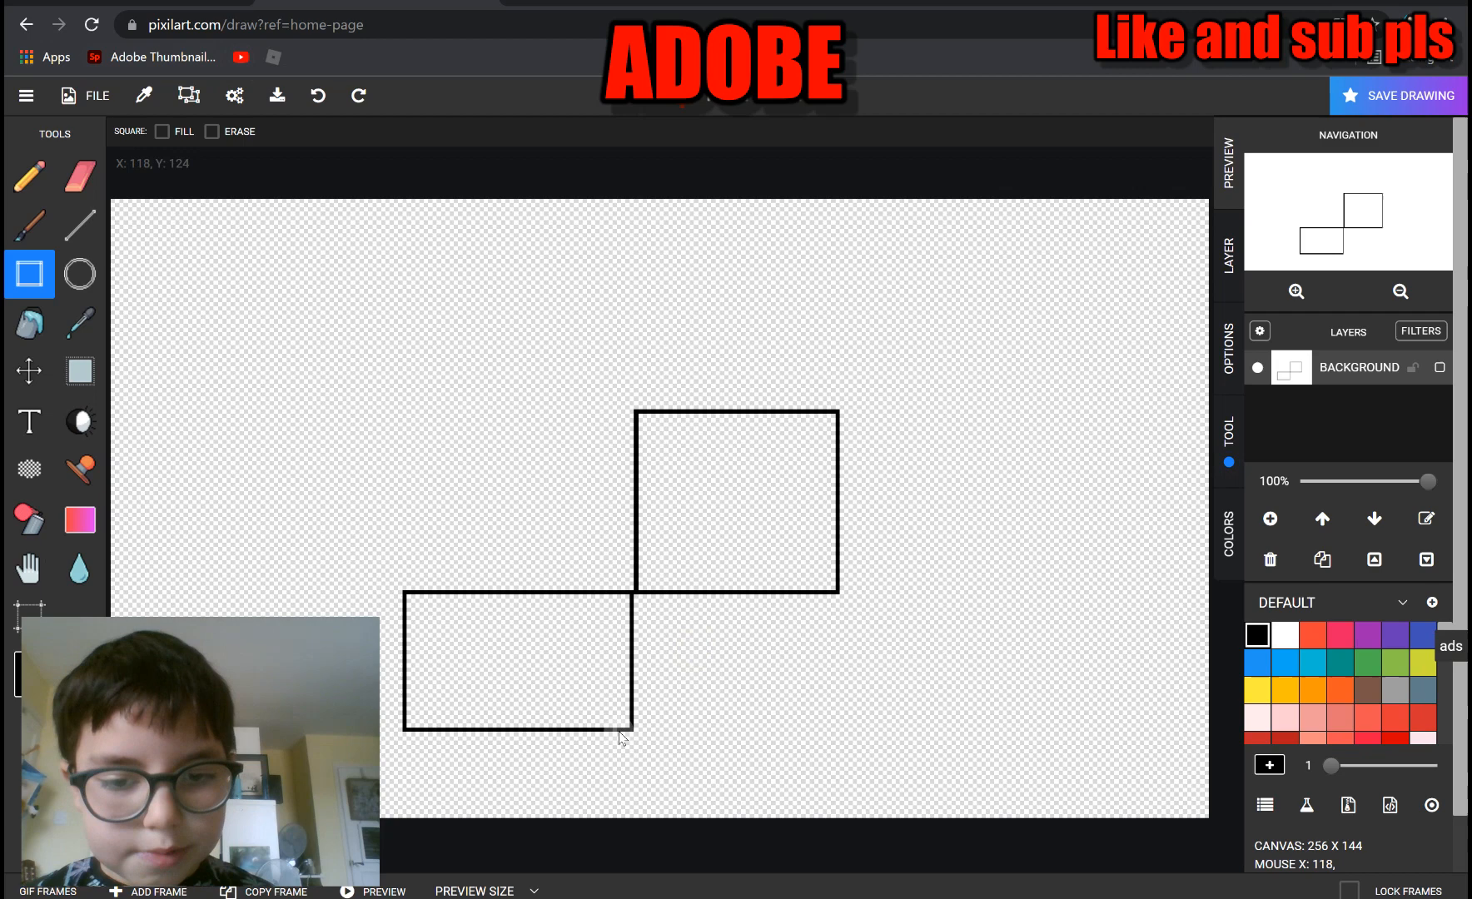
{"action": "mouse_move", "coordinate": [845, 553]}
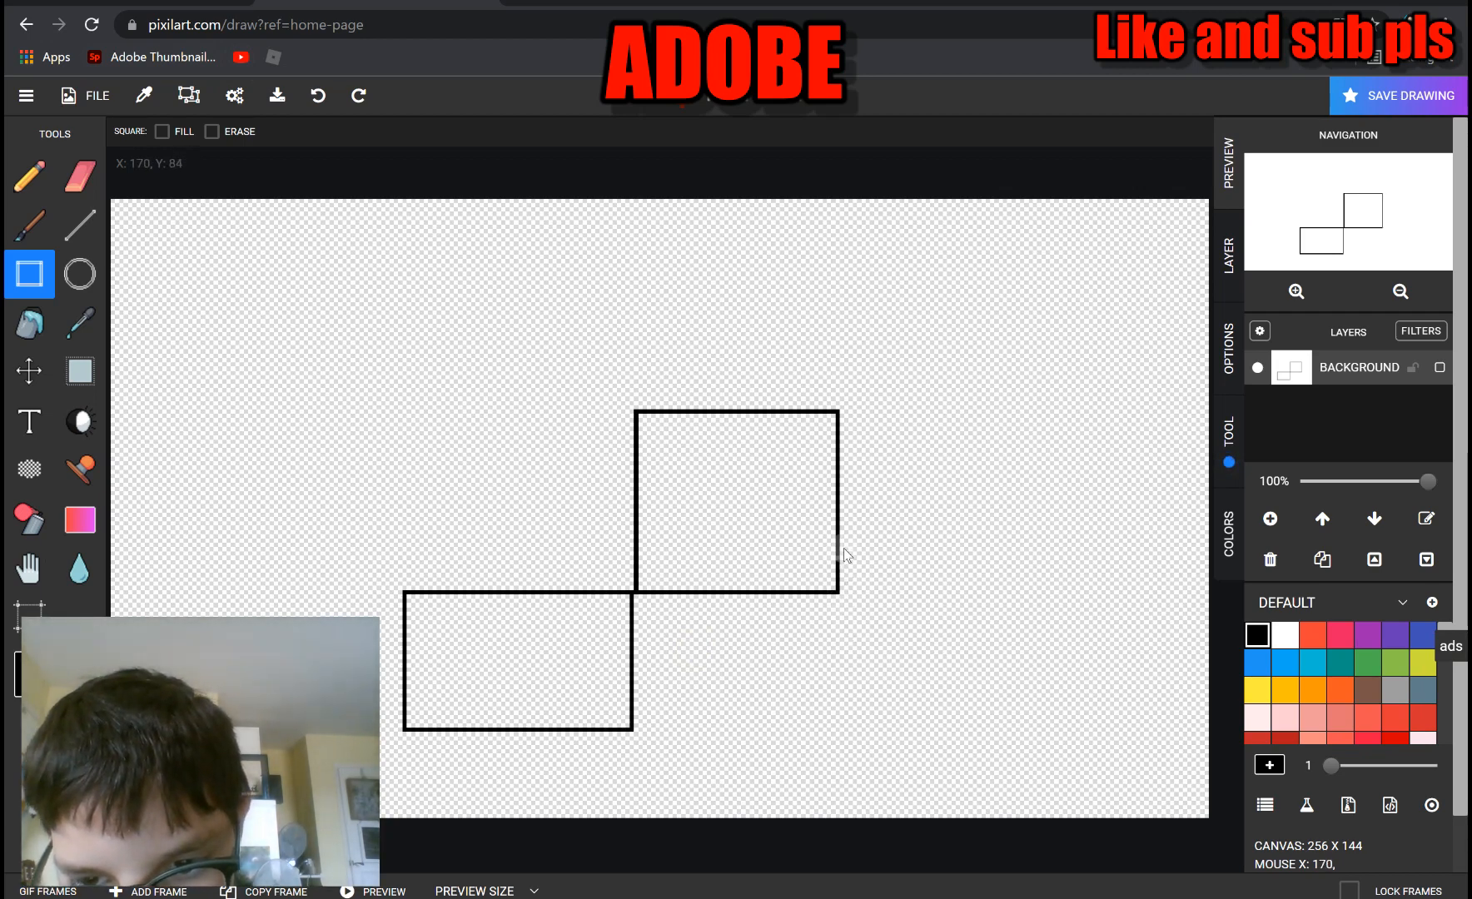
{"action": "left_click_drag", "start_coordinate": [840, 540], "coordinate": [972, 742]}
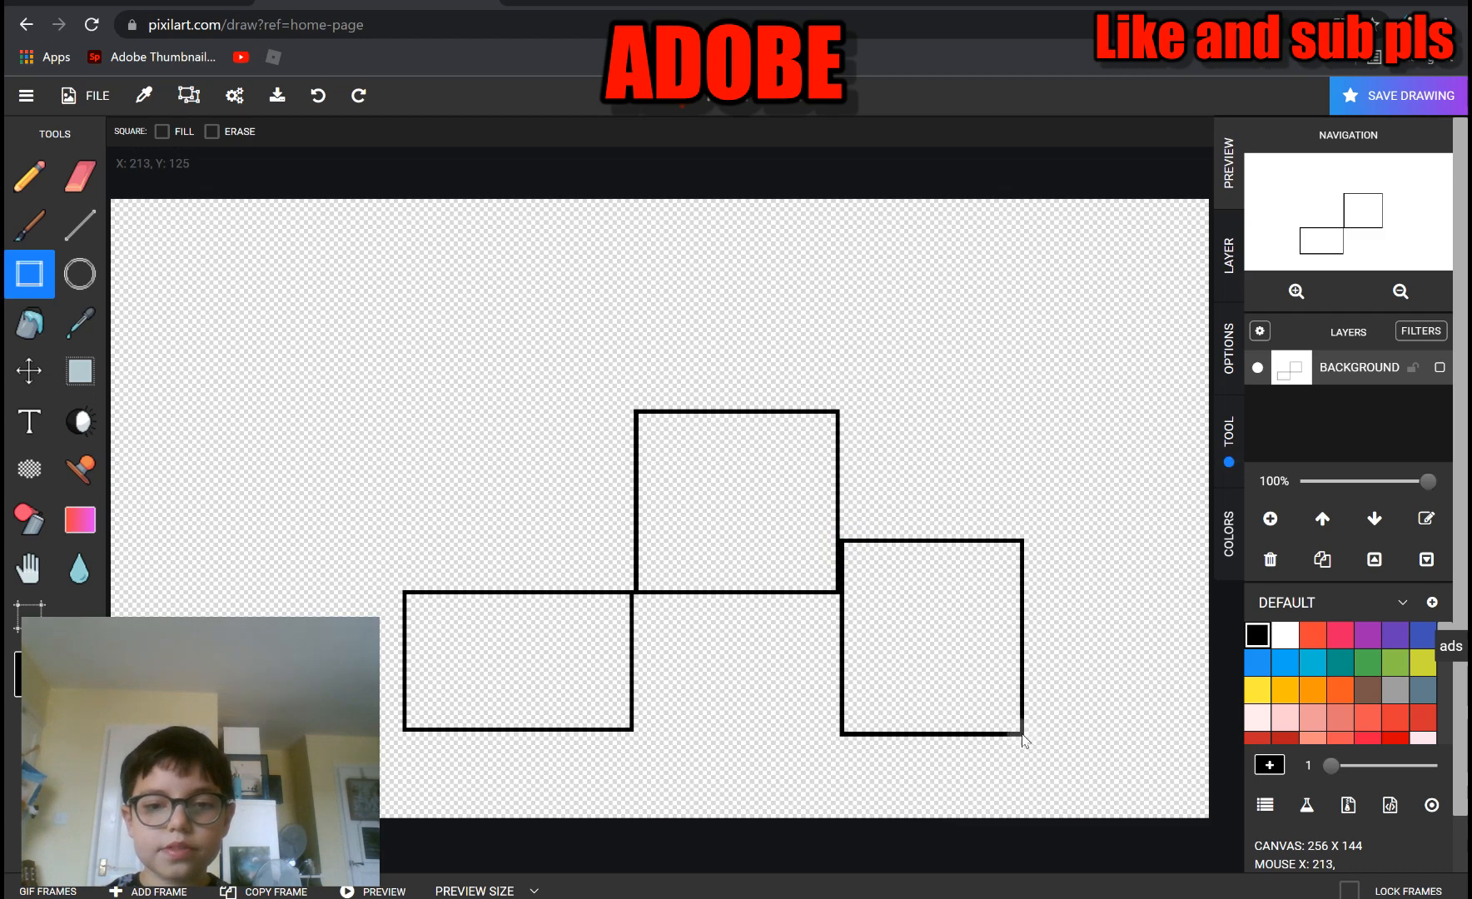
{"action": "left_click", "coordinate": [29, 323]}
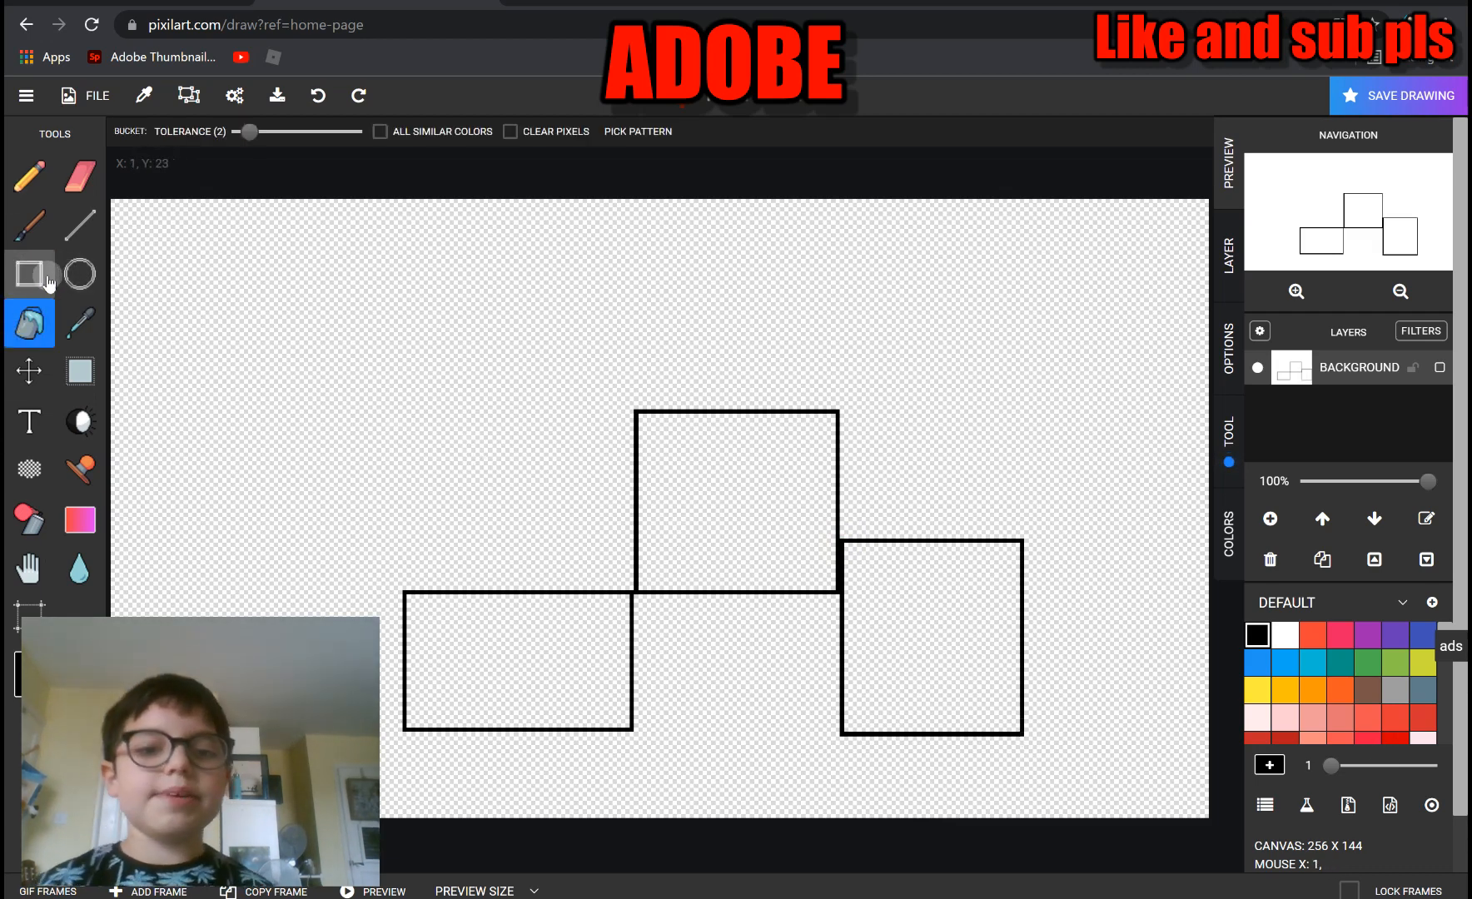
Add a rectangle beneath the centre box and erase the right box's thickened bottom edge
{"action": "left_click", "coordinate": [29, 274]}
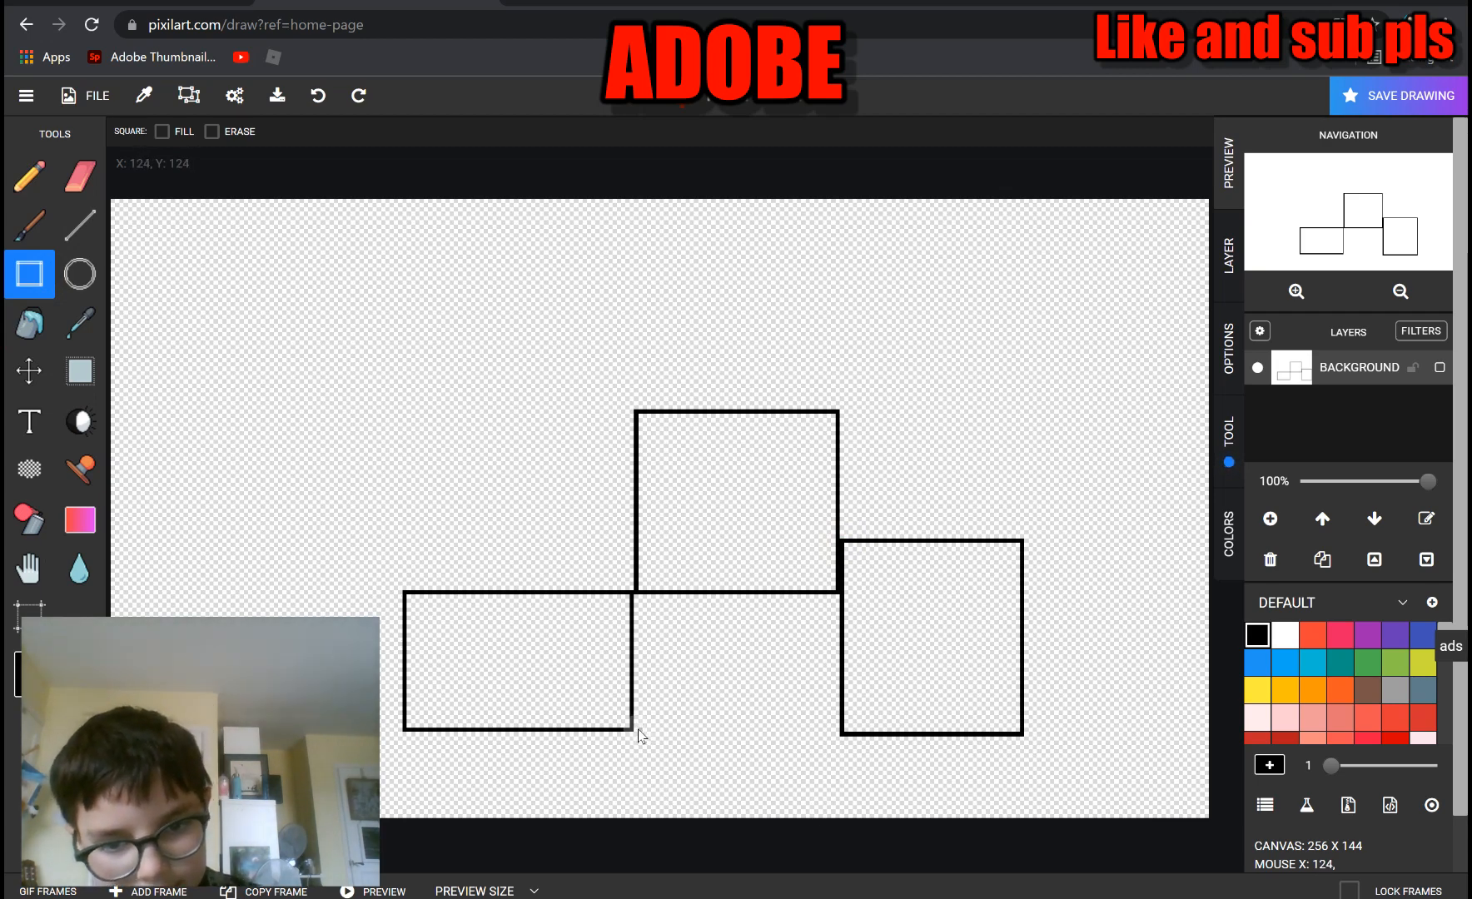
{"action": "left_click_drag", "start_coordinate": [634, 728], "coordinate": [840, 728]}
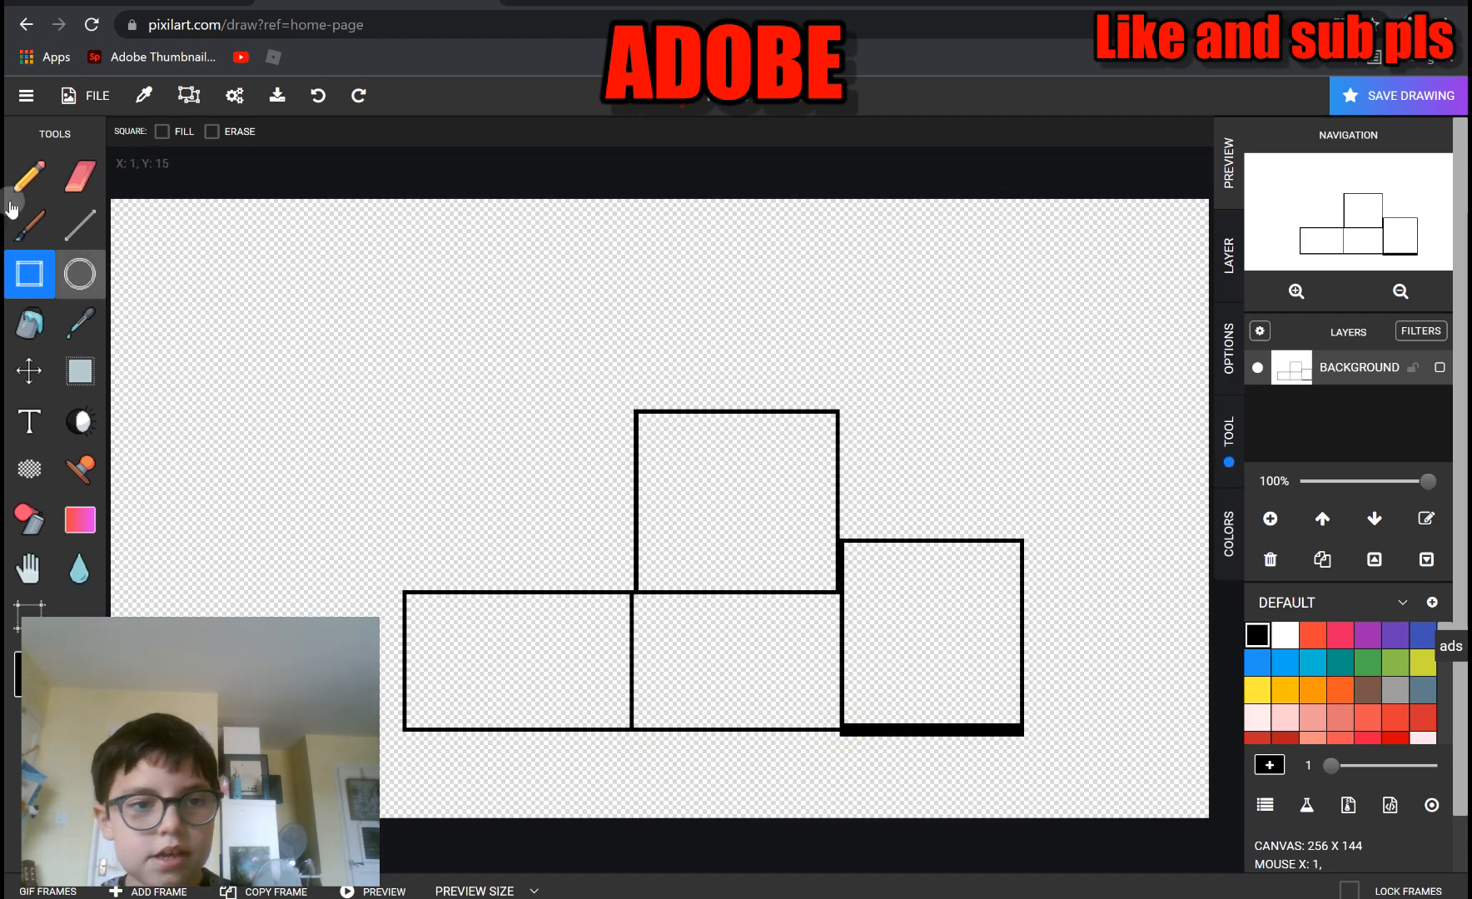
{"action": "left_click", "coordinate": [80, 177]}
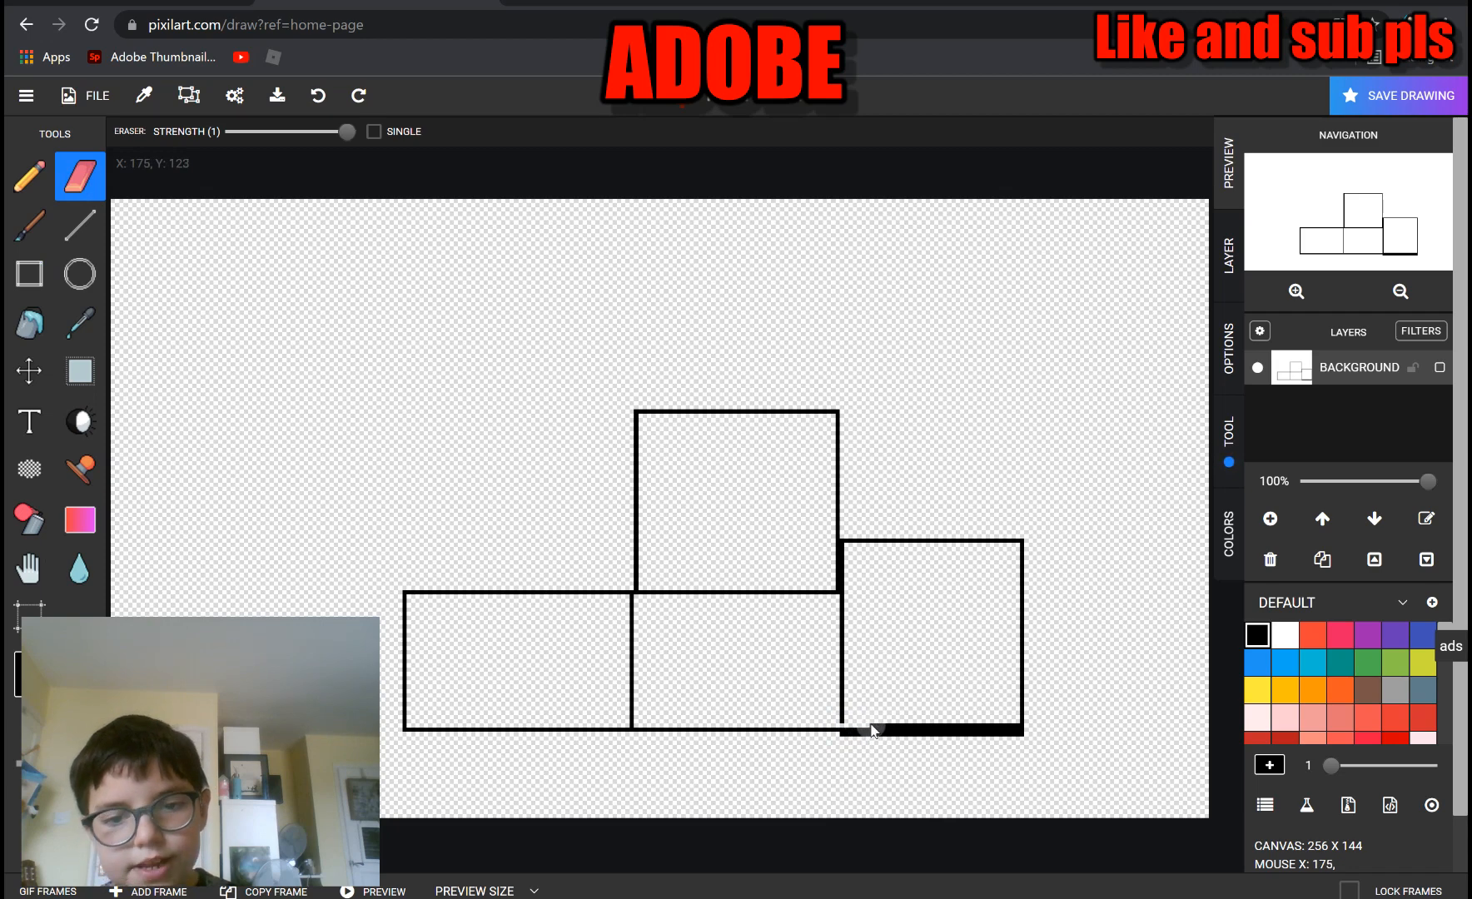
{"action": "mouse_move", "coordinate": [904, 733]}
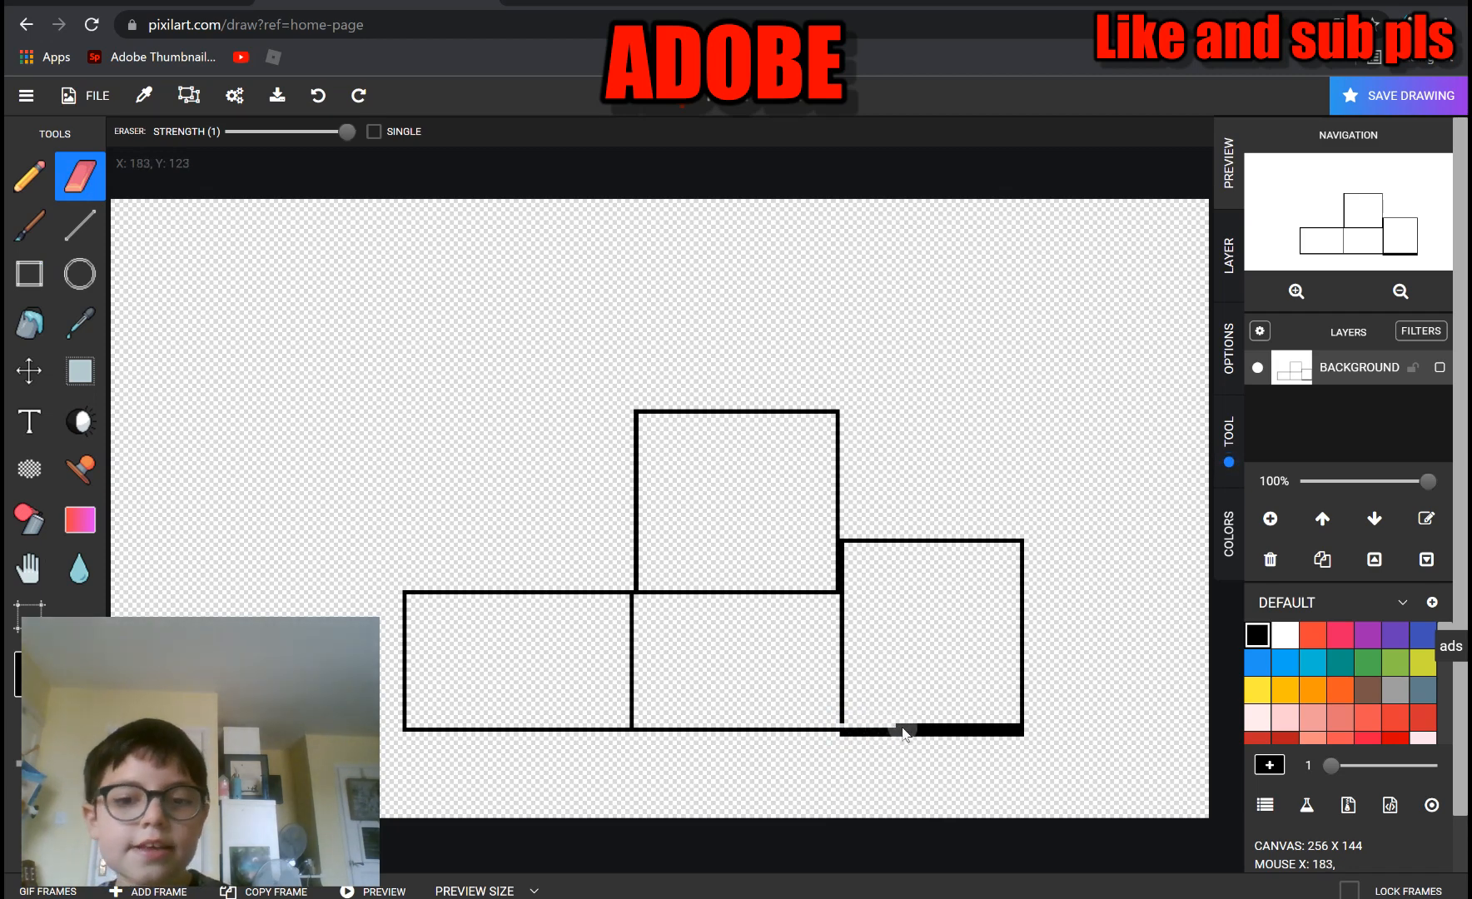
{"action": "left_click_drag", "start_coordinate": [901, 735], "coordinate": [1009, 734]}
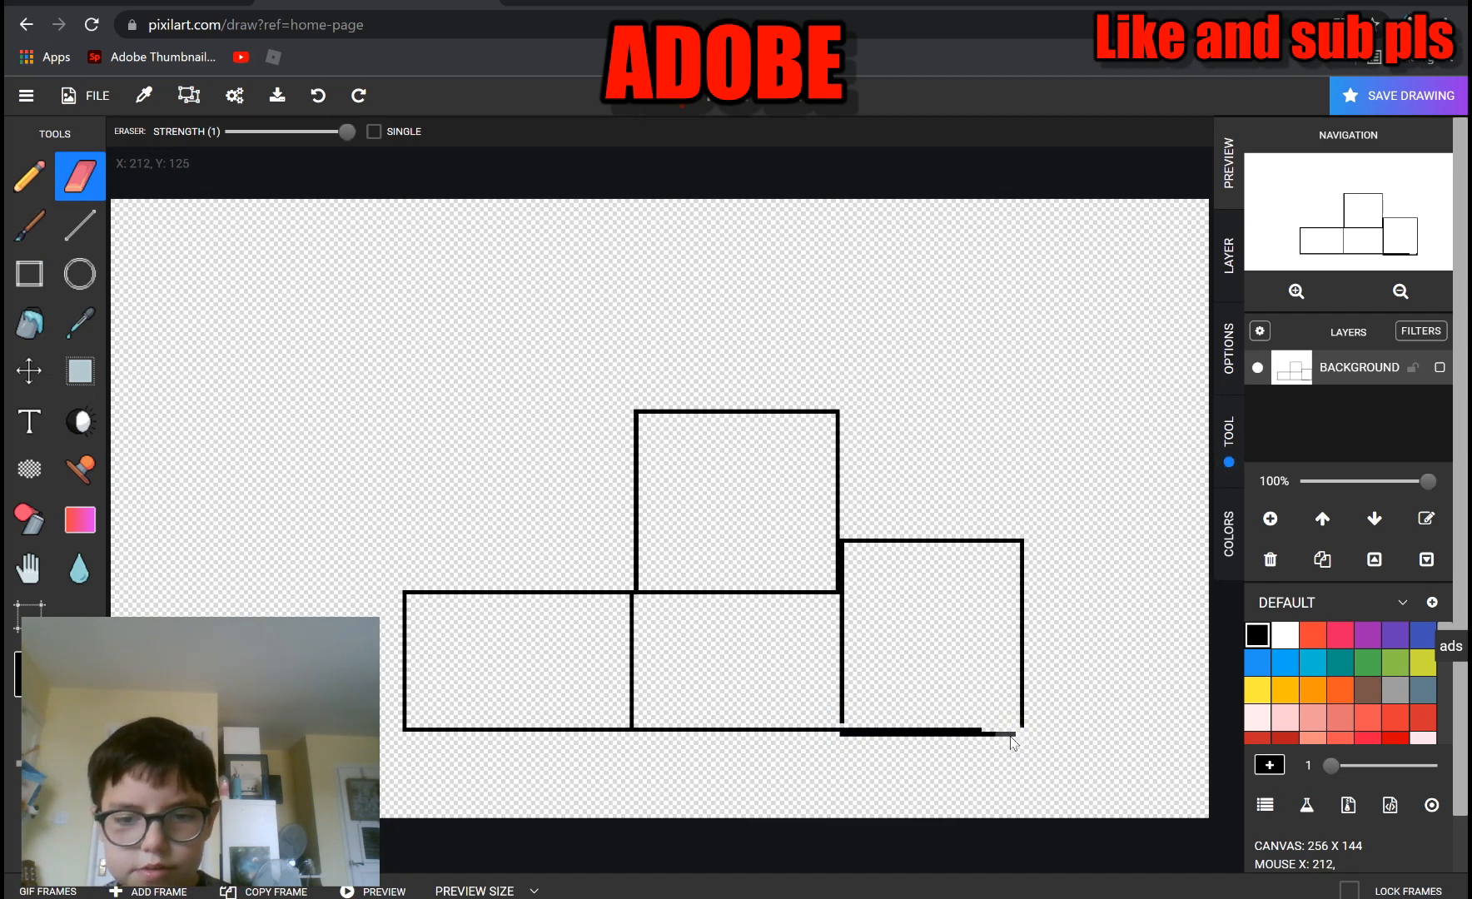
{"action": "left_click_drag", "start_coordinate": [1009, 732], "coordinate": [920, 734]}
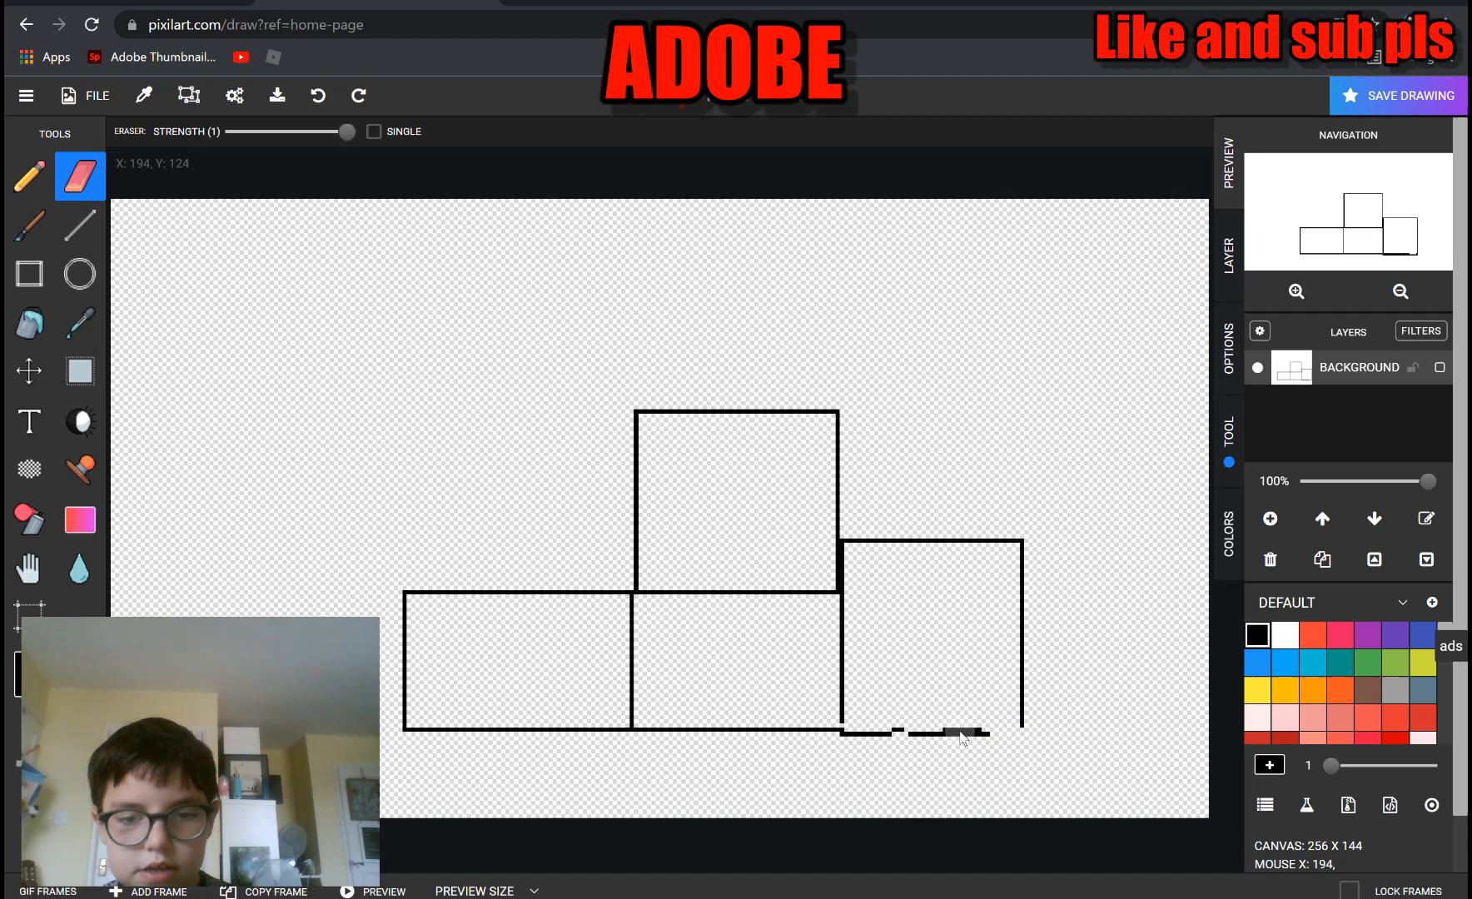
{"action": "left_click", "coordinate": [317, 95]}
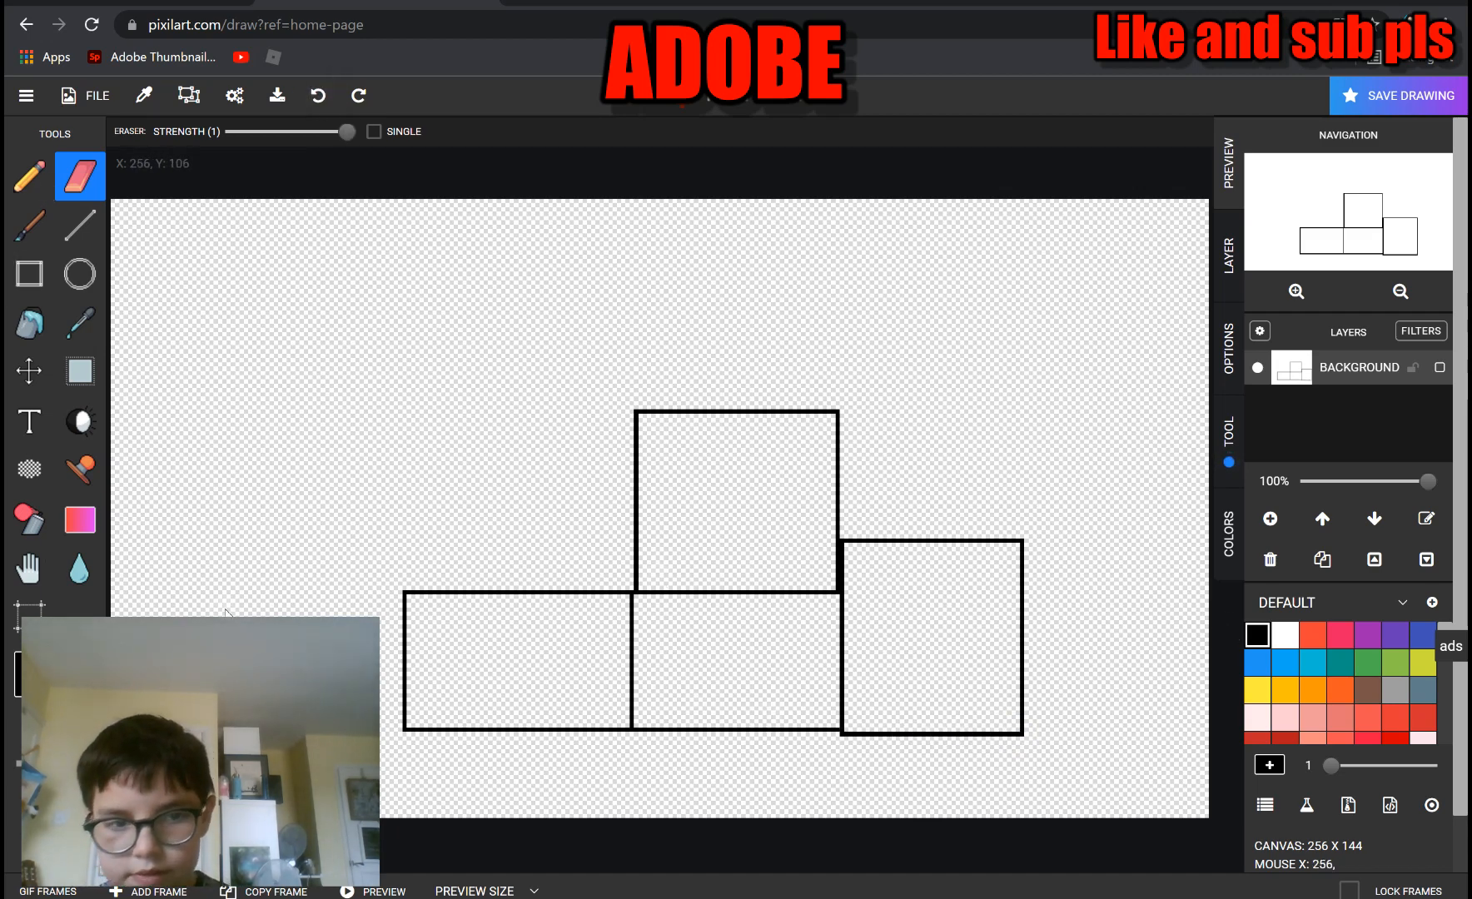
Erase the right box's uneven bottom edge and redraw it as a thin line
{"action": "left_click", "coordinate": [79, 224]}
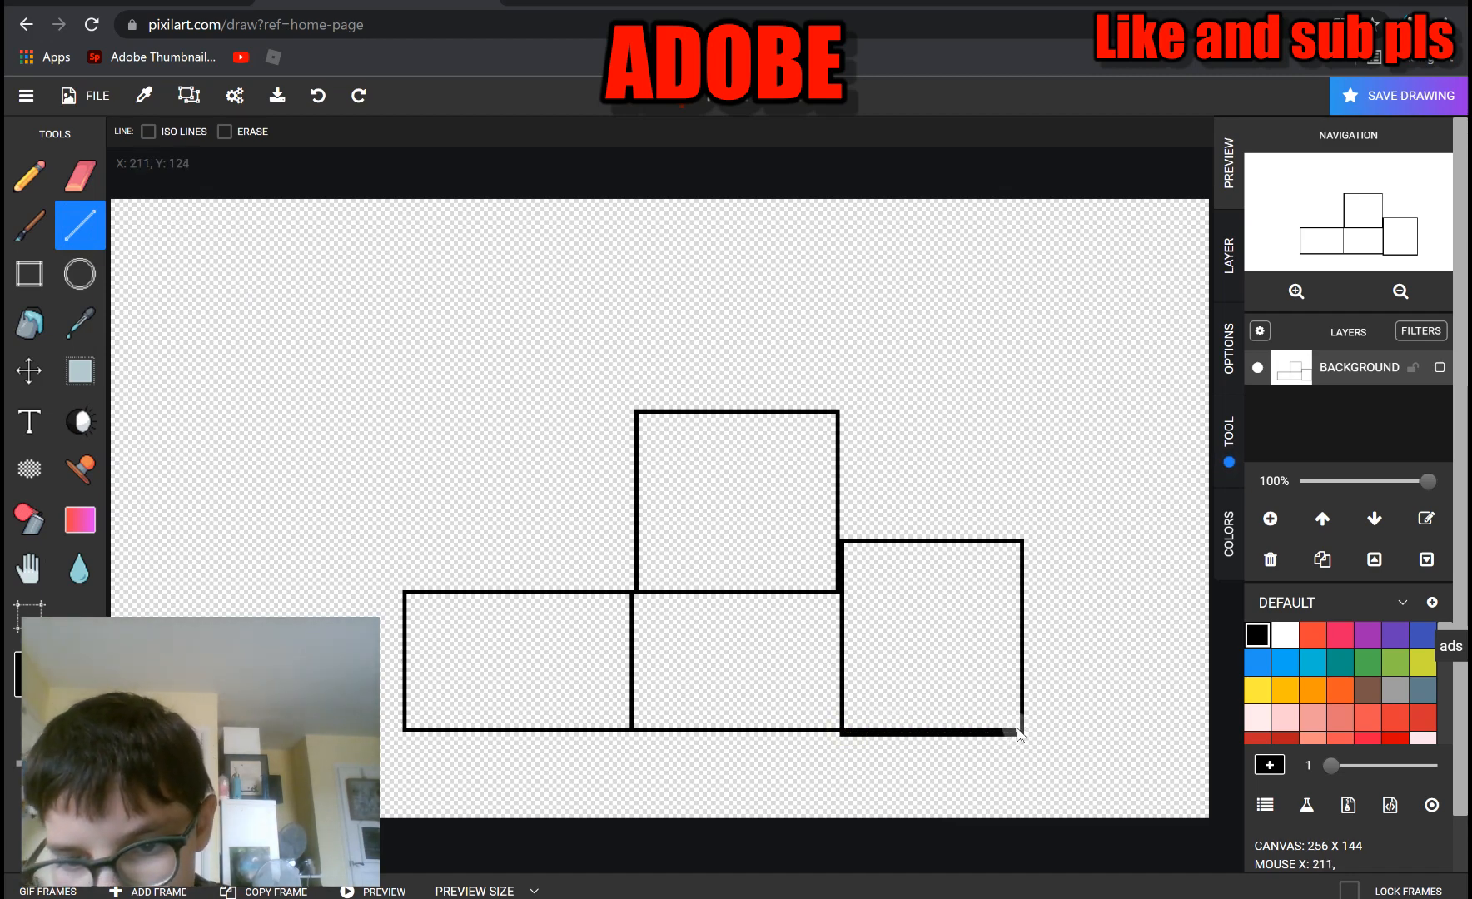
{"action": "mouse_move", "coordinate": [948, 373]}
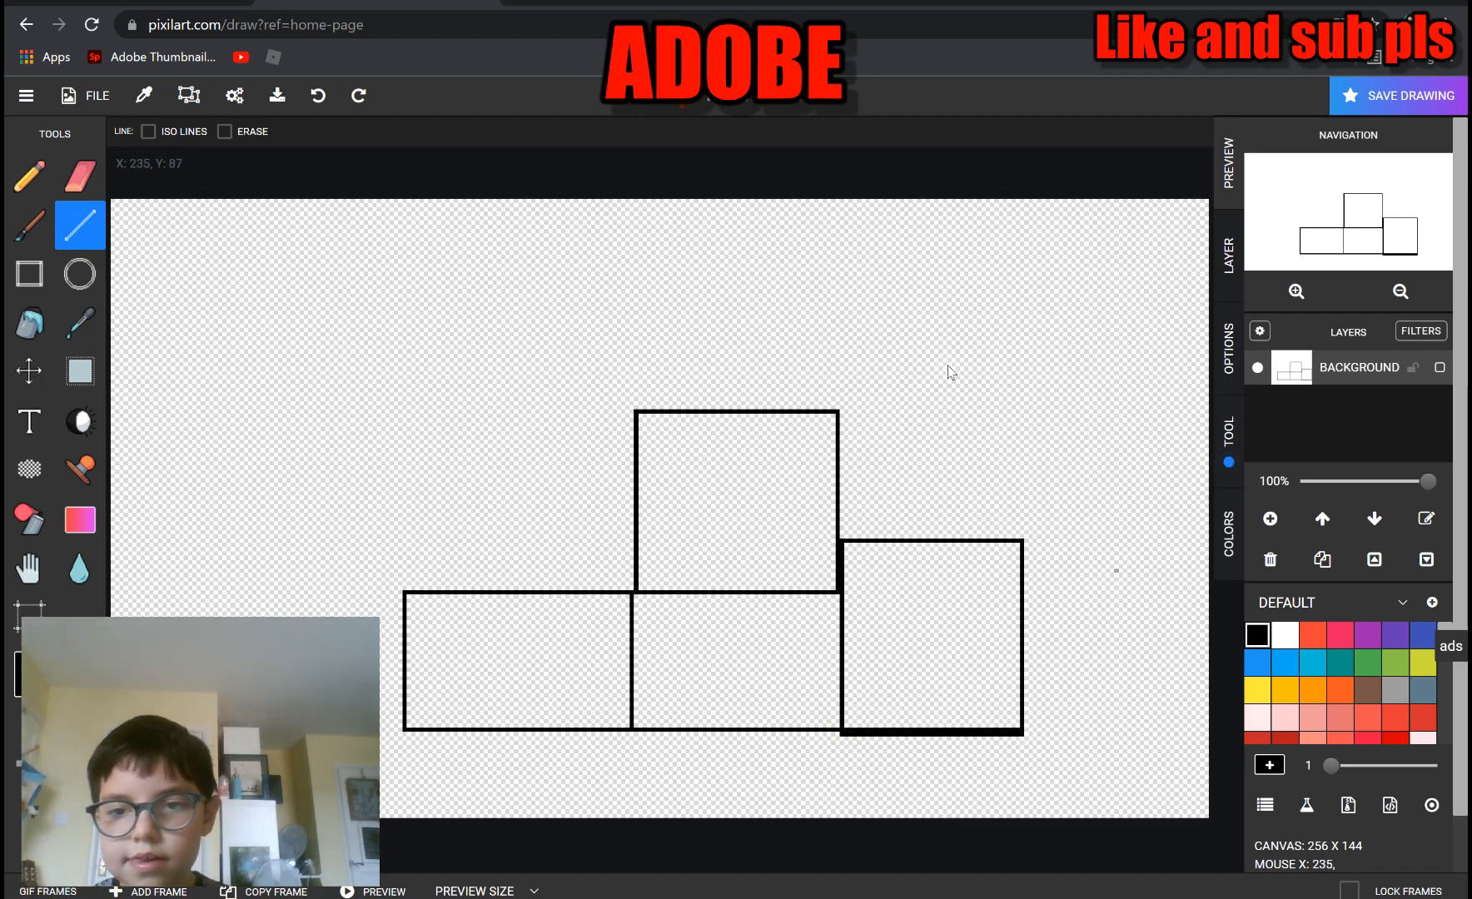
{"action": "left_click", "coordinate": [80, 175]}
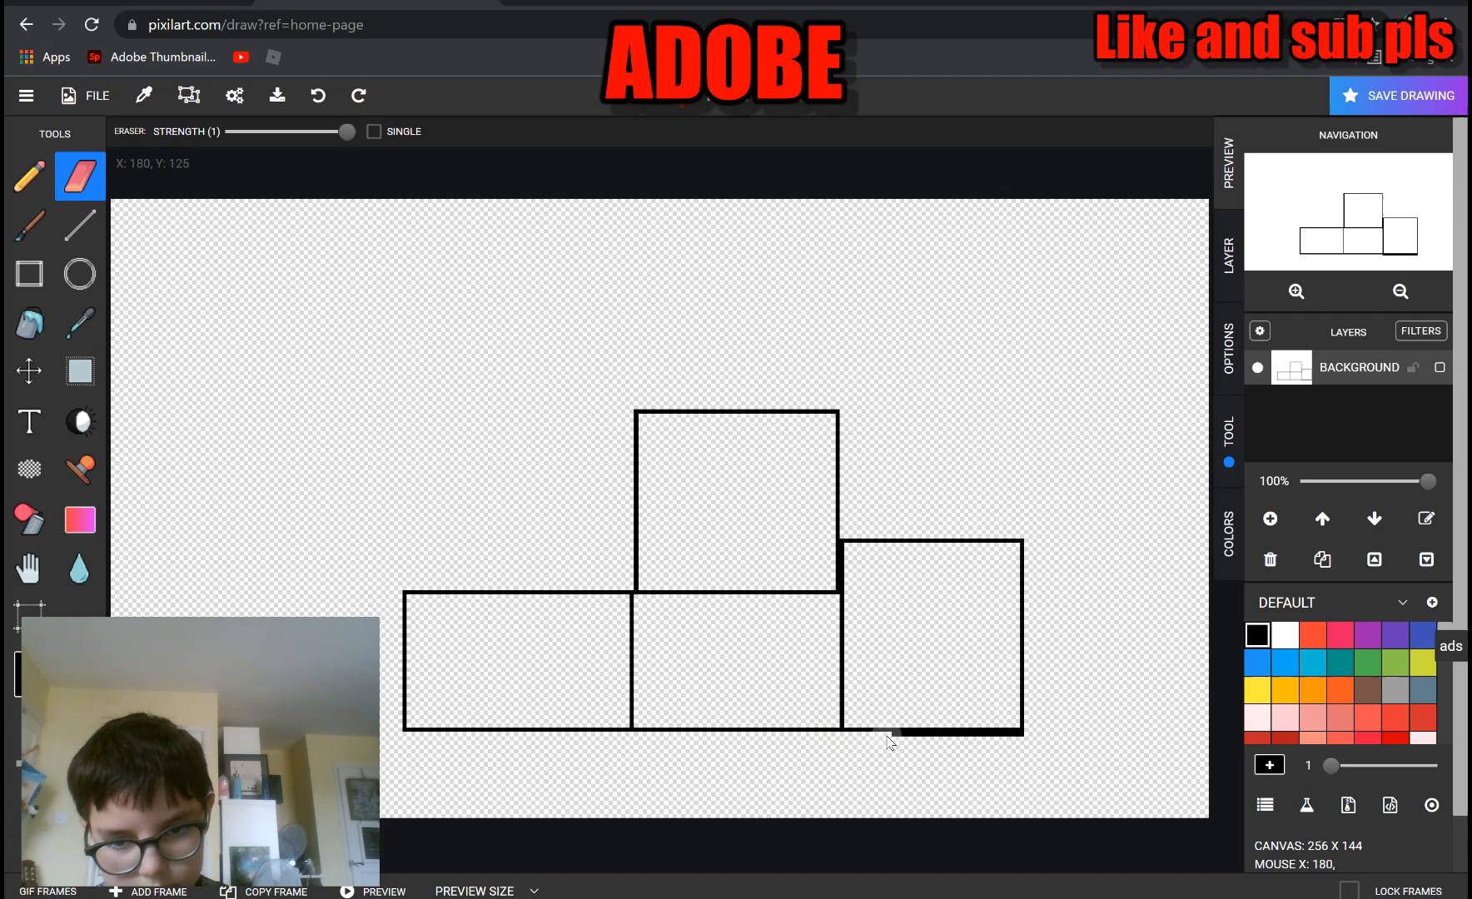
{"action": "left_click_drag", "start_coordinate": [892, 733], "coordinate": [995, 737]}
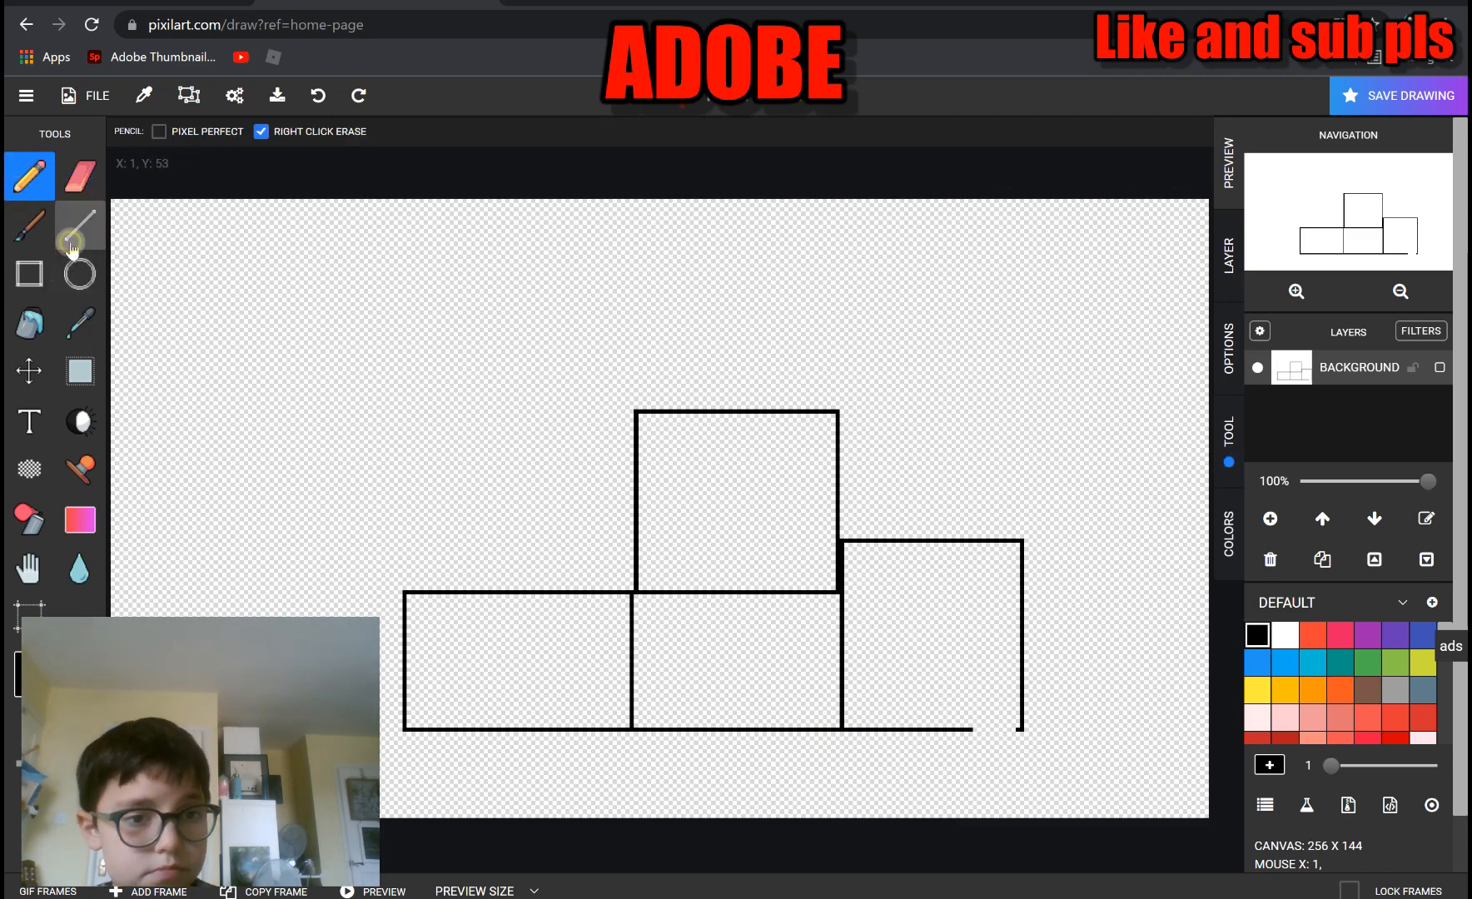
{"action": "left_click", "coordinate": [80, 227]}
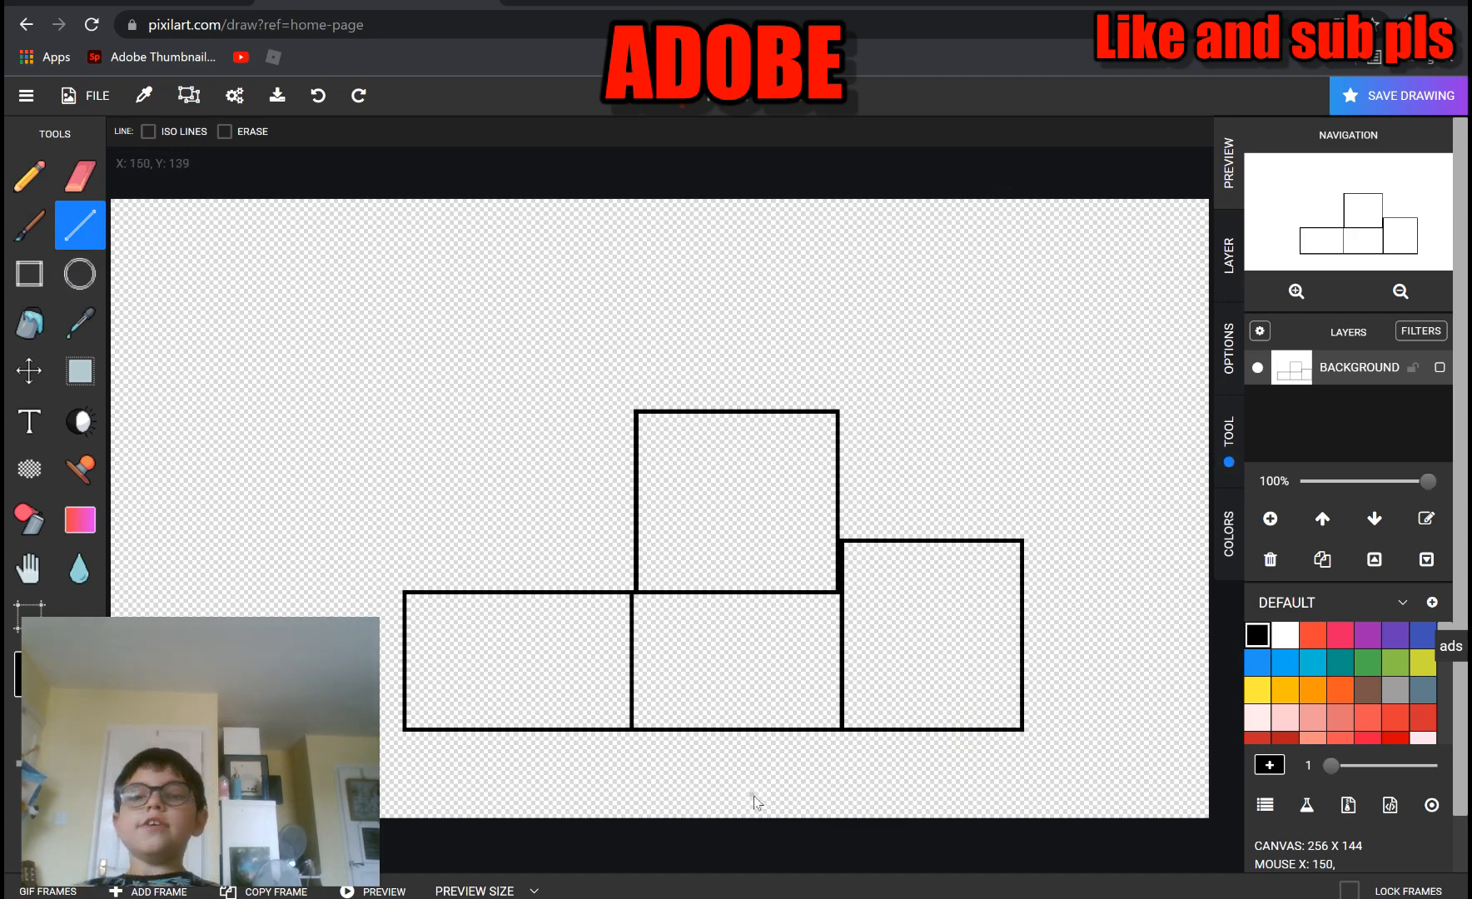
{"action": "mouse_move", "coordinate": [826, 676]}
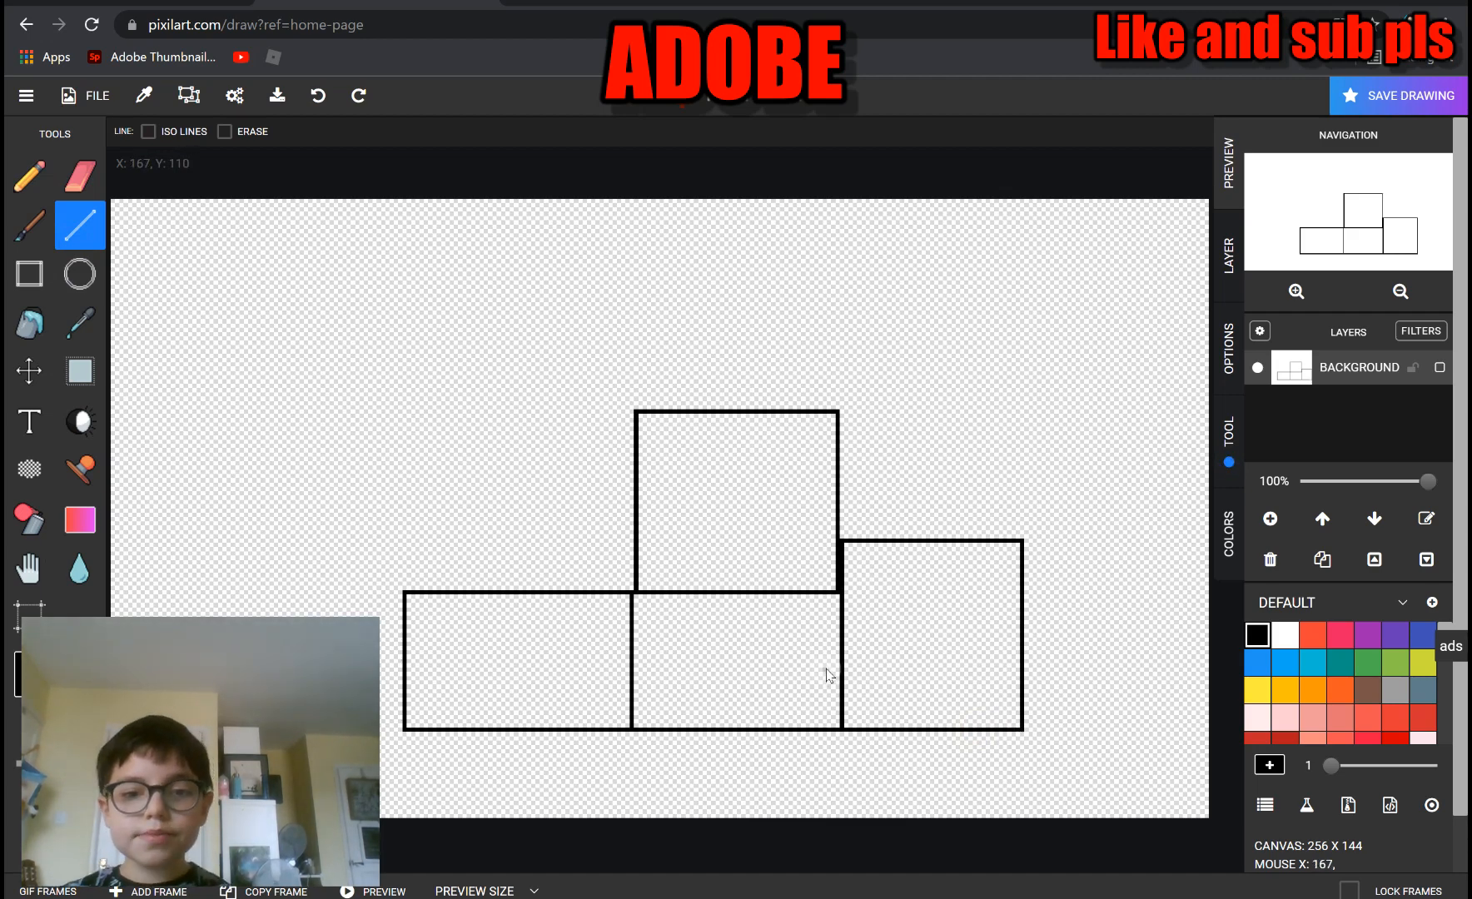
{"action": "mouse_move", "coordinate": [8, 308]}
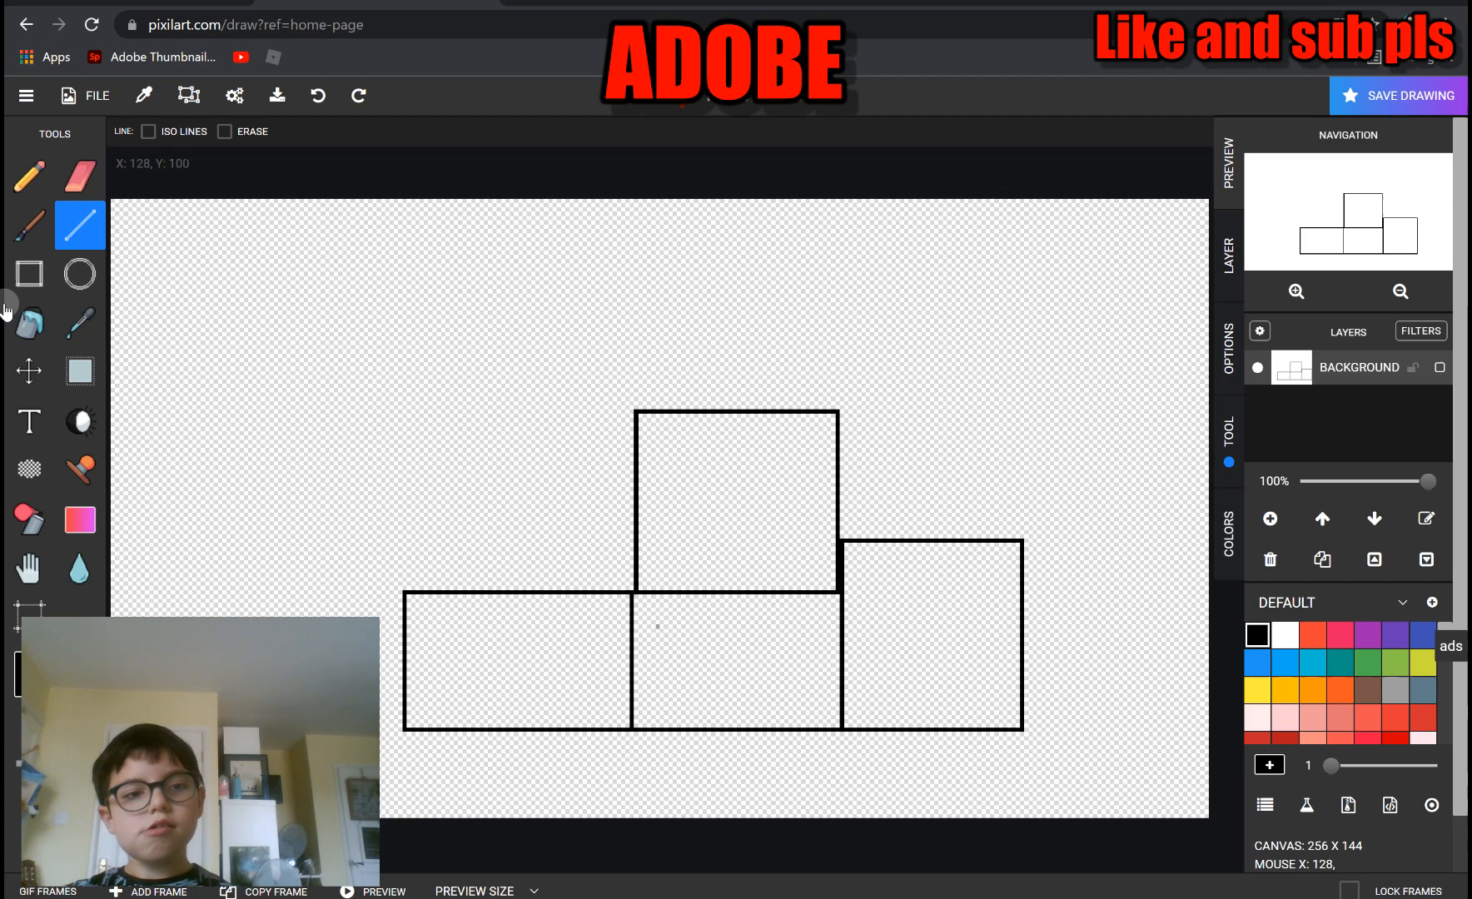
{"action": "left_click", "coordinate": [30, 323]}
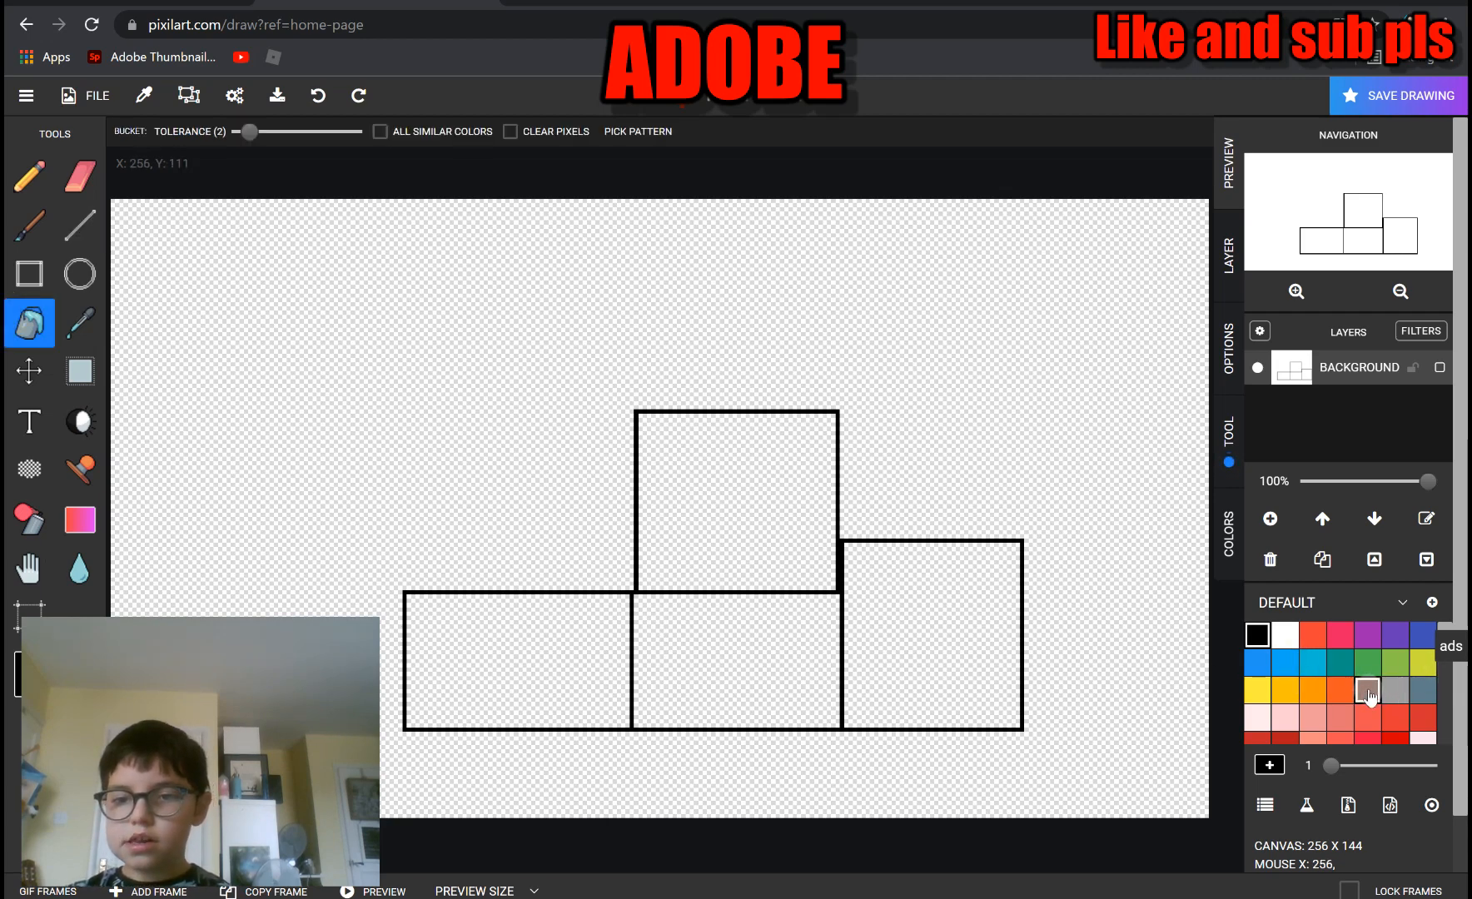
Fill the centre boxes with gold and choose brown for the third-place box
{"action": "left_click", "coordinate": [1285, 690]}
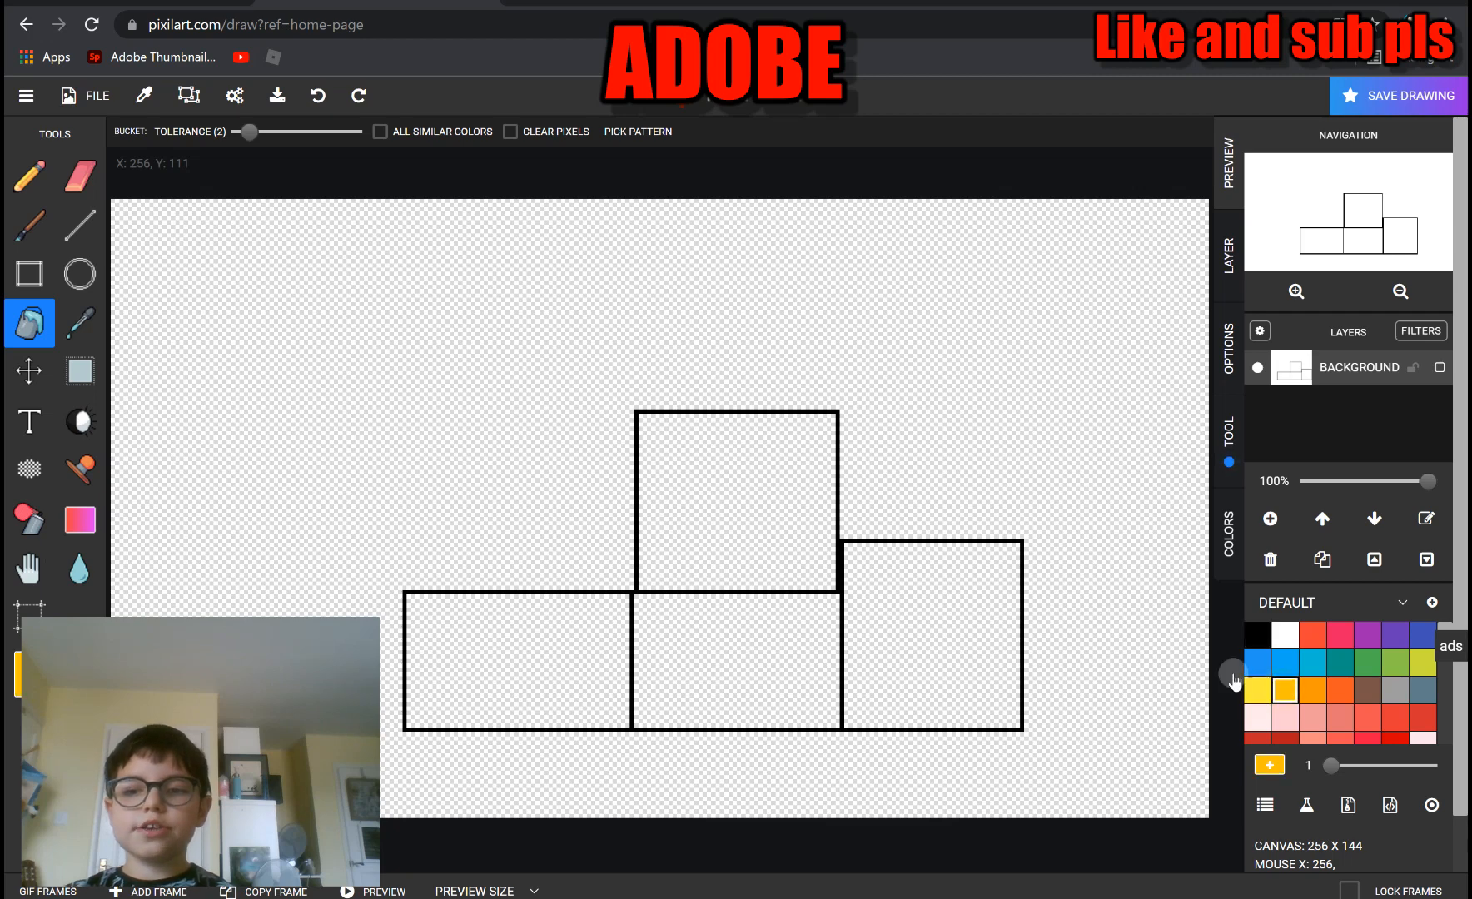
{"action": "left_click", "coordinate": [756, 601]}
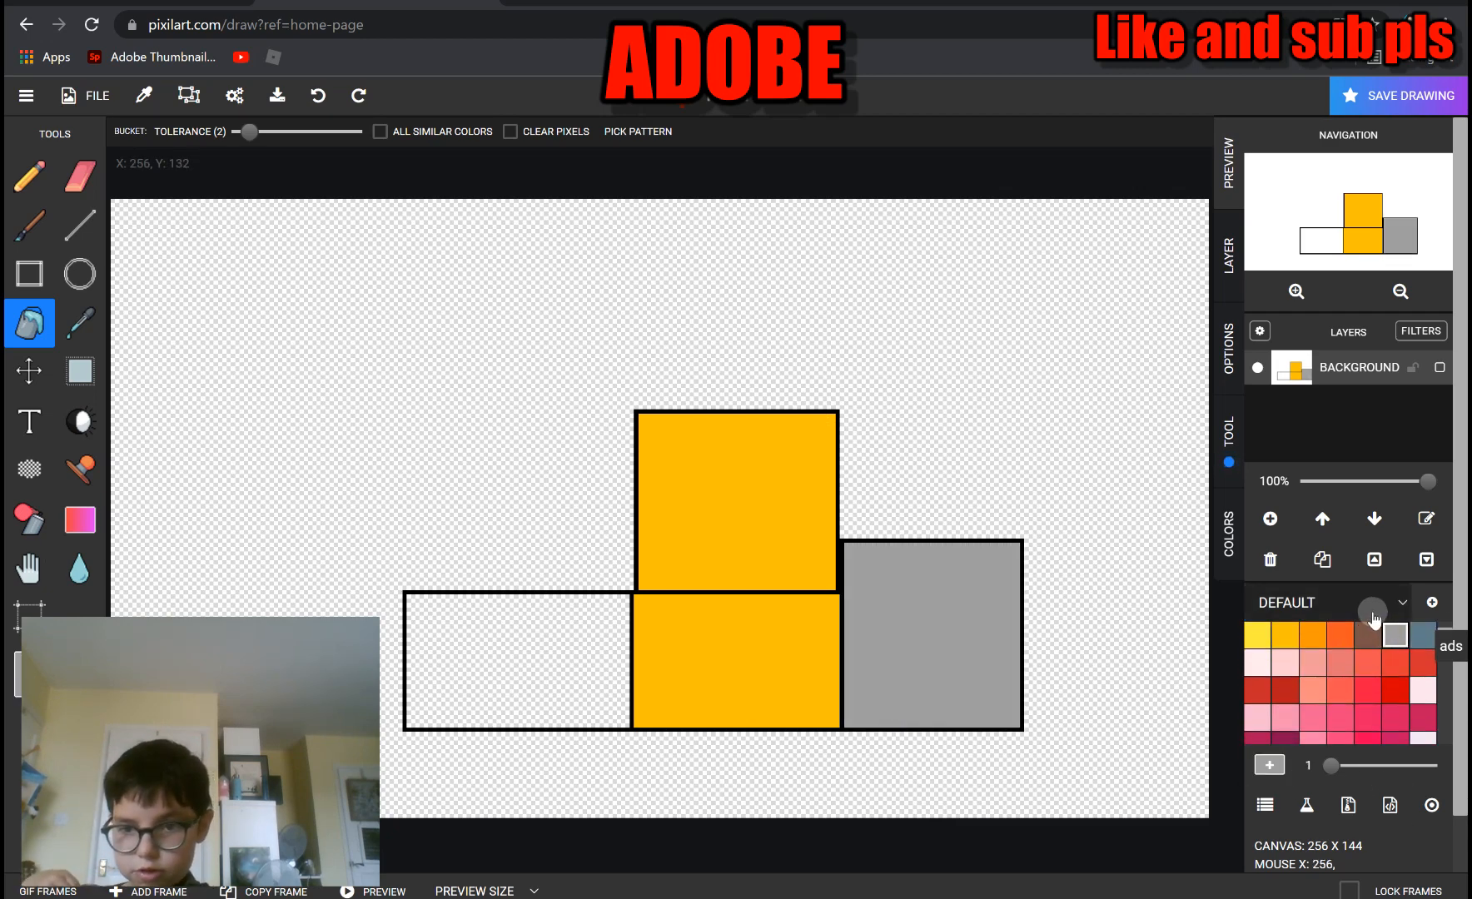
{"action": "left_click", "coordinate": [516, 662]}
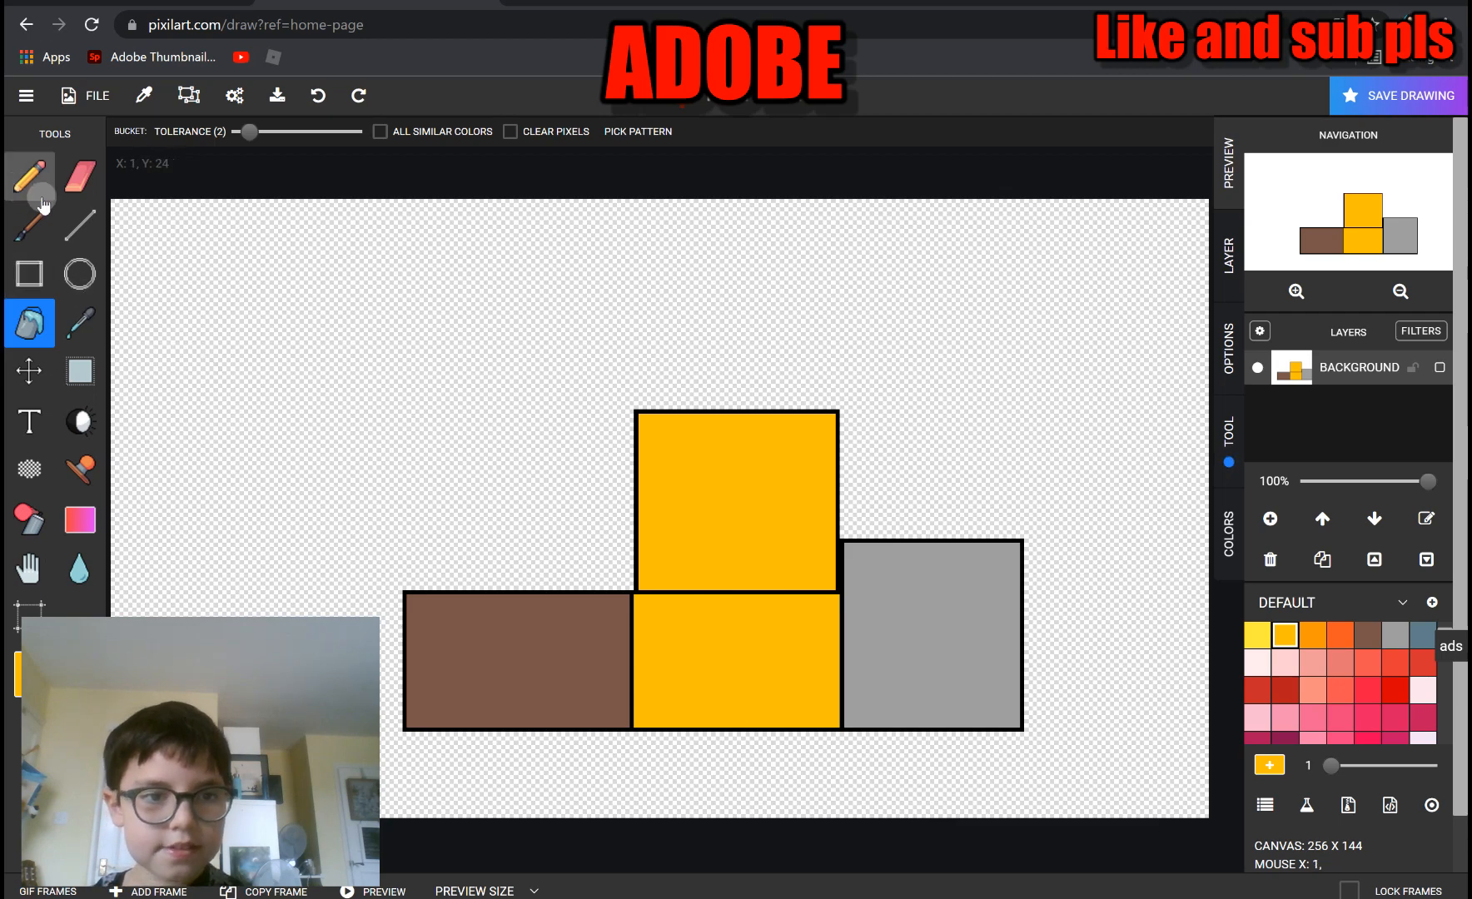
Paint over the gold divider, recolour the grey and brown inner borders, and redraw black edges
{"action": "left_click", "coordinate": [80, 224]}
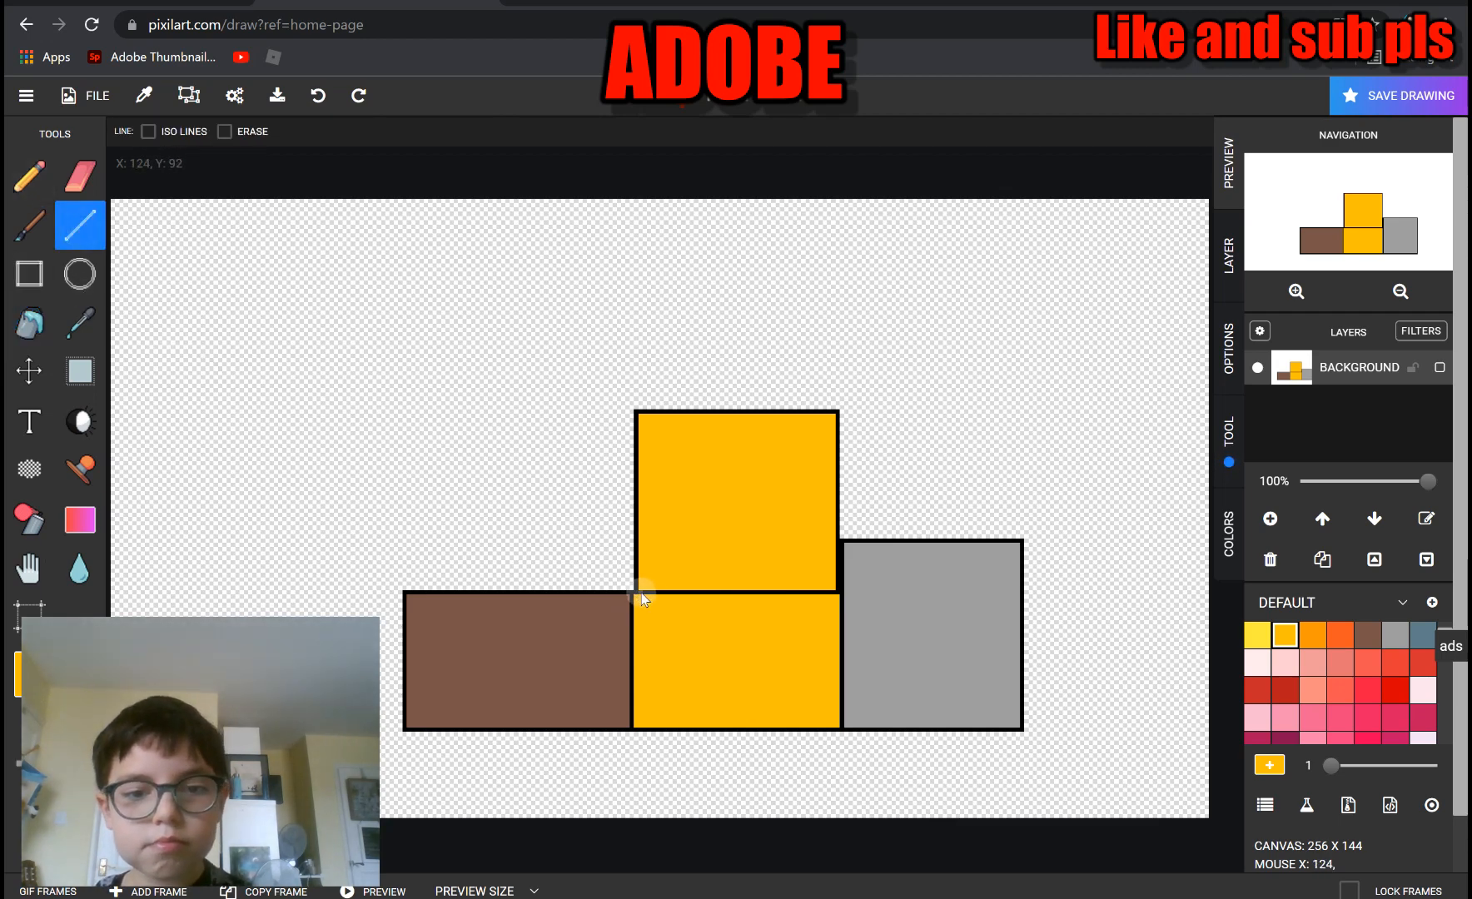
{"action": "left_click_drag", "start_coordinate": [643, 592], "coordinate": [794, 592]}
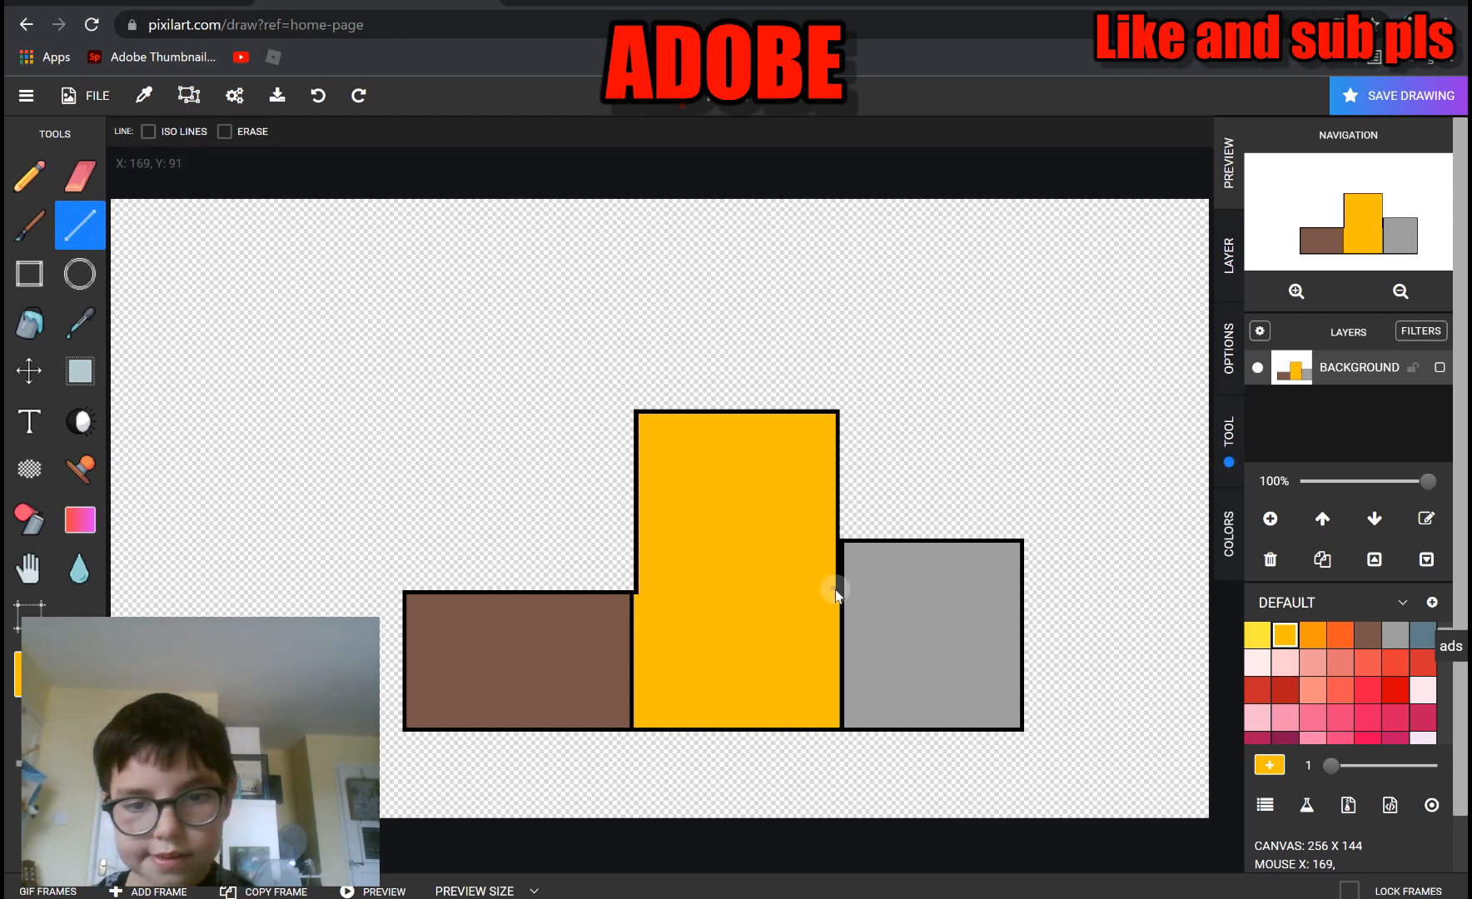
{"action": "mouse_move", "coordinate": [839, 598]}
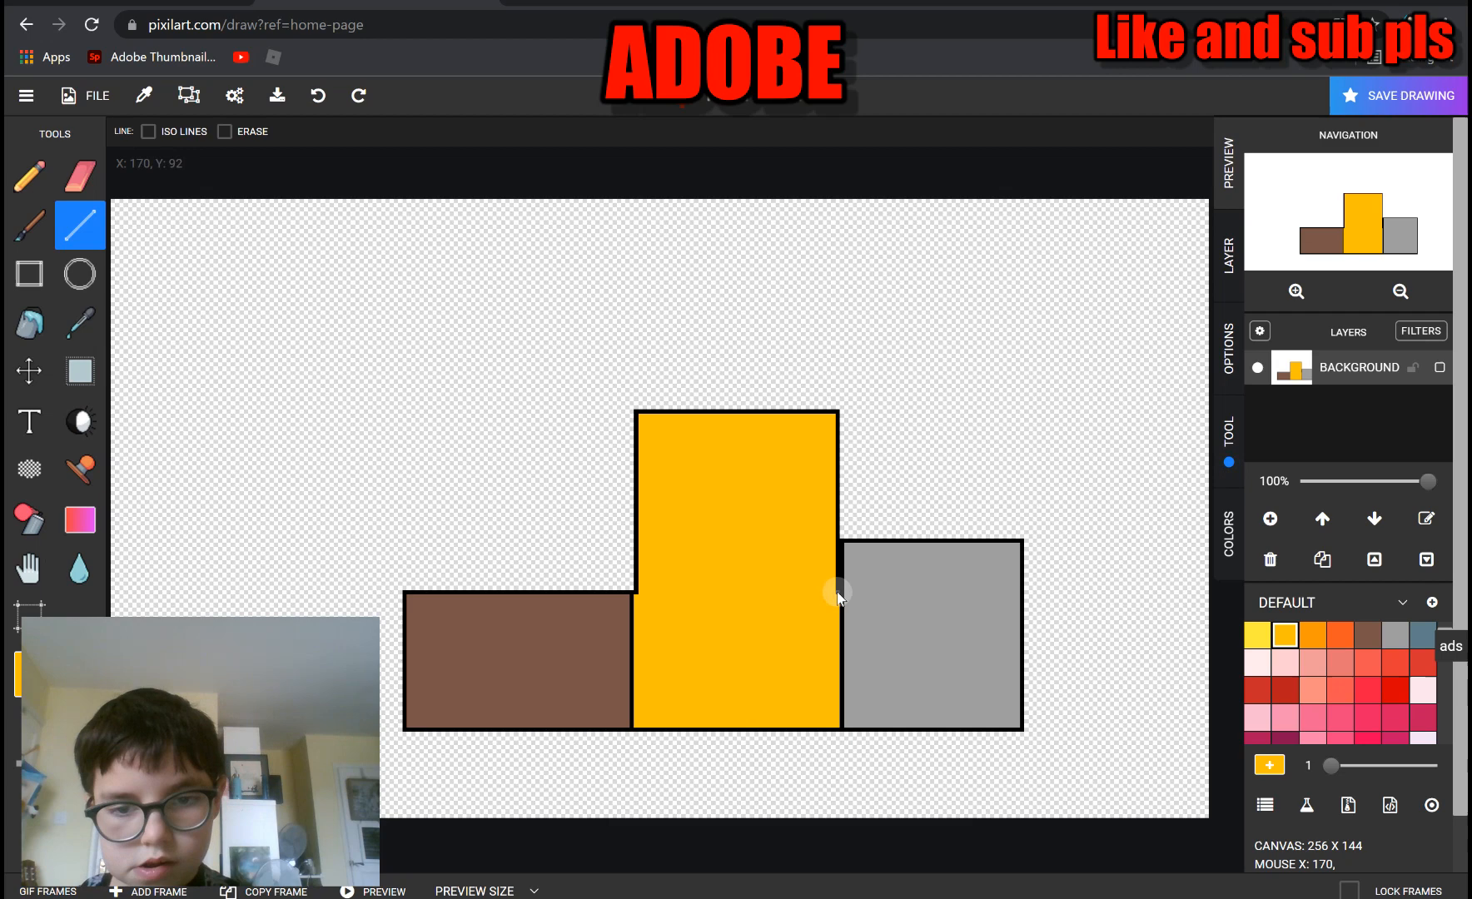
{"action": "mouse_move", "coordinate": [1375, 648]}
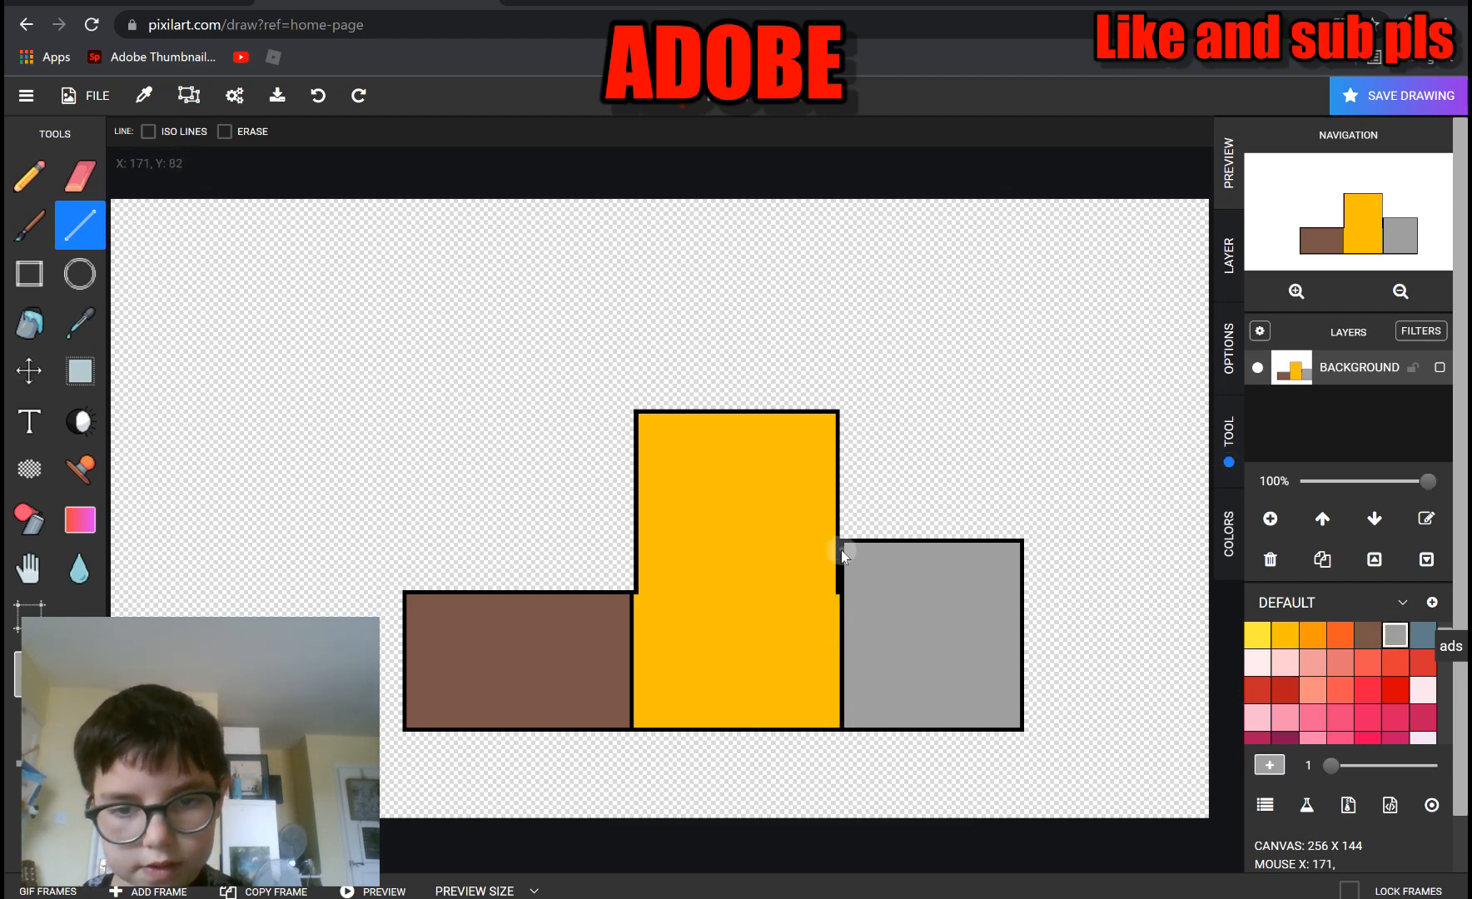
{"action": "left_click_drag", "start_coordinate": [840, 551], "coordinate": [842, 731]}
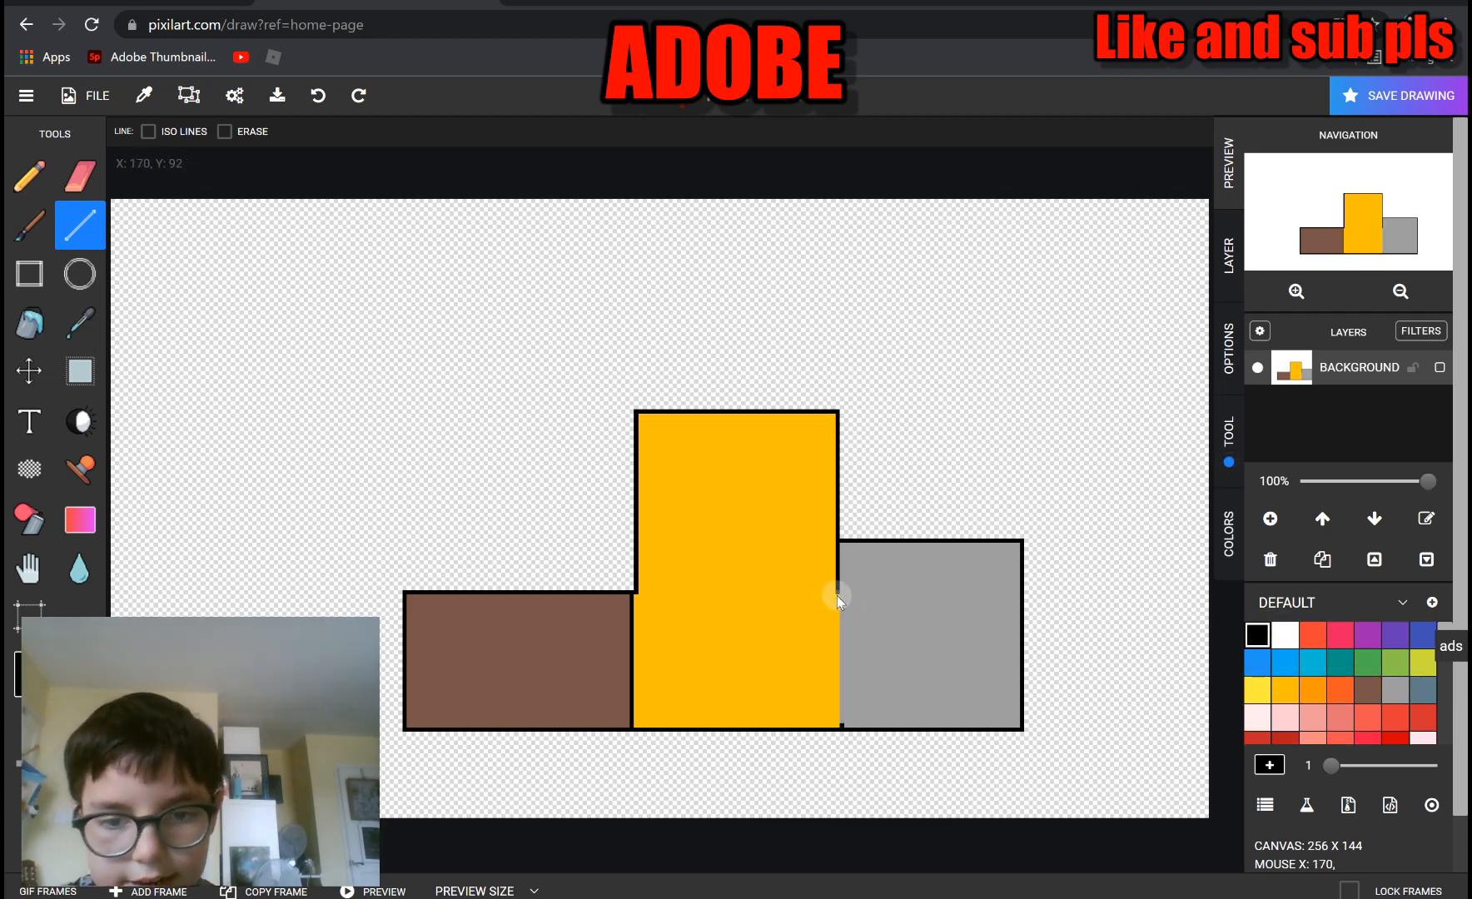
{"action": "left_click_drag", "start_coordinate": [839, 599], "coordinate": [838, 730]}
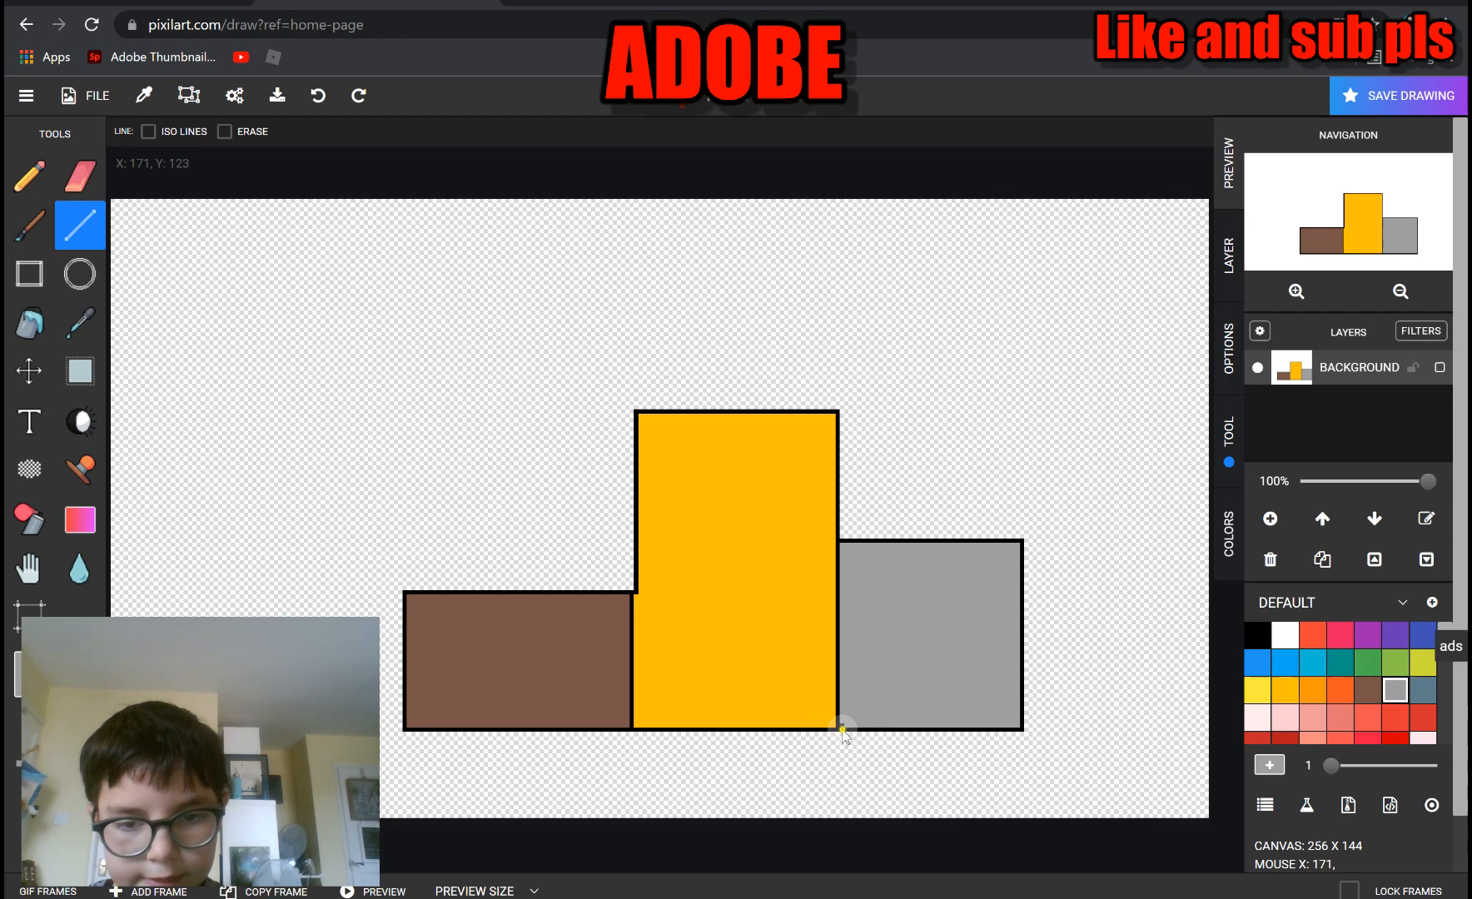
{"action": "mouse_move", "coordinate": [423, 343]}
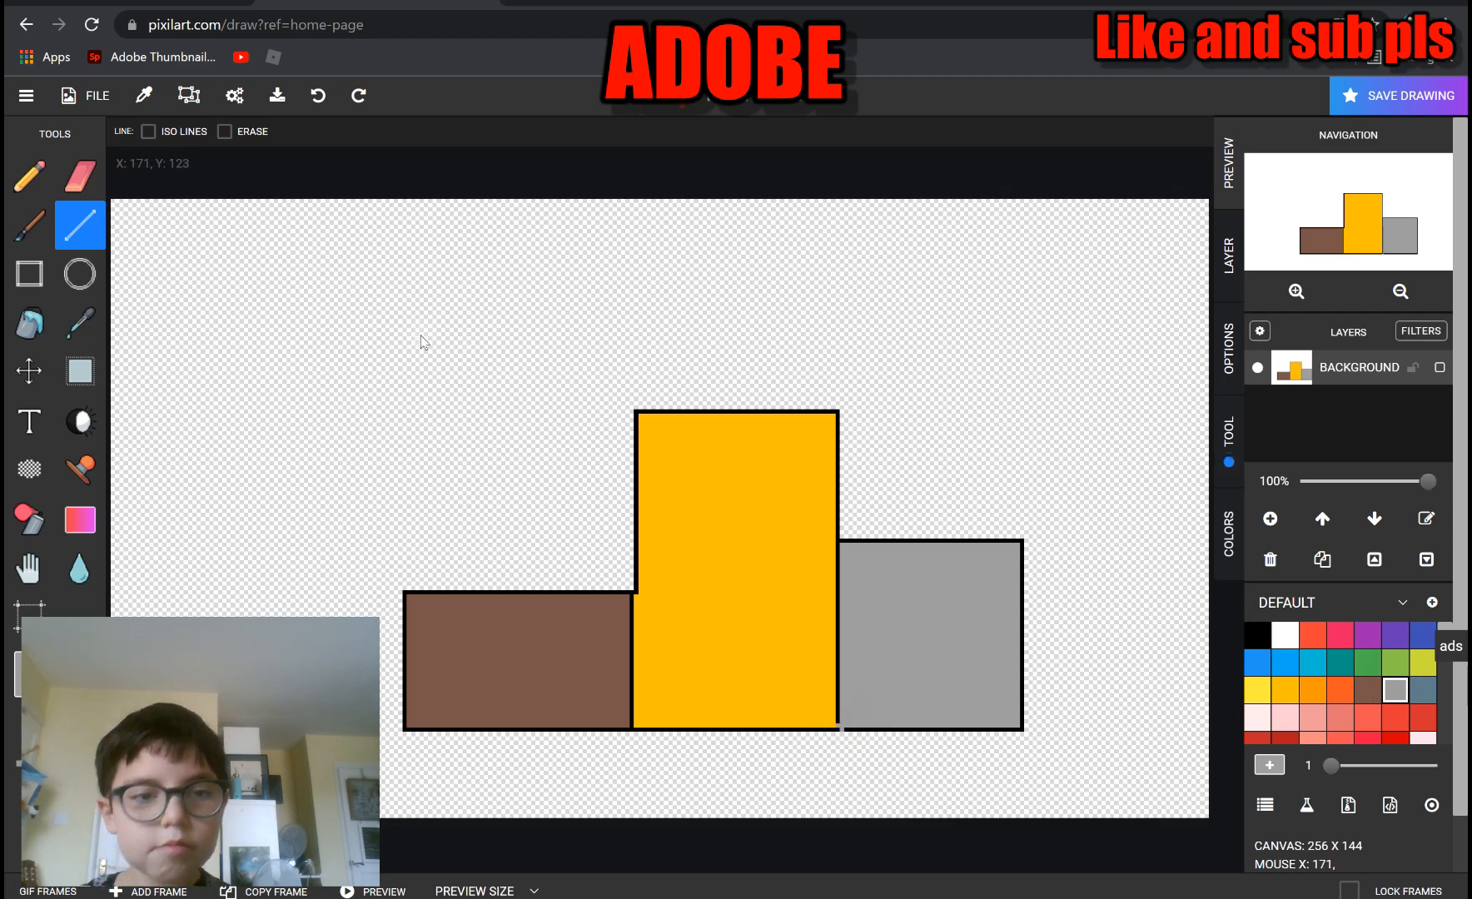
{"action": "mouse_move", "coordinate": [844, 746]}
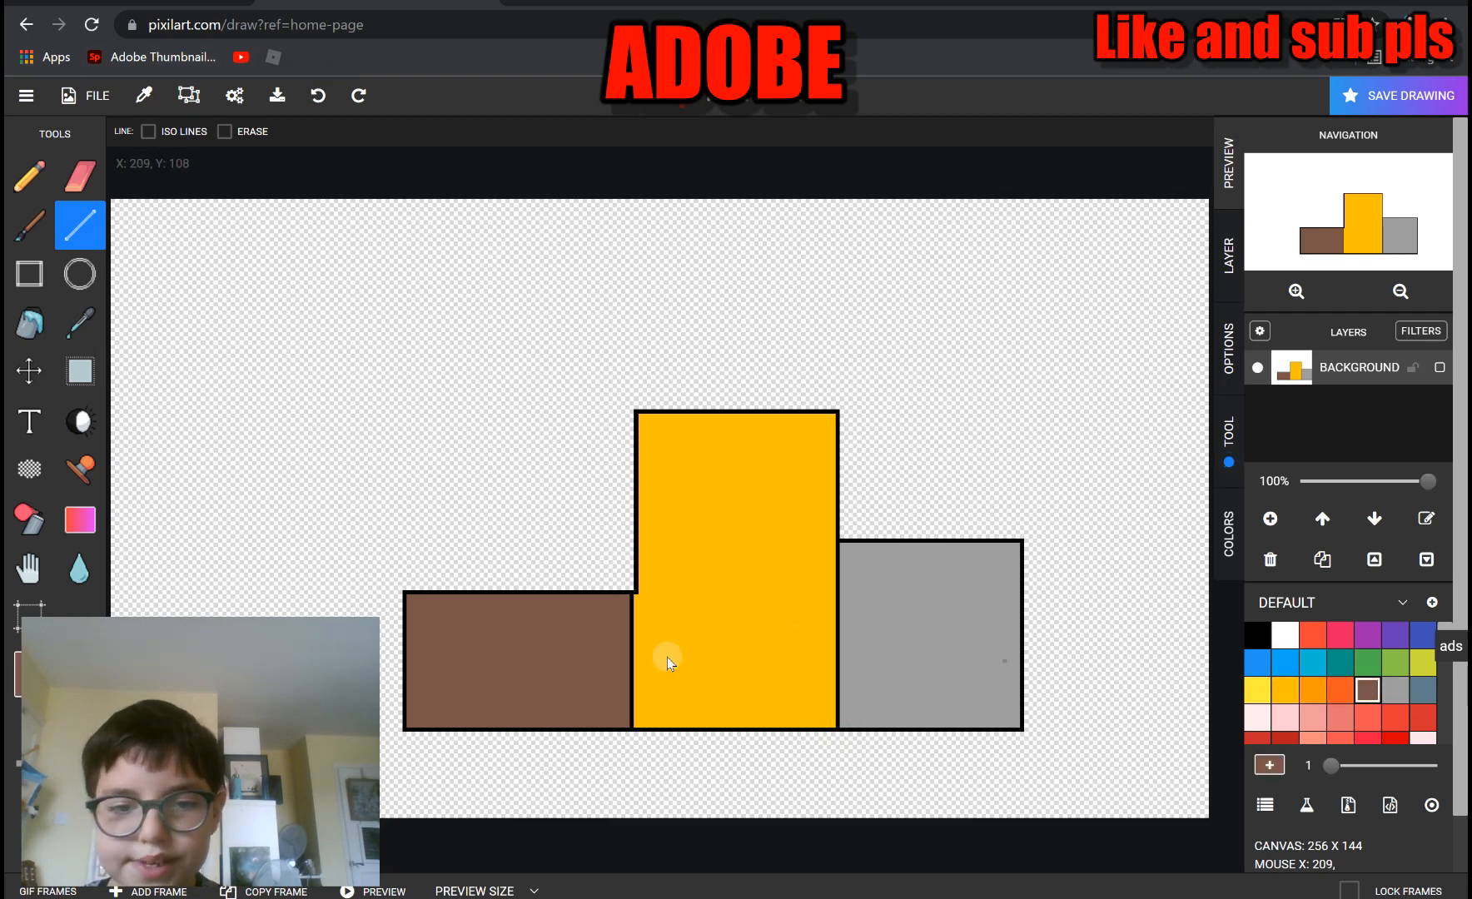
{"action": "mouse_move", "coordinate": [633, 603]}
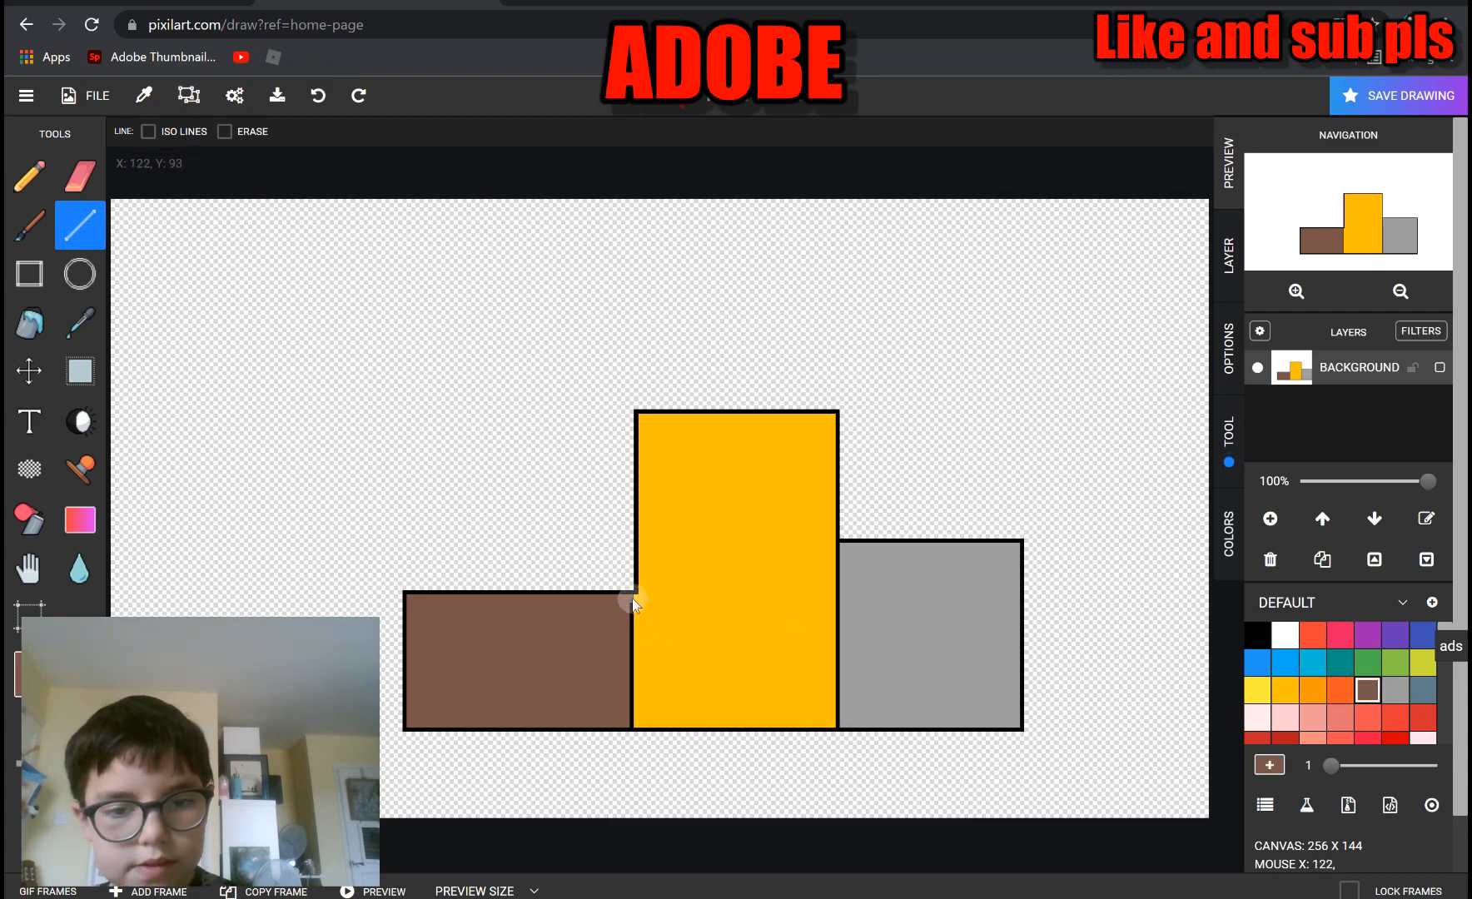
{"action": "left_click_drag", "start_coordinate": [633, 603], "coordinate": [633, 723]}
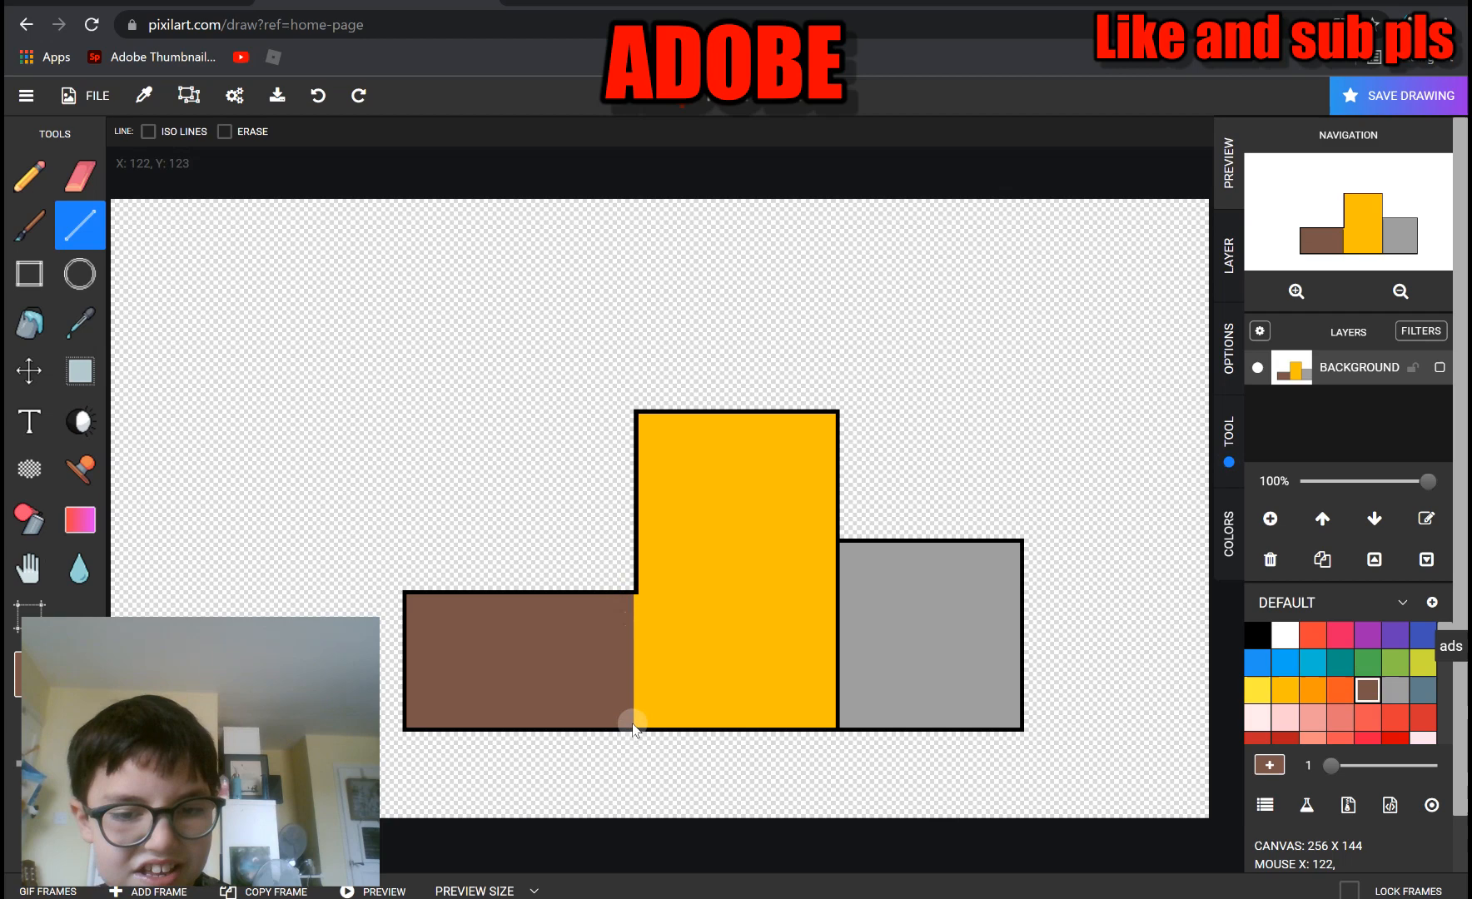
{"action": "mouse_move", "coordinate": [1229, 646]}
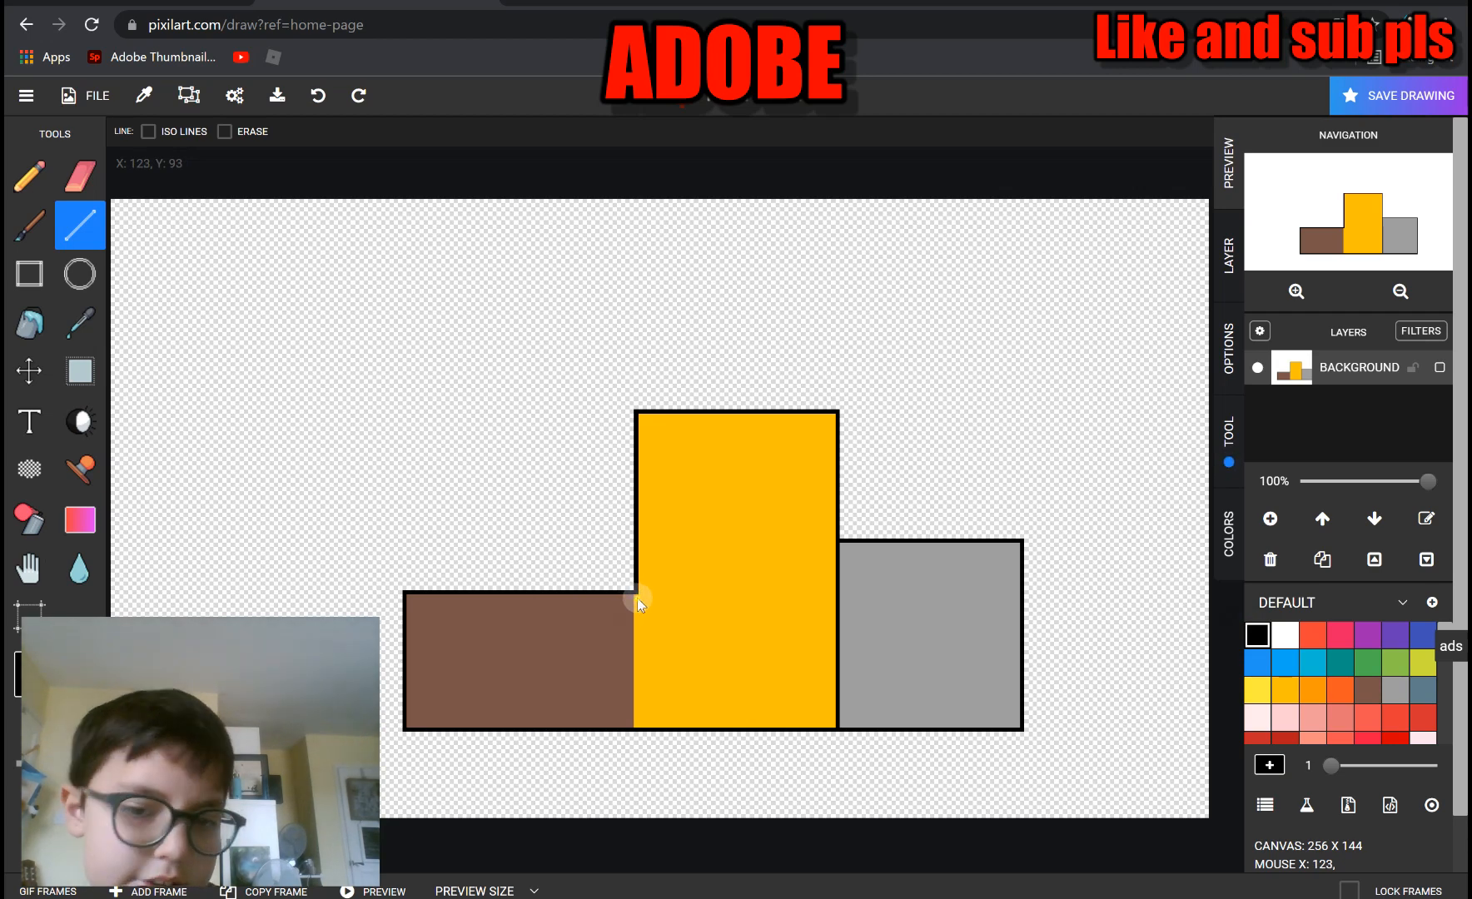
{"action": "left_click_drag", "start_coordinate": [635, 598], "coordinate": [635, 723]}
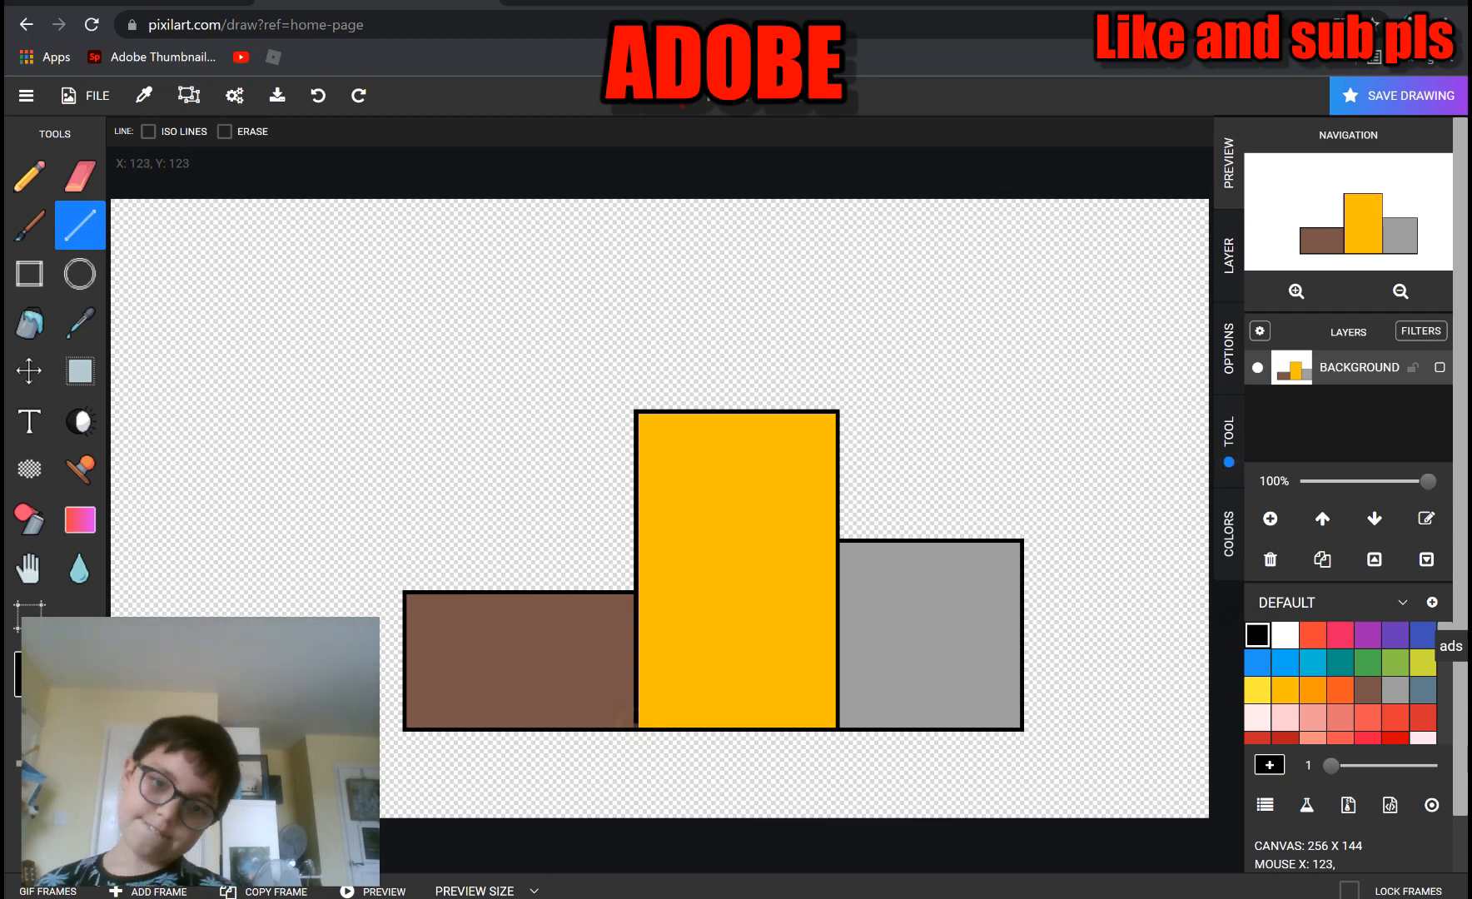
{"action": "mouse_move", "coordinate": [193, 378]}
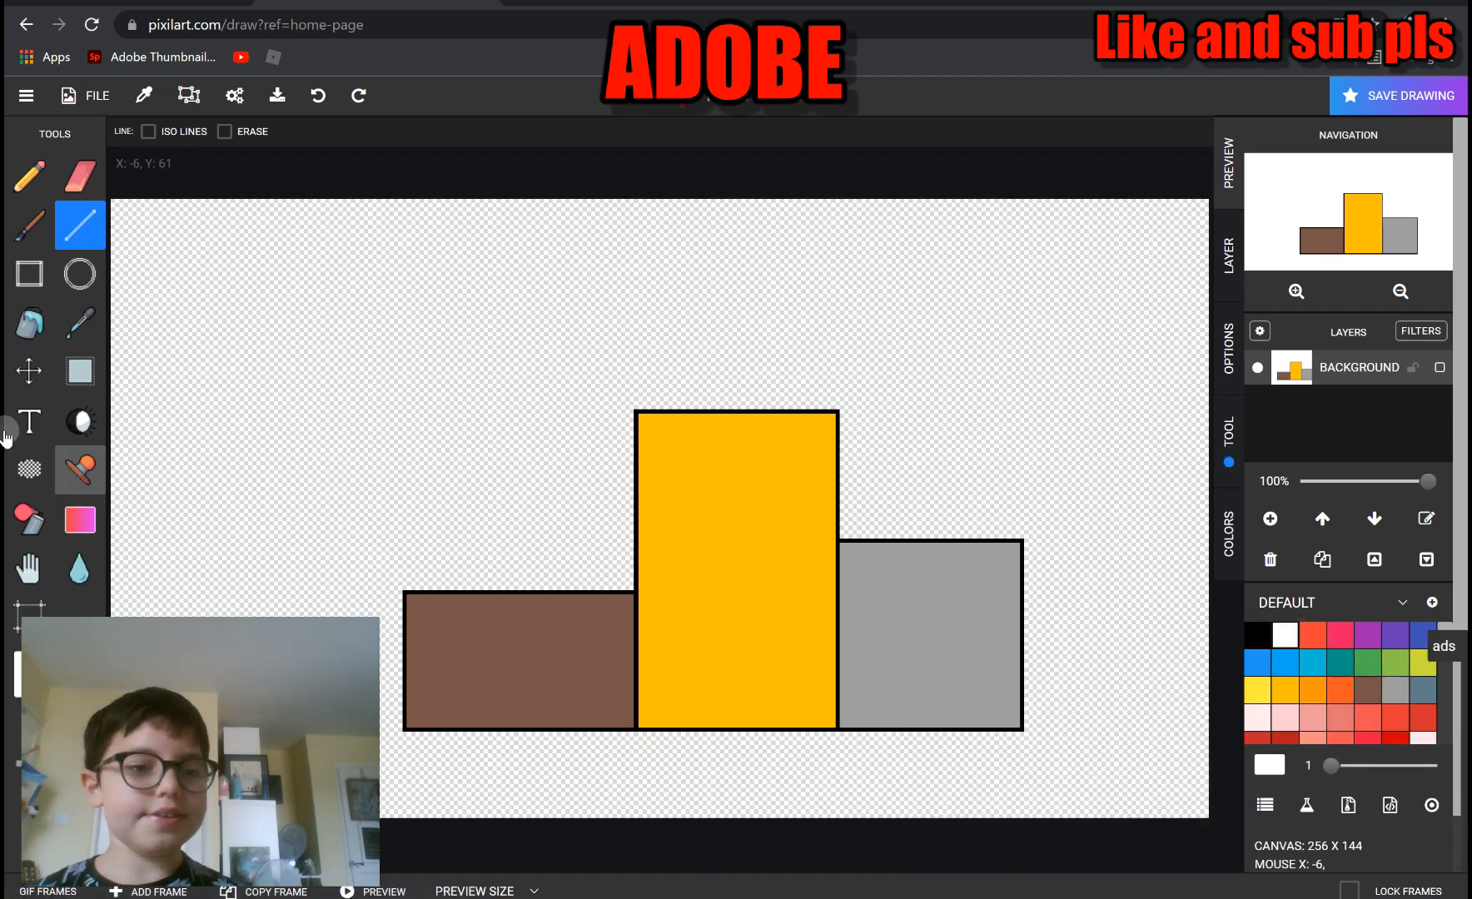
Set text size to 10 and type white 3RD, 2ND and 1ST labels on the boxes
{"action": "left_click", "coordinate": [29, 422]}
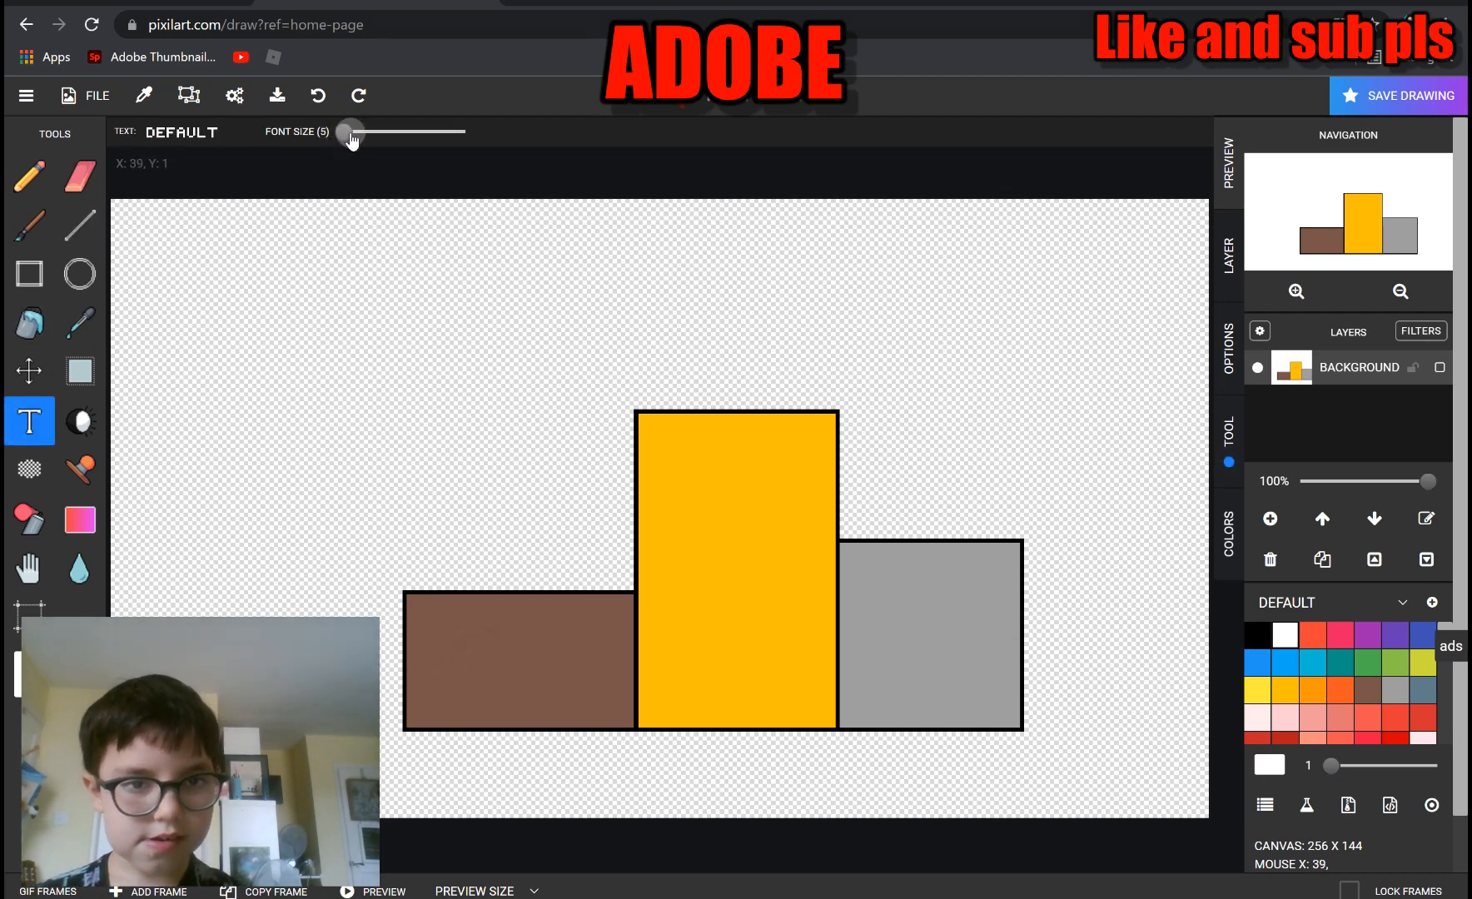
{"action": "left_click_drag", "start_coordinate": [349, 132], "coordinate": [364, 131]}
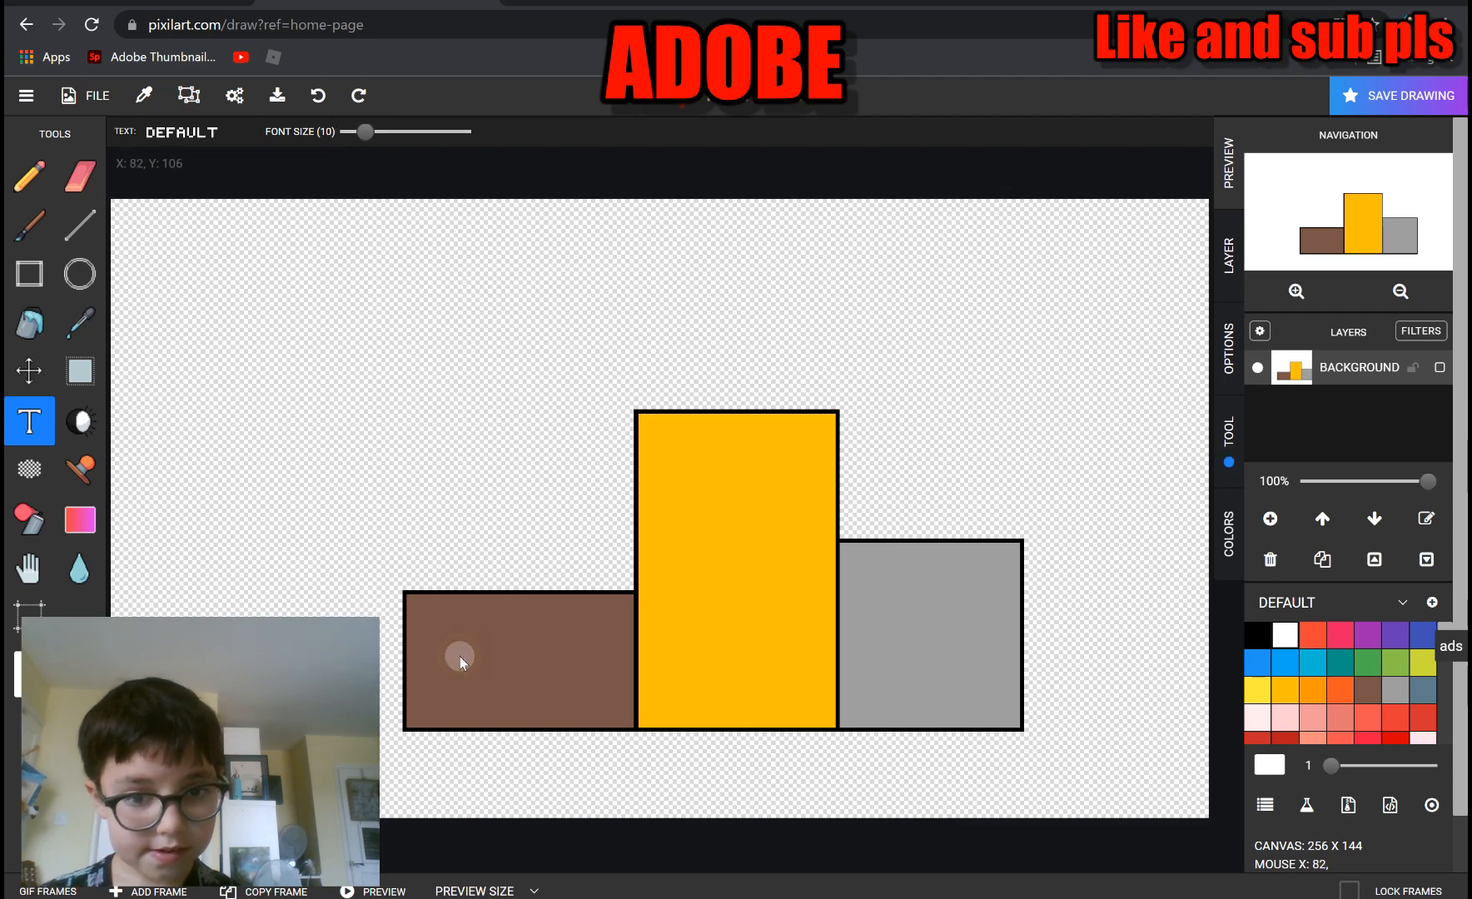
{"action": "mouse_move", "coordinate": [514, 643]}
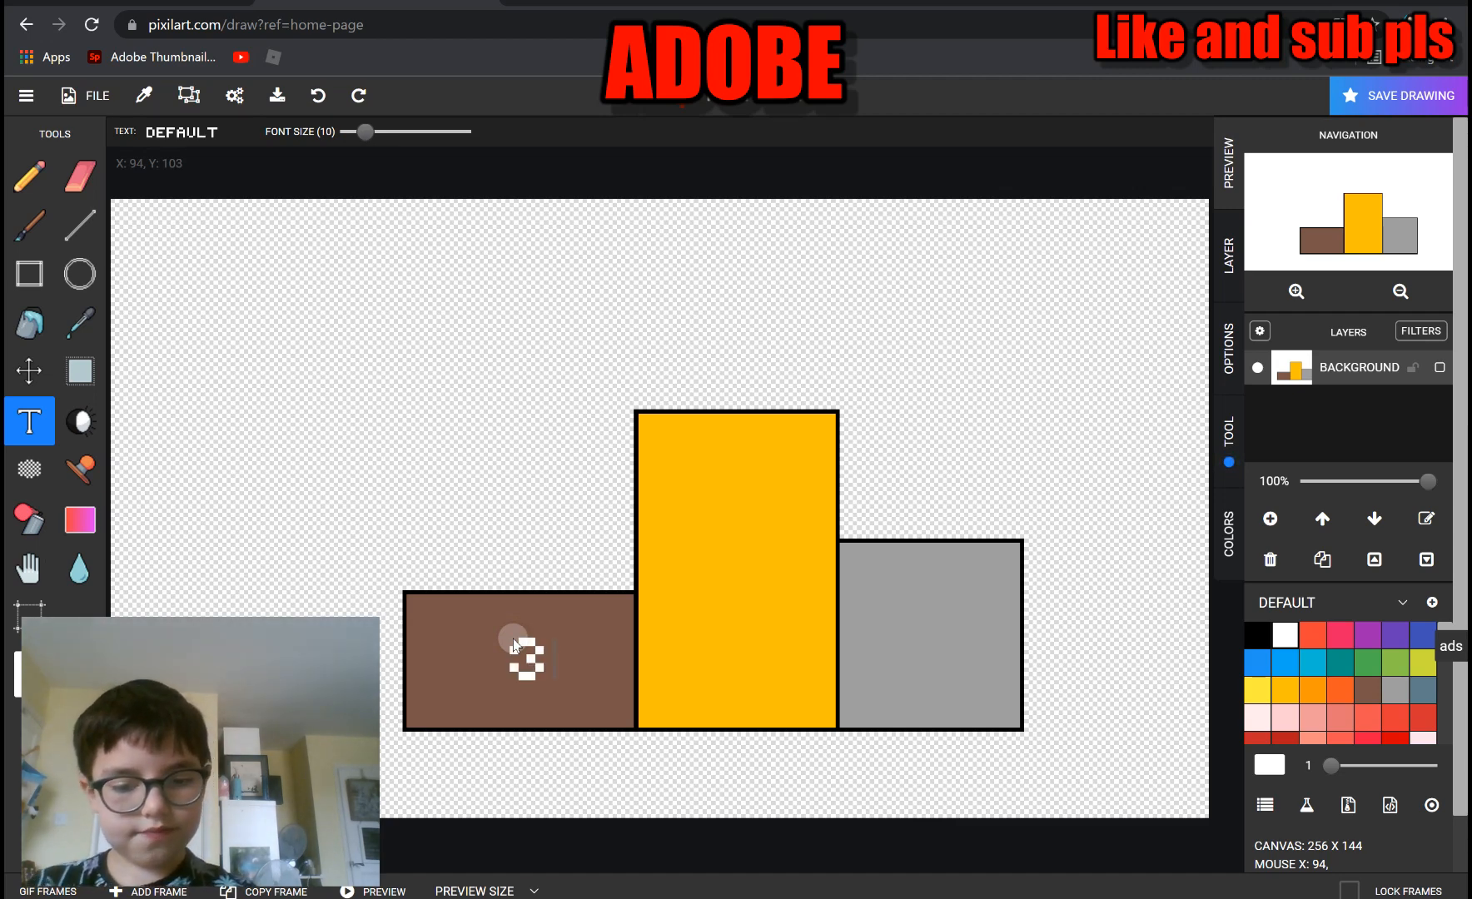
{"action": "type", "text": "3RD"}
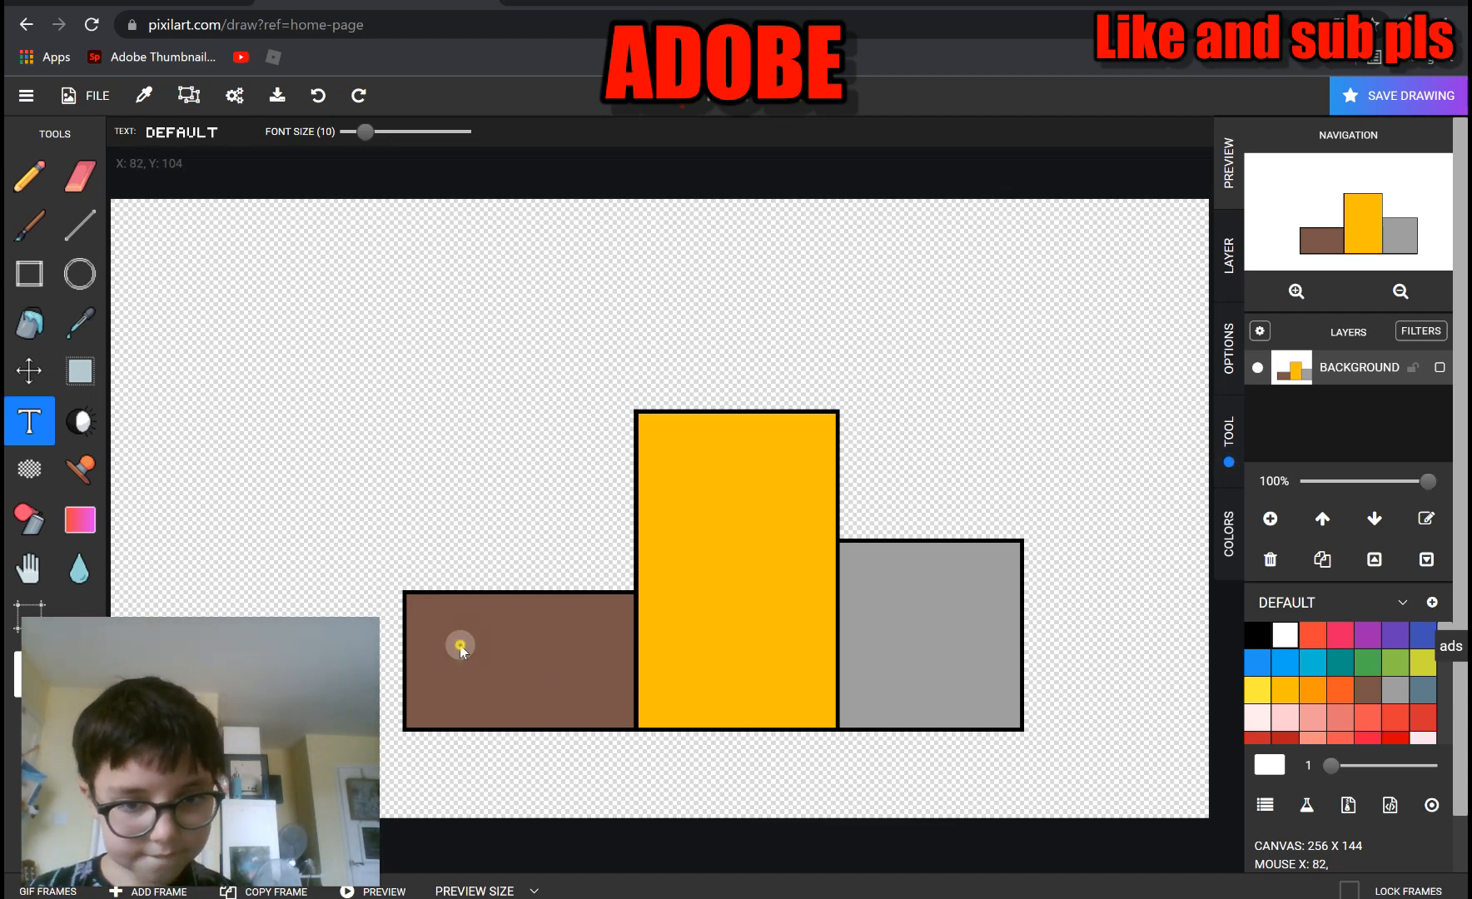
{"action": "type", "text": "3RD"}
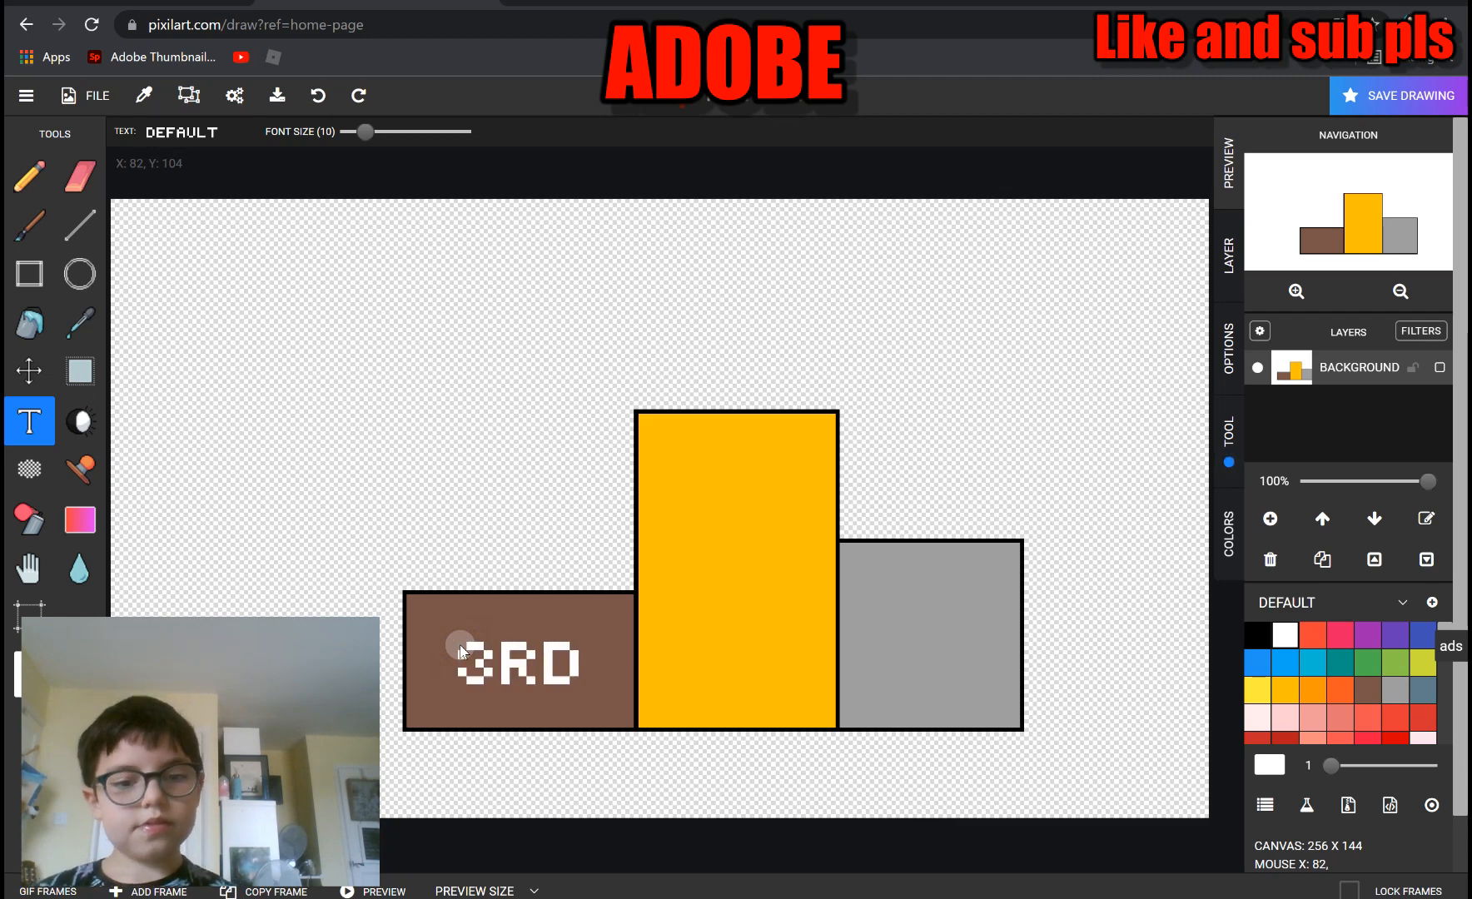
{"action": "mouse_move", "coordinate": [887, 627]}
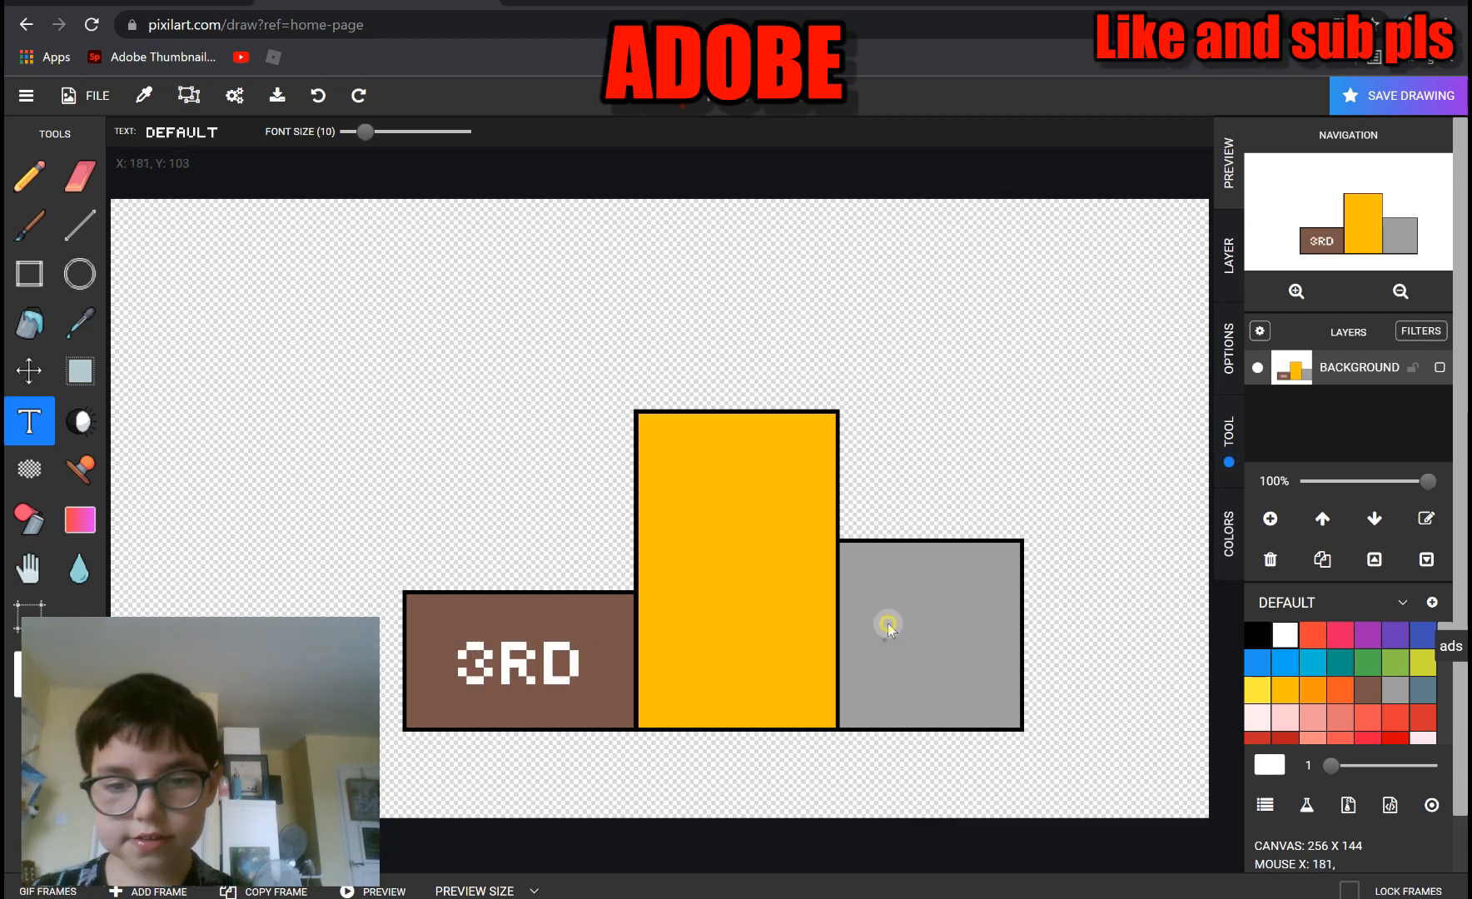
{"action": "mouse_move", "coordinate": [890, 627]}
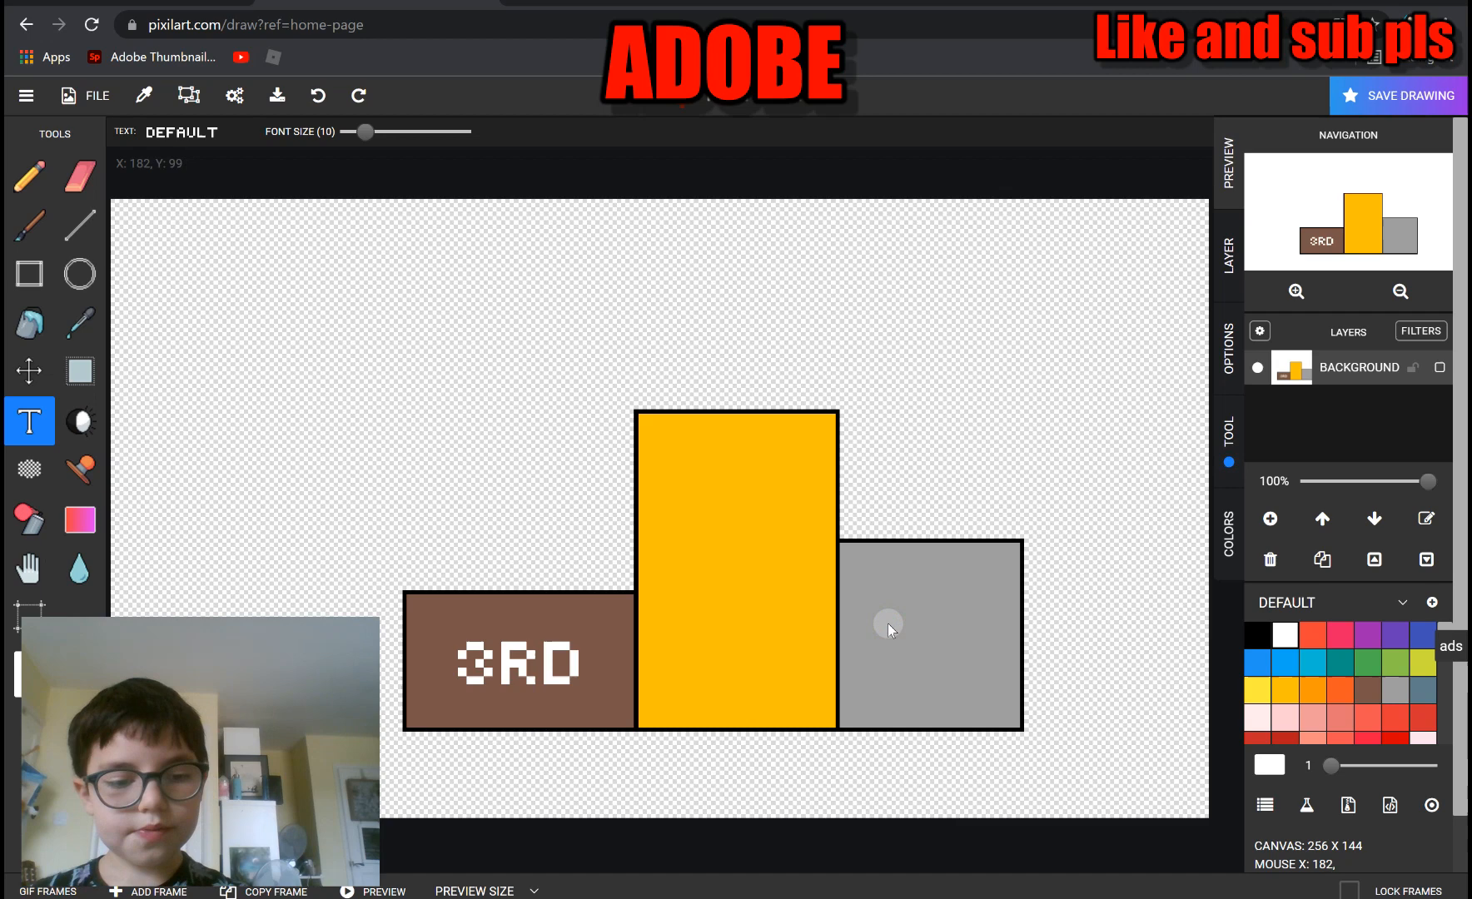
{"action": "type", "text": "2ND"}
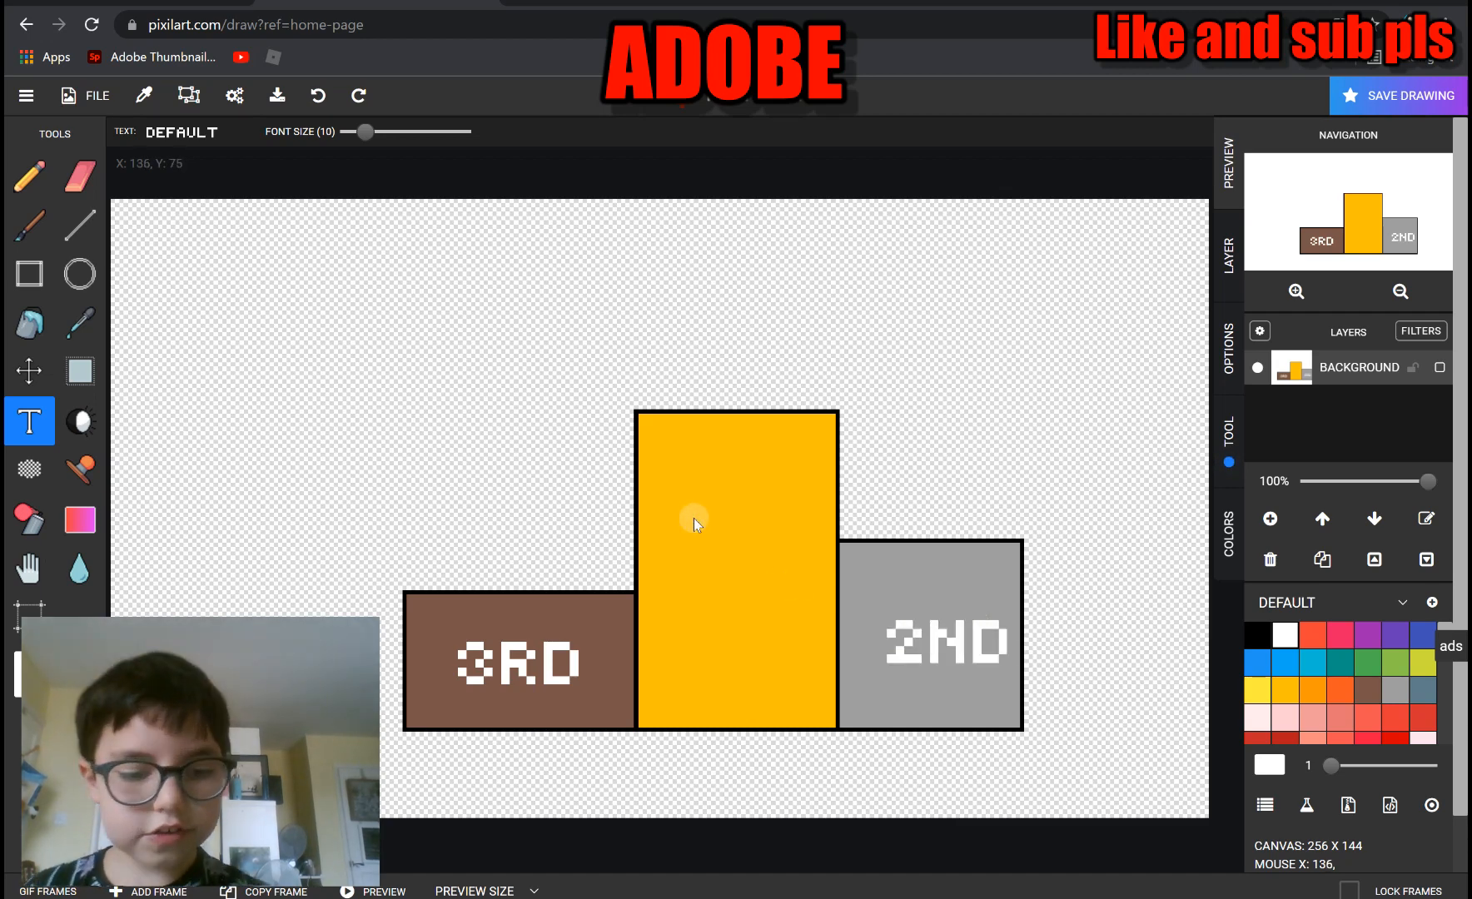
{"action": "type", "text": "1ST"}
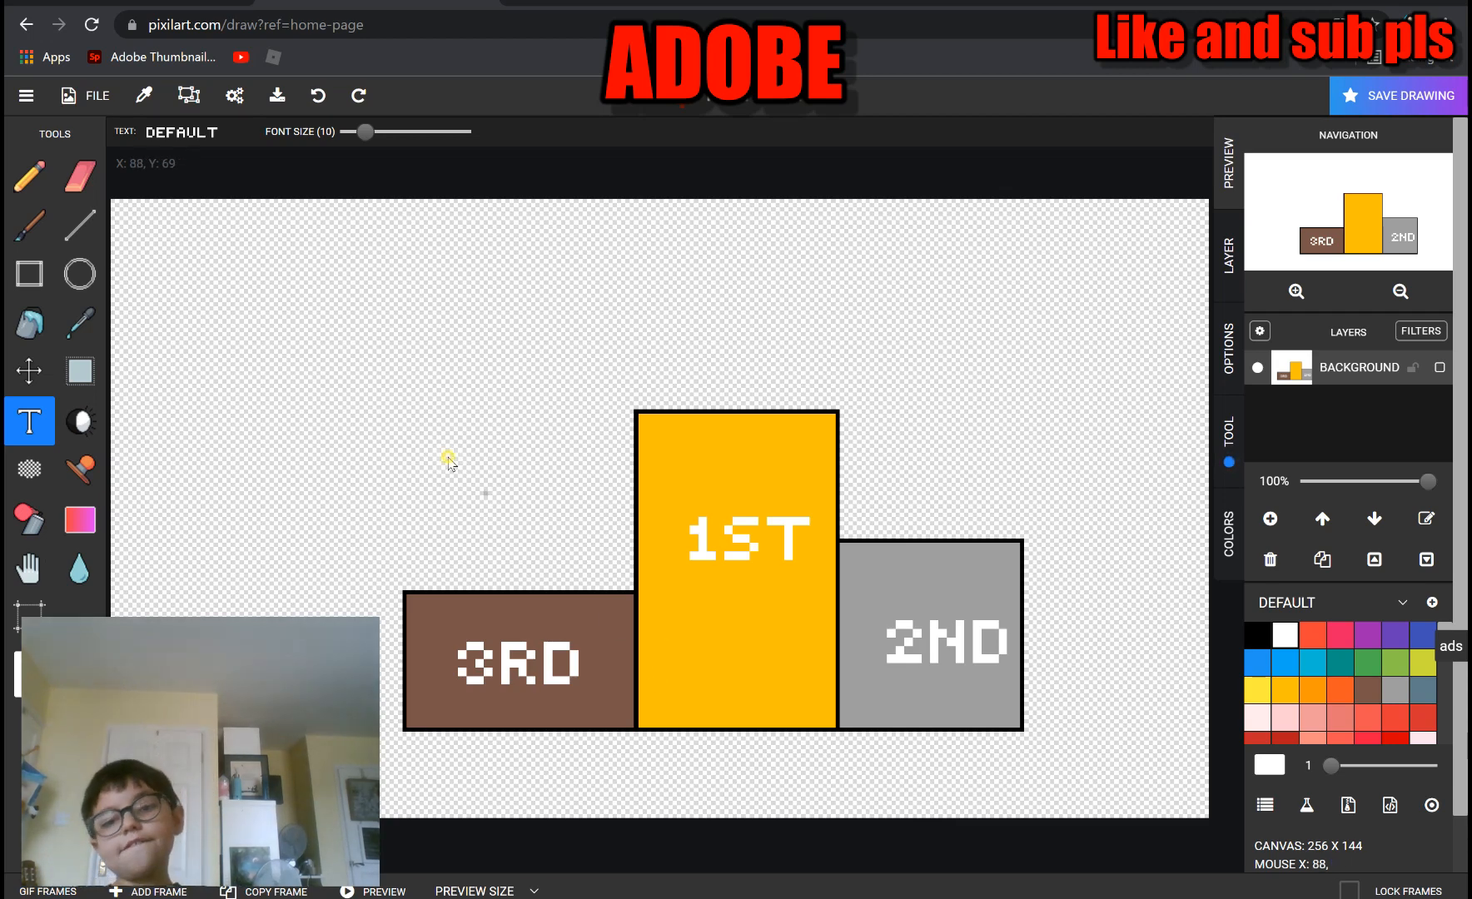
{"action": "mouse_move", "coordinate": [394, 470]}
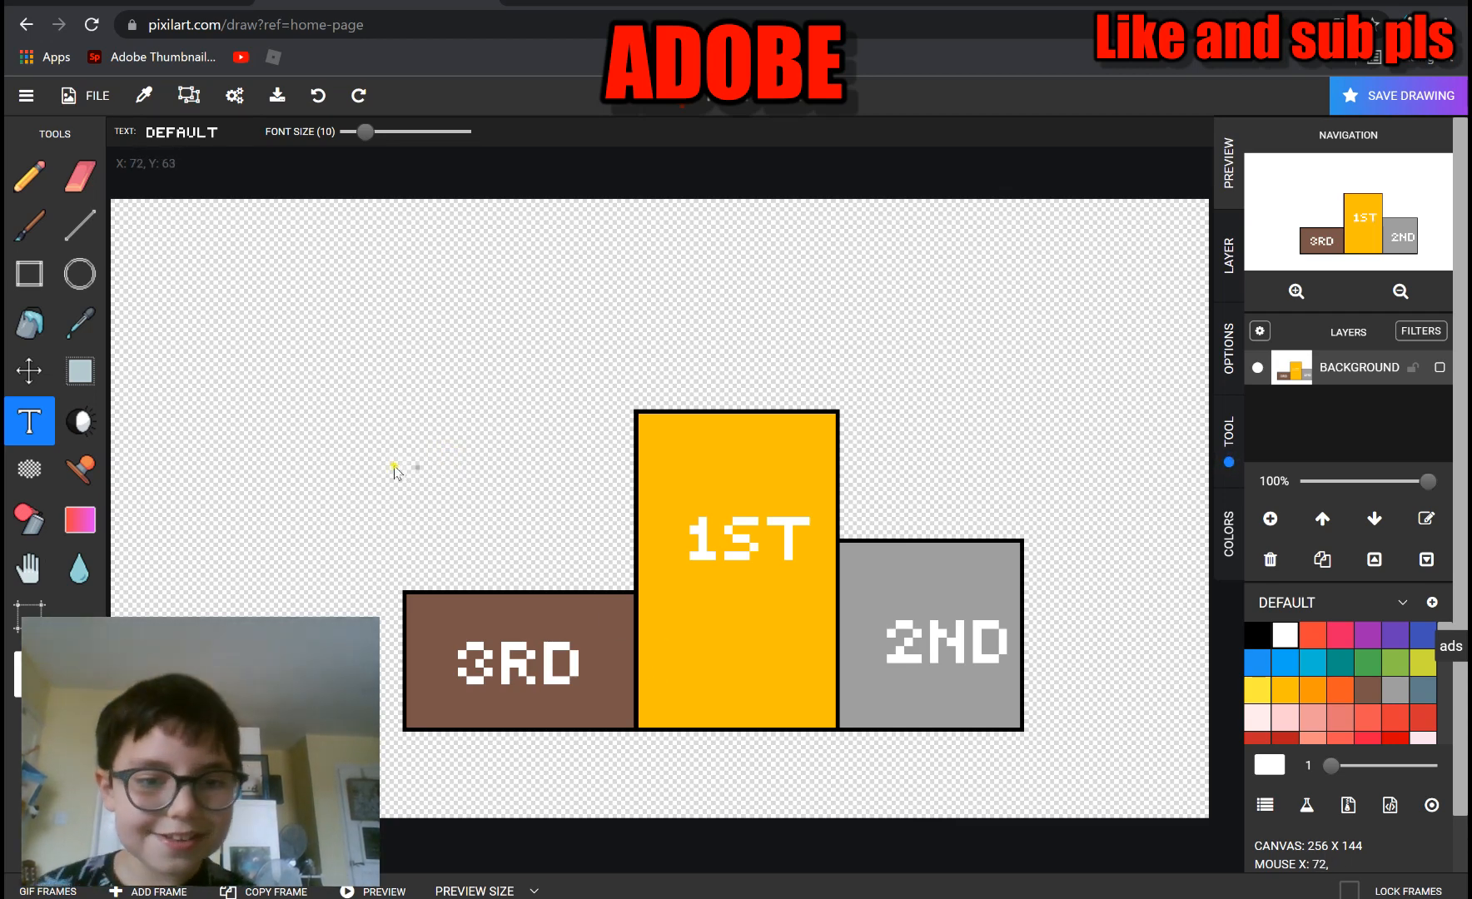
Draw a black freehand question mark above the 2ND box
{"action": "left_click", "coordinate": [29, 176]}
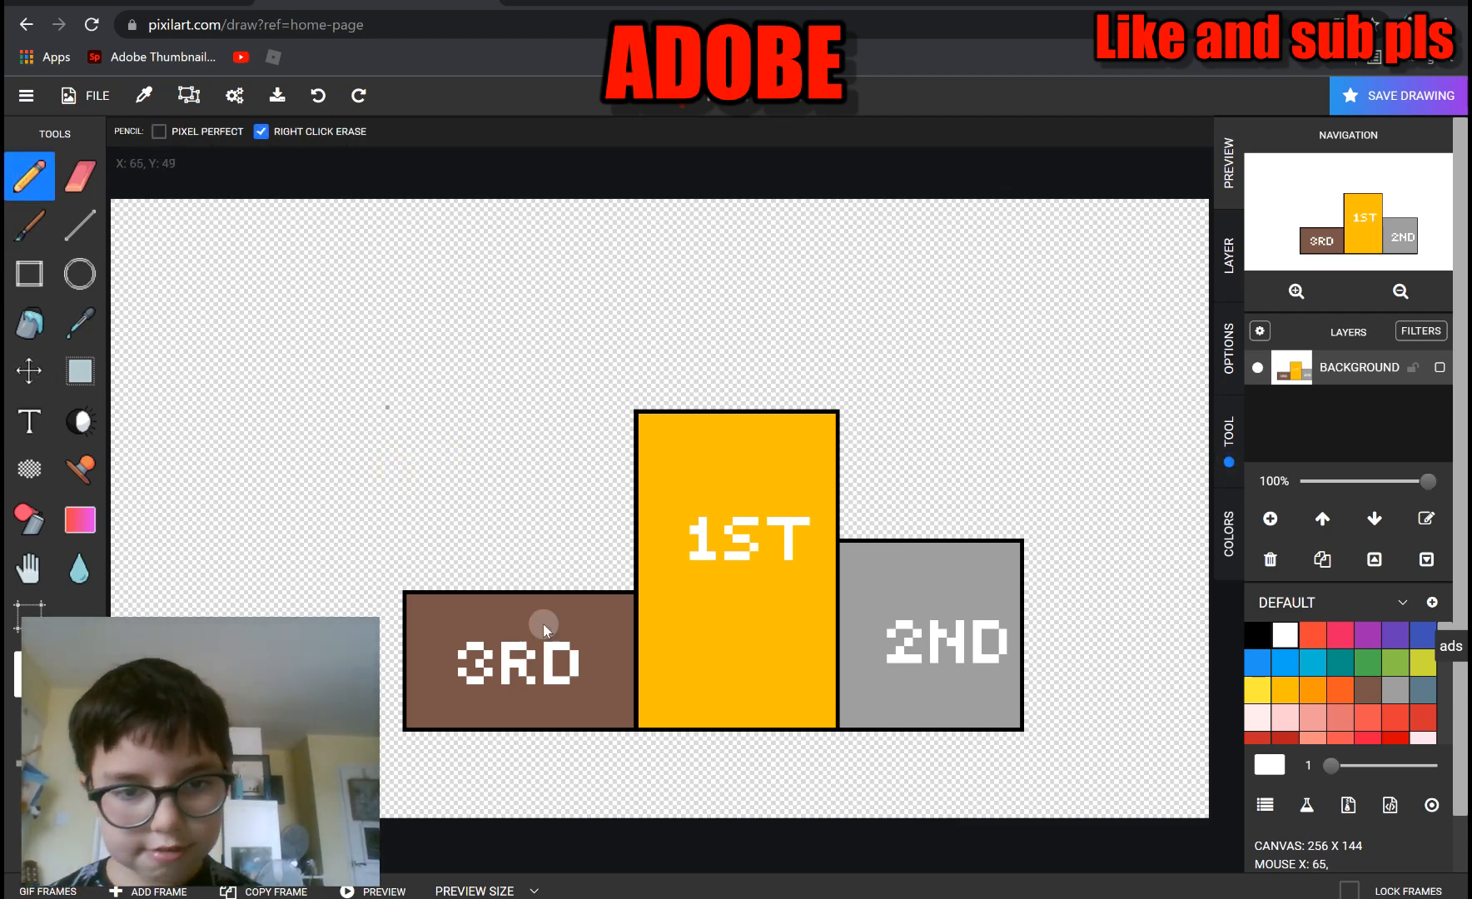
{"action": "mouse_move", "coordinate": [780, 573]}
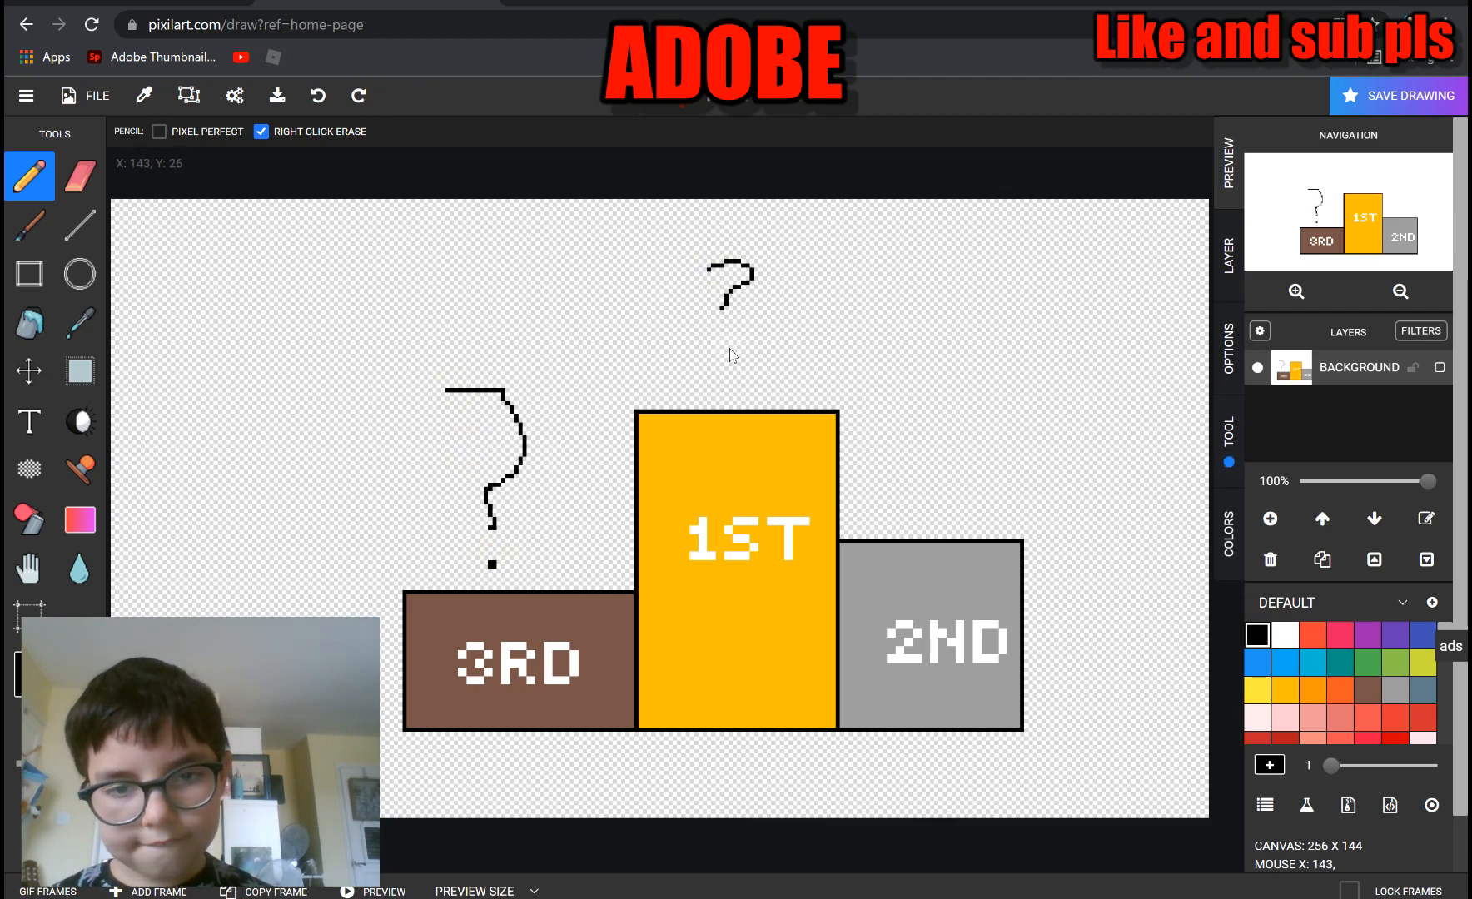
{"action": "left_click_drag", "start_coordinate": [925, 324], "coordinate": [915, 497]}
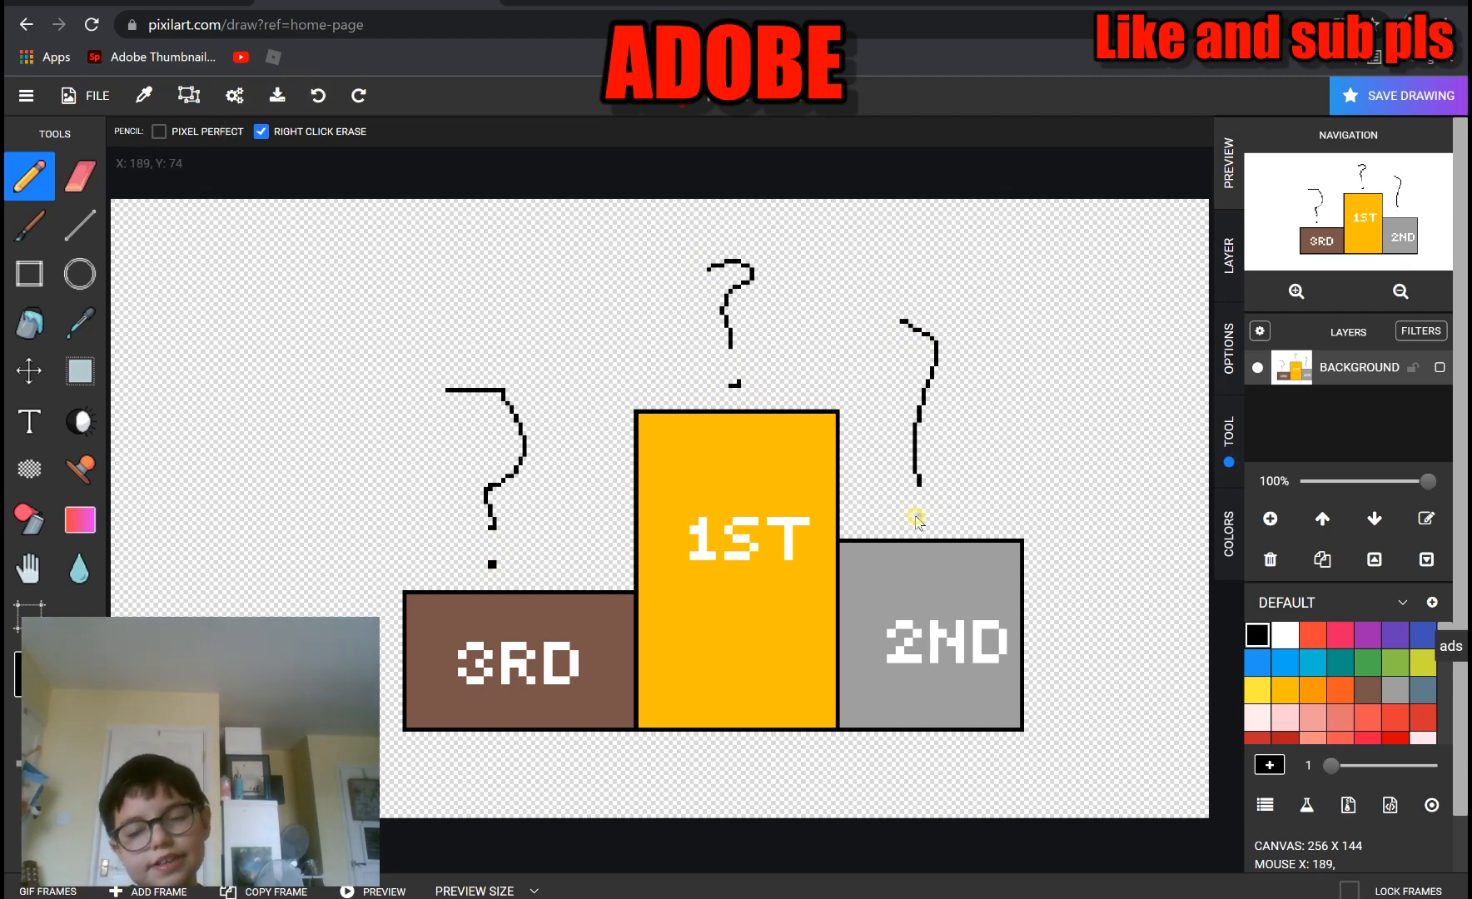
{"action": "mouse_move", "coordinate": [918, 523]}
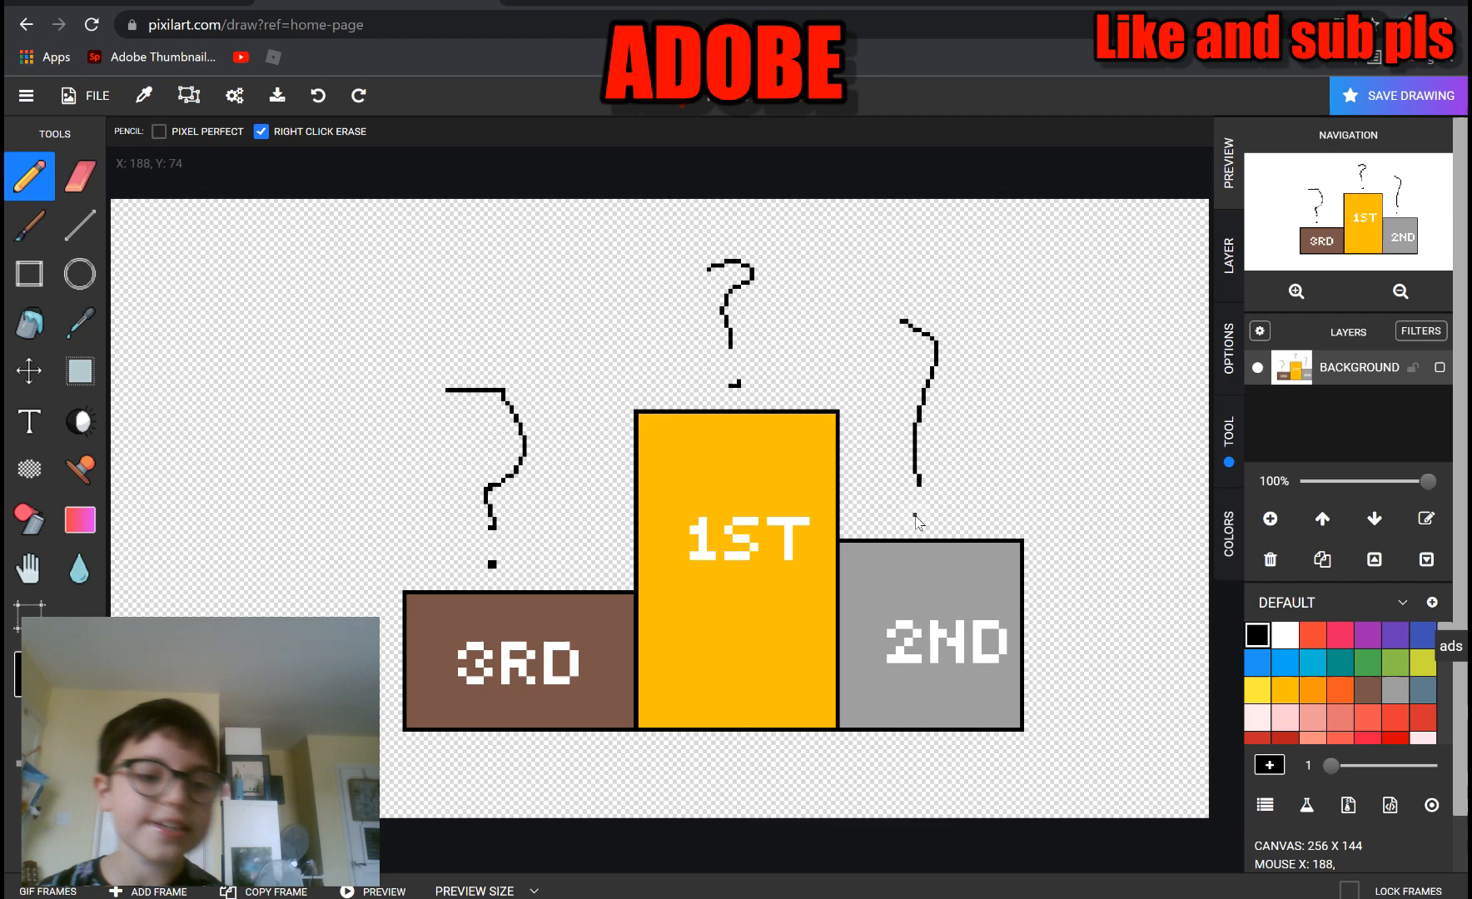